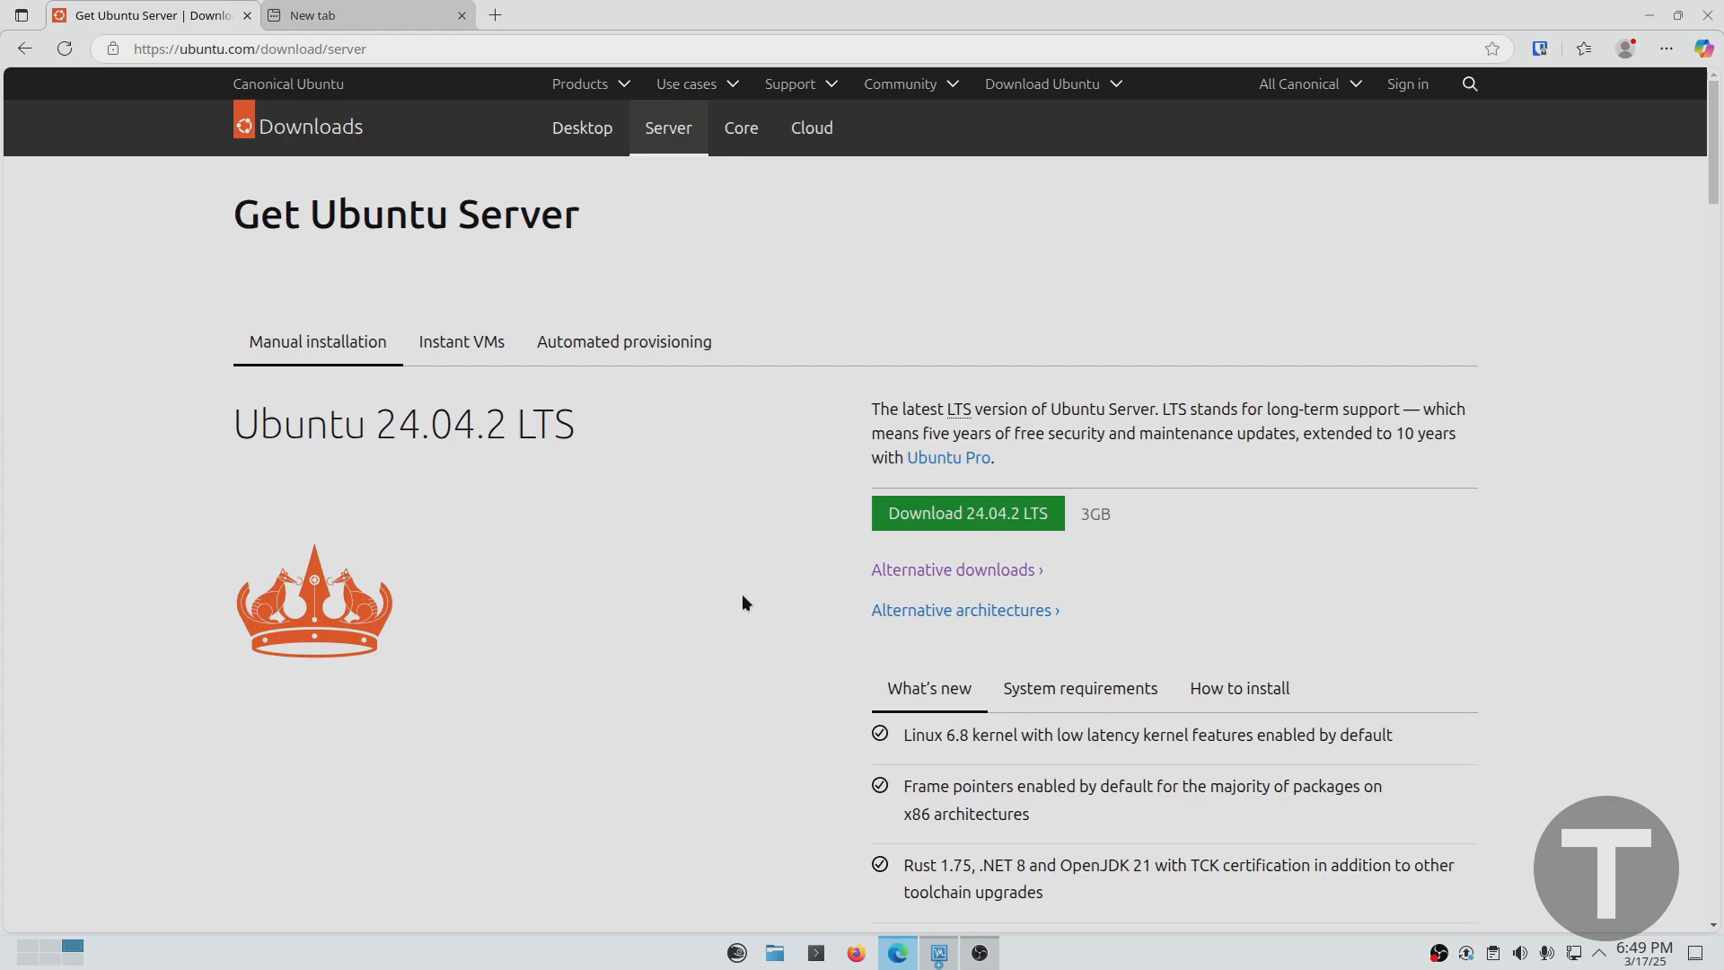
mouse_move(916, 375)
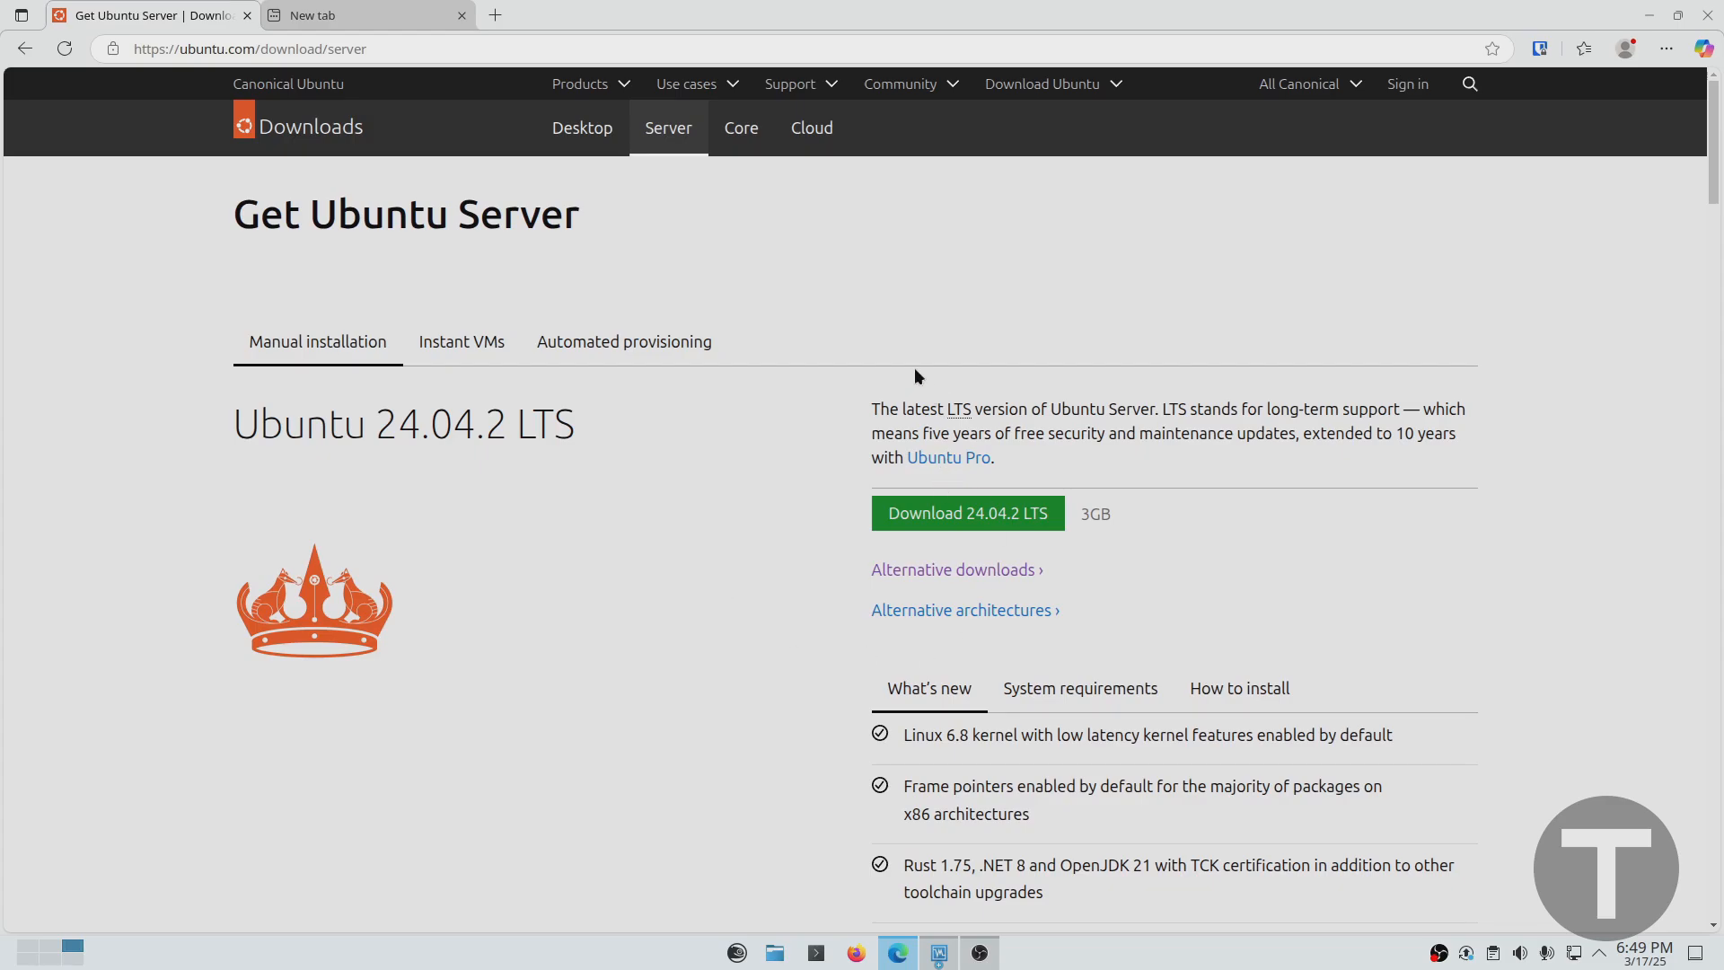
mouse_move(811, 320)
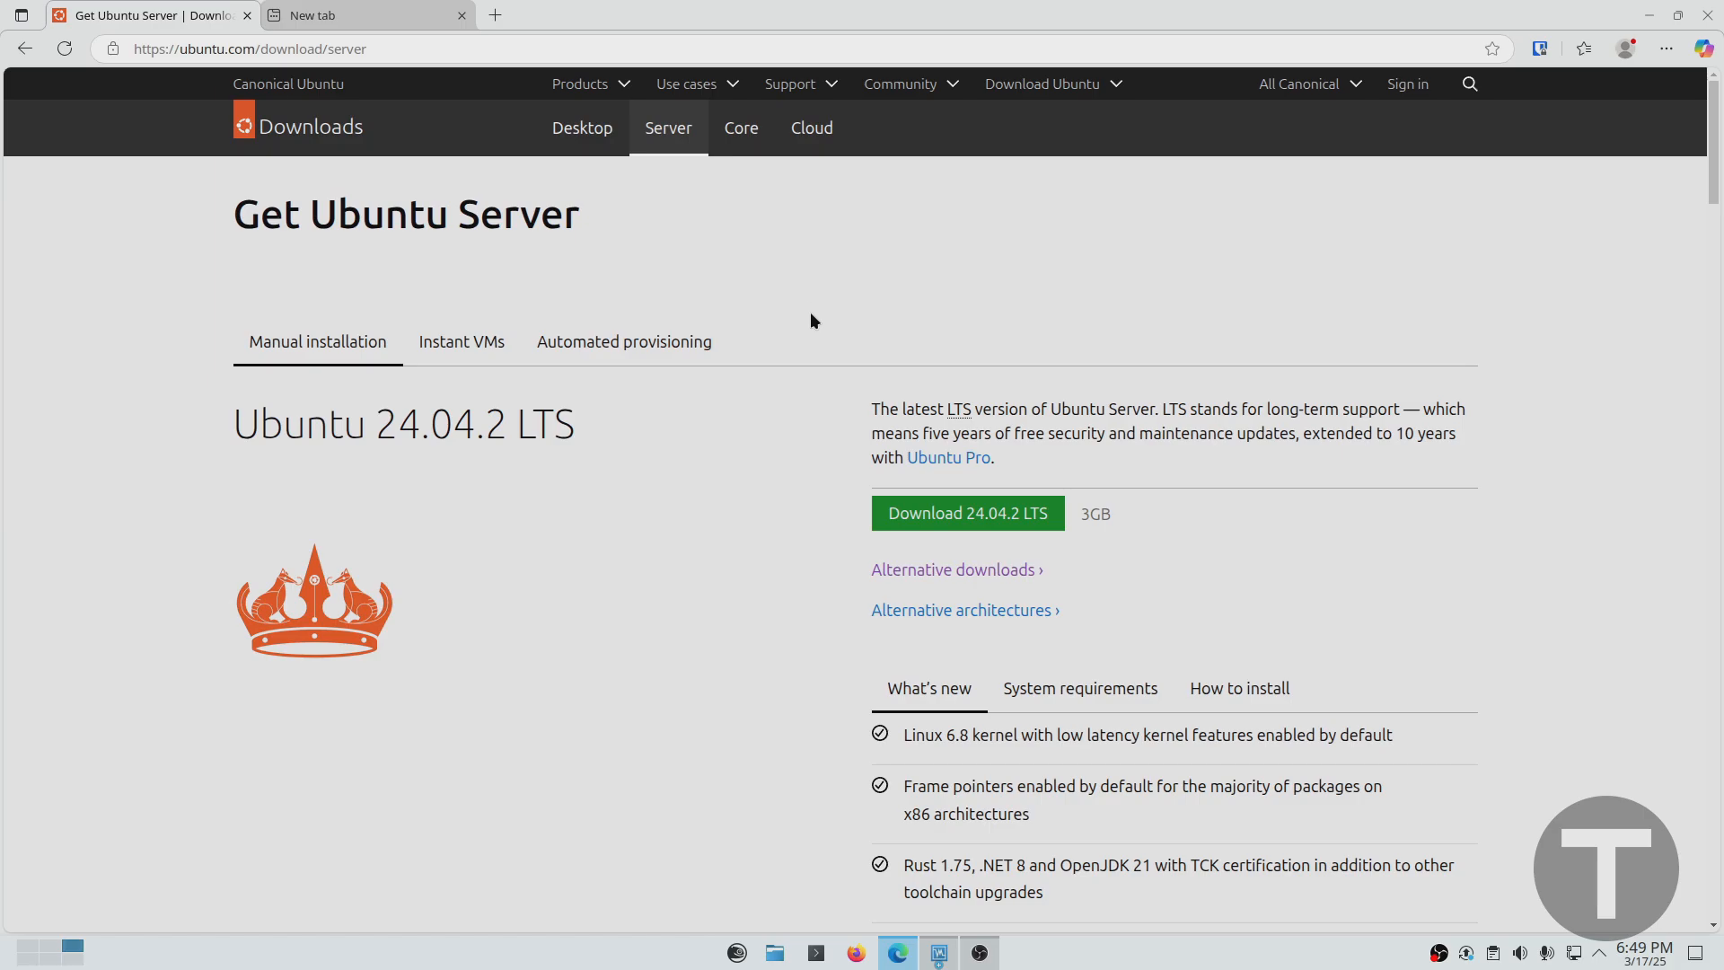
mouse_move(571, 217)
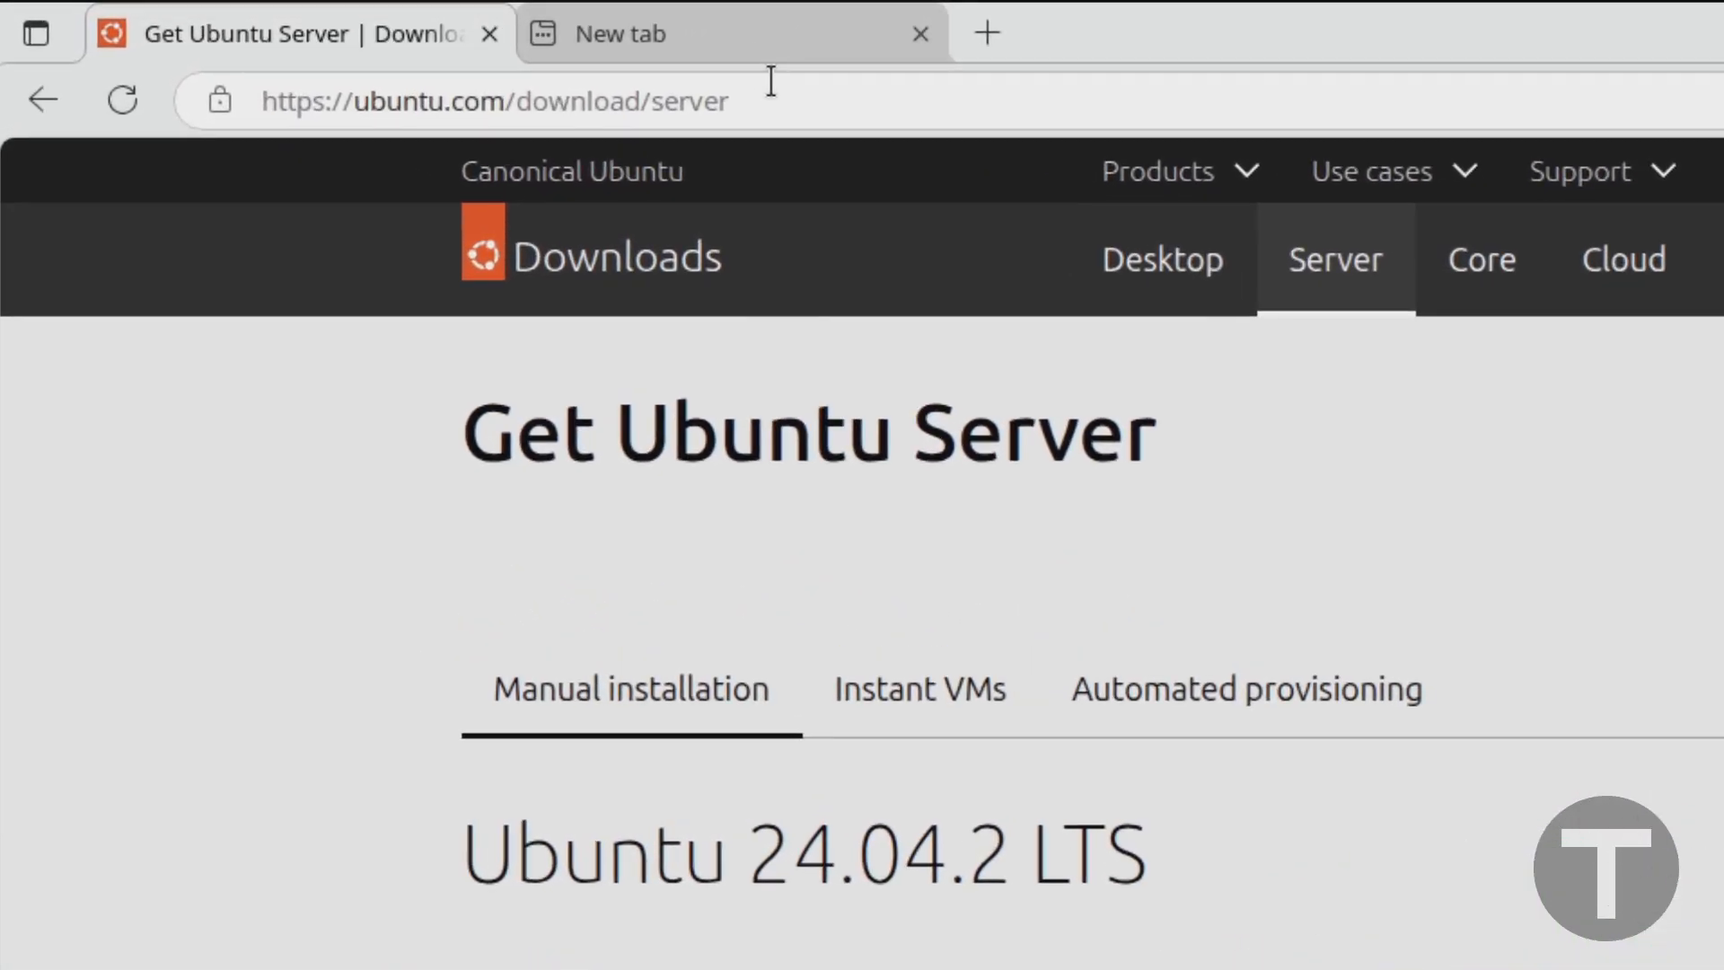
- Download the Ubuntu Server 24.04.2 LTS image from the releases page
left_click(495, 101)
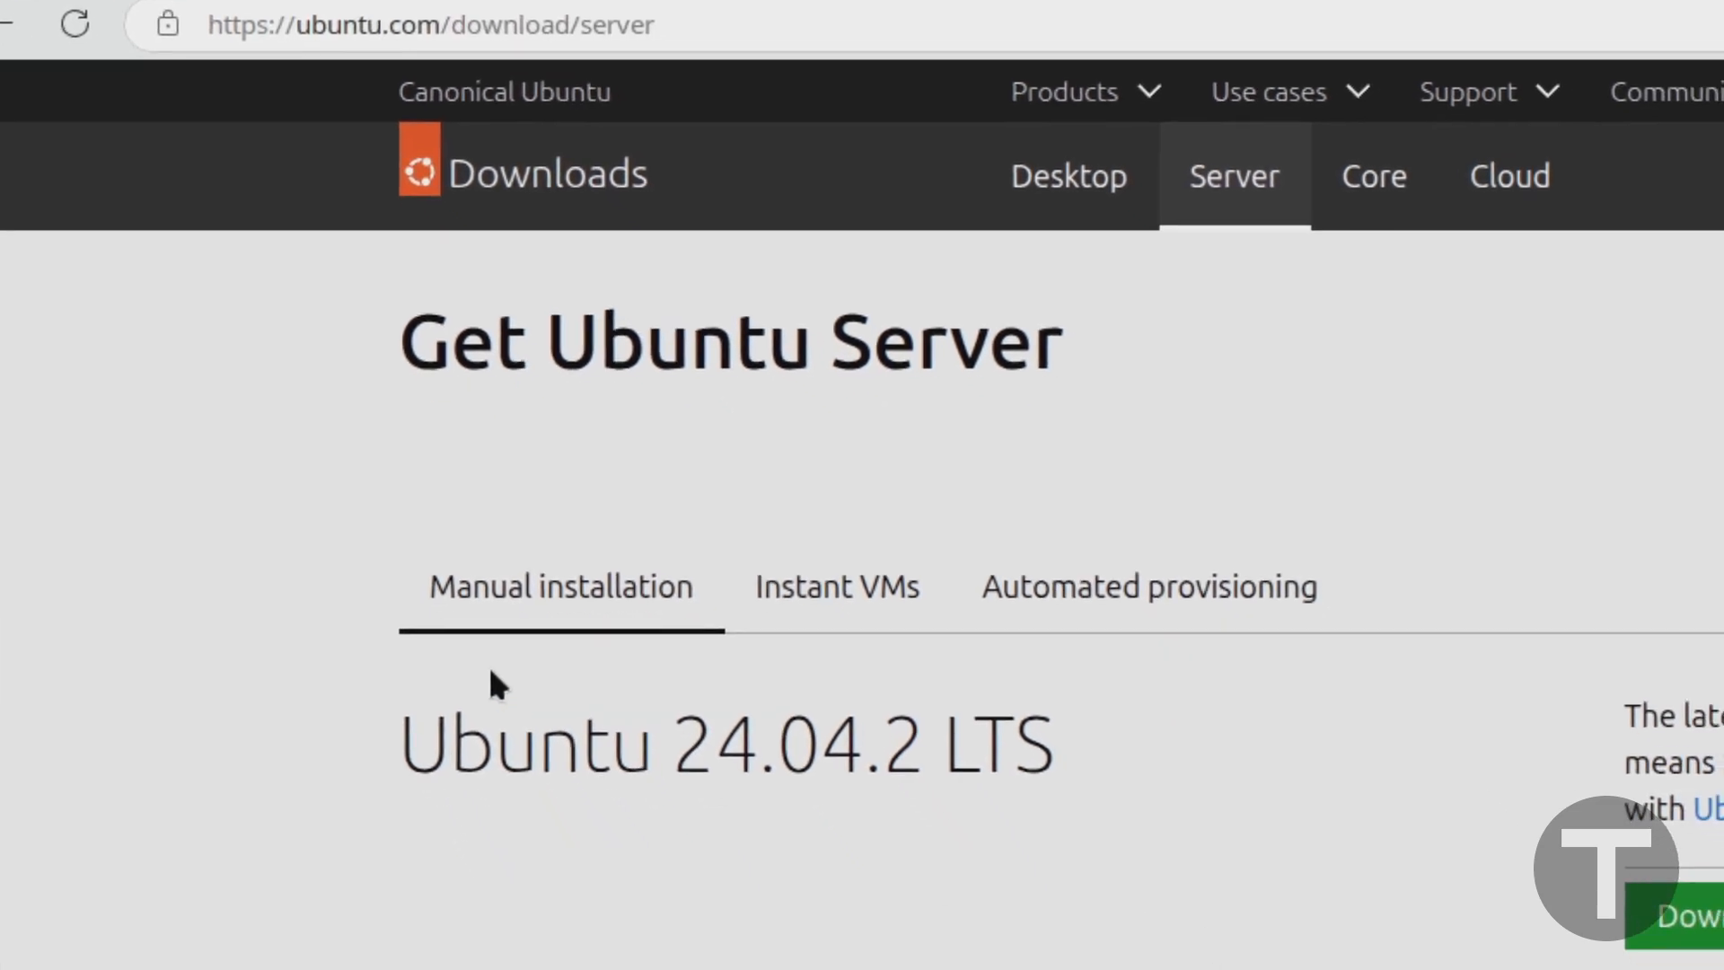
scroll("down", 3)
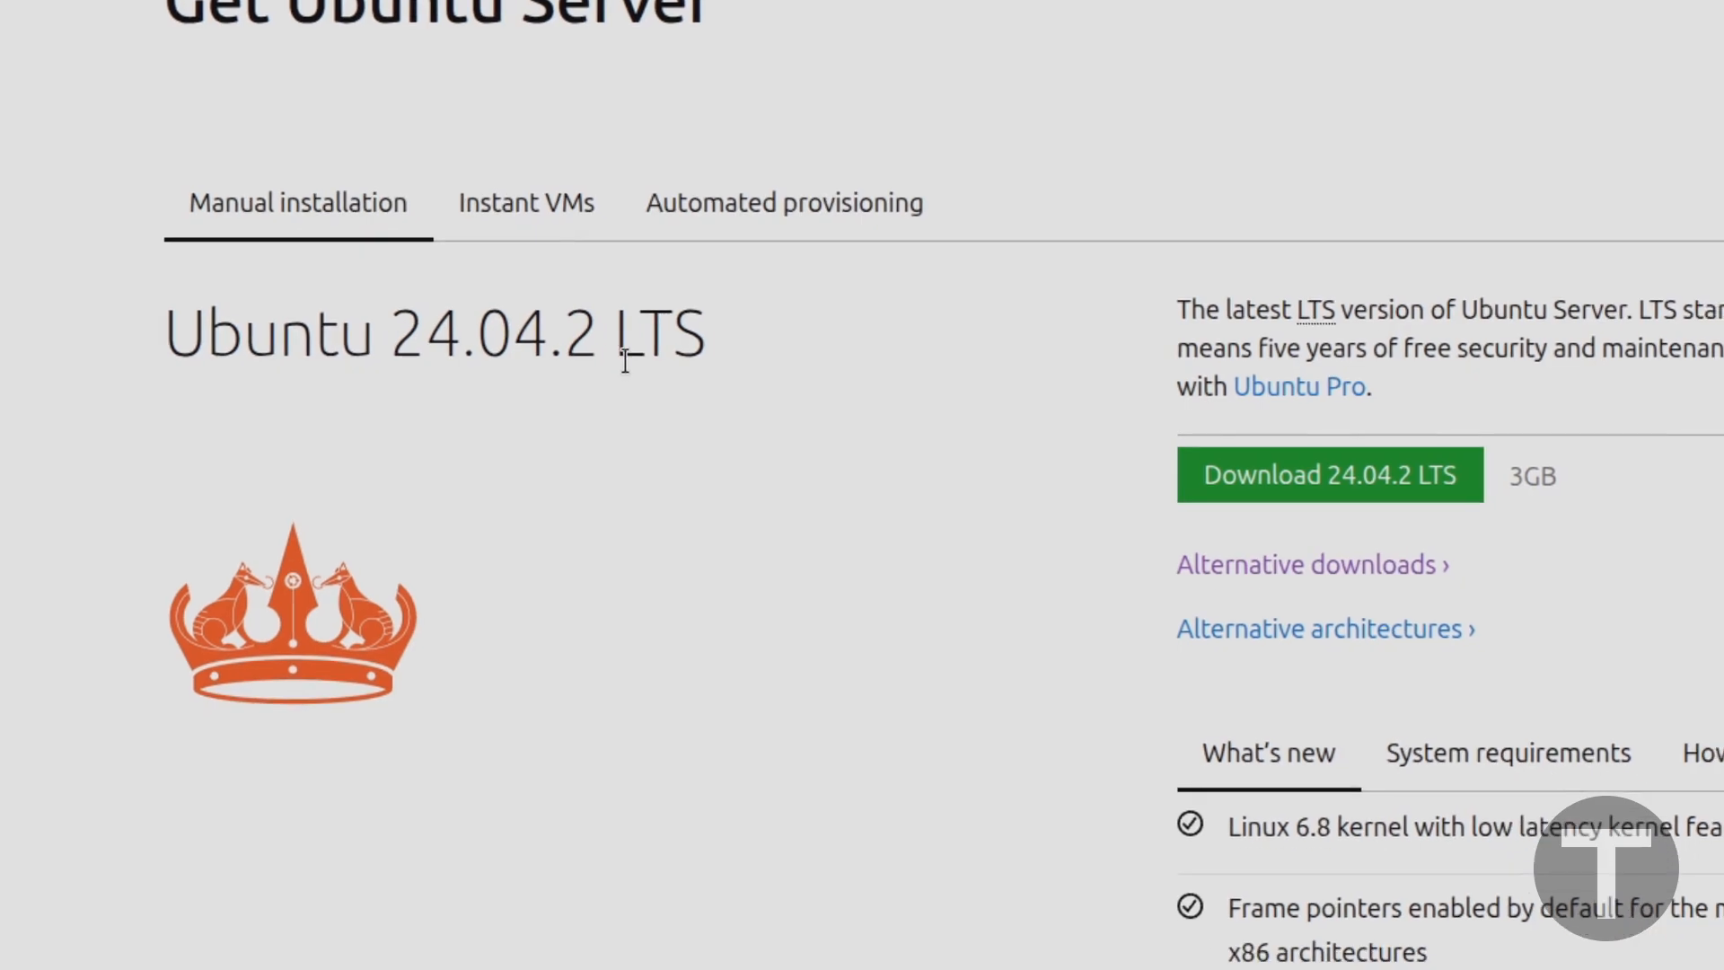
scroll("down", 3)
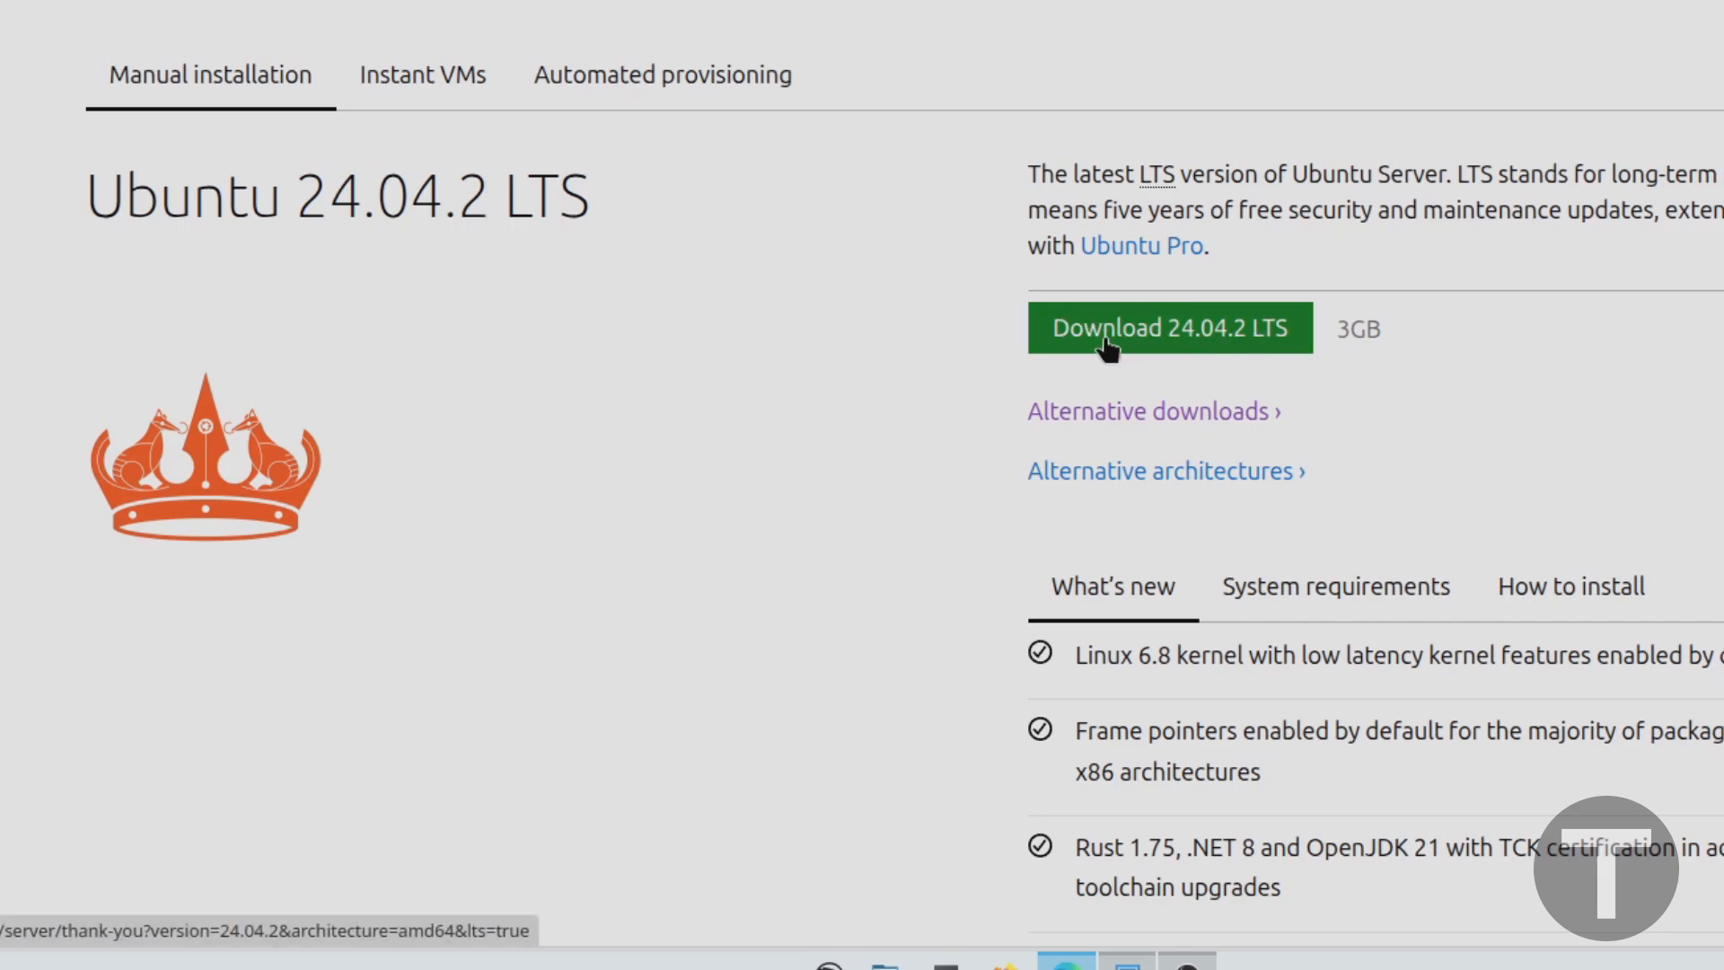
scroll("down", 3)
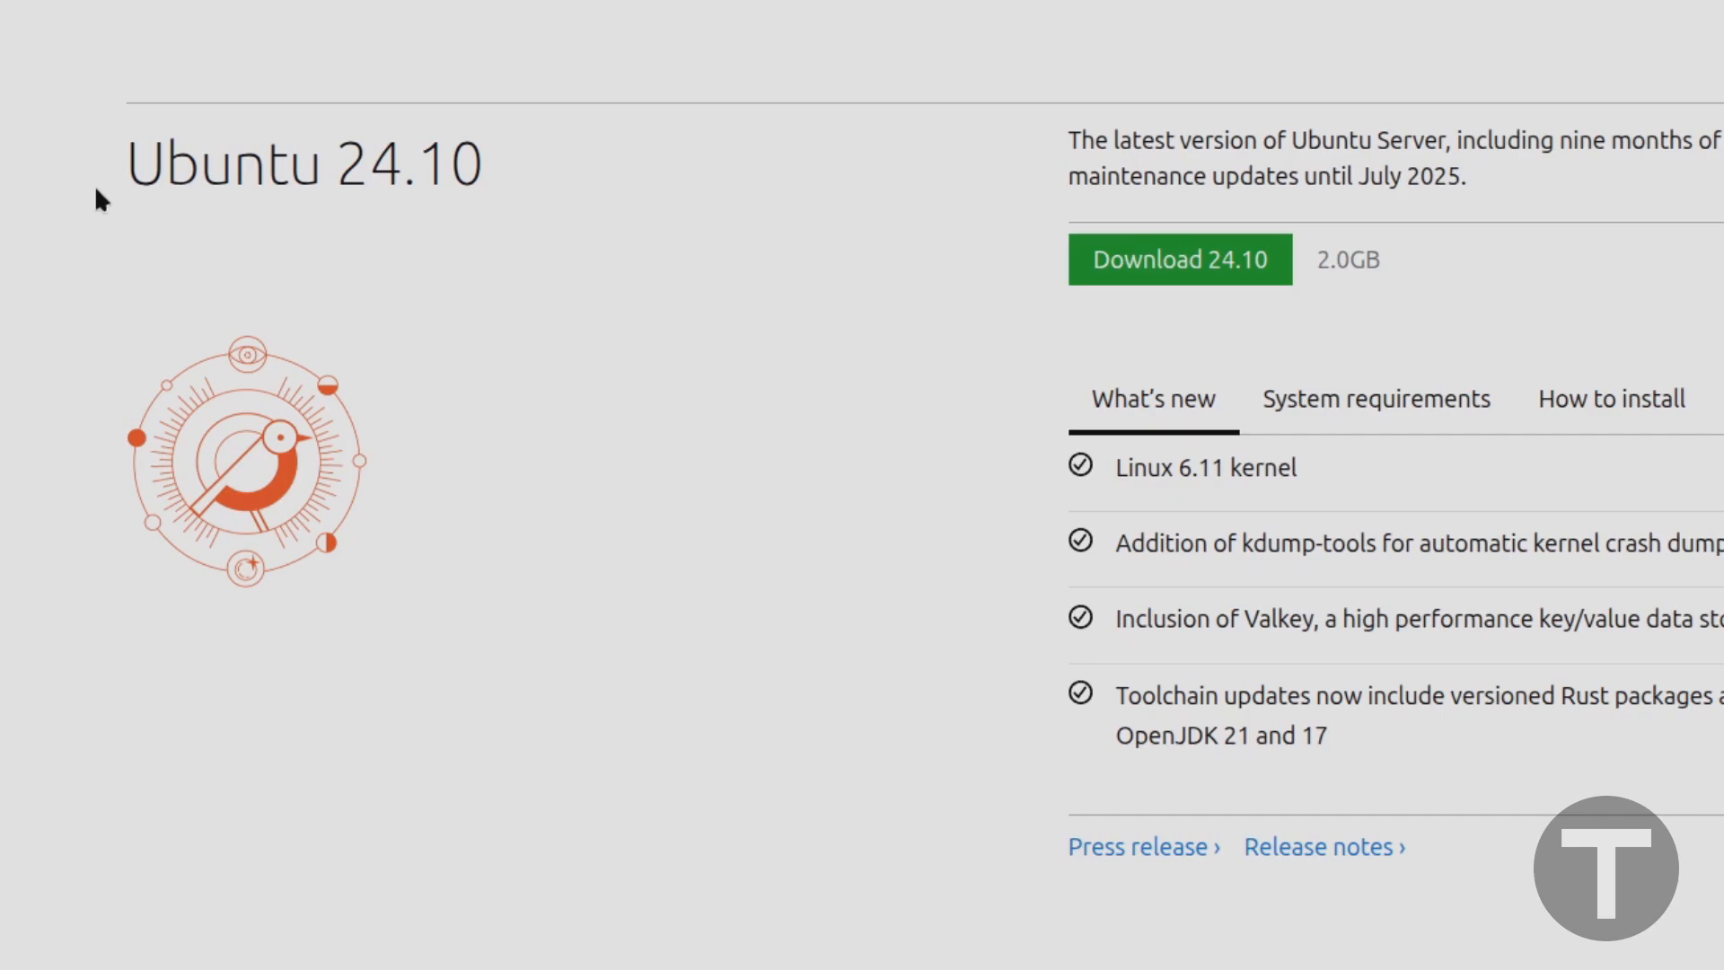
scroll("down", 3)
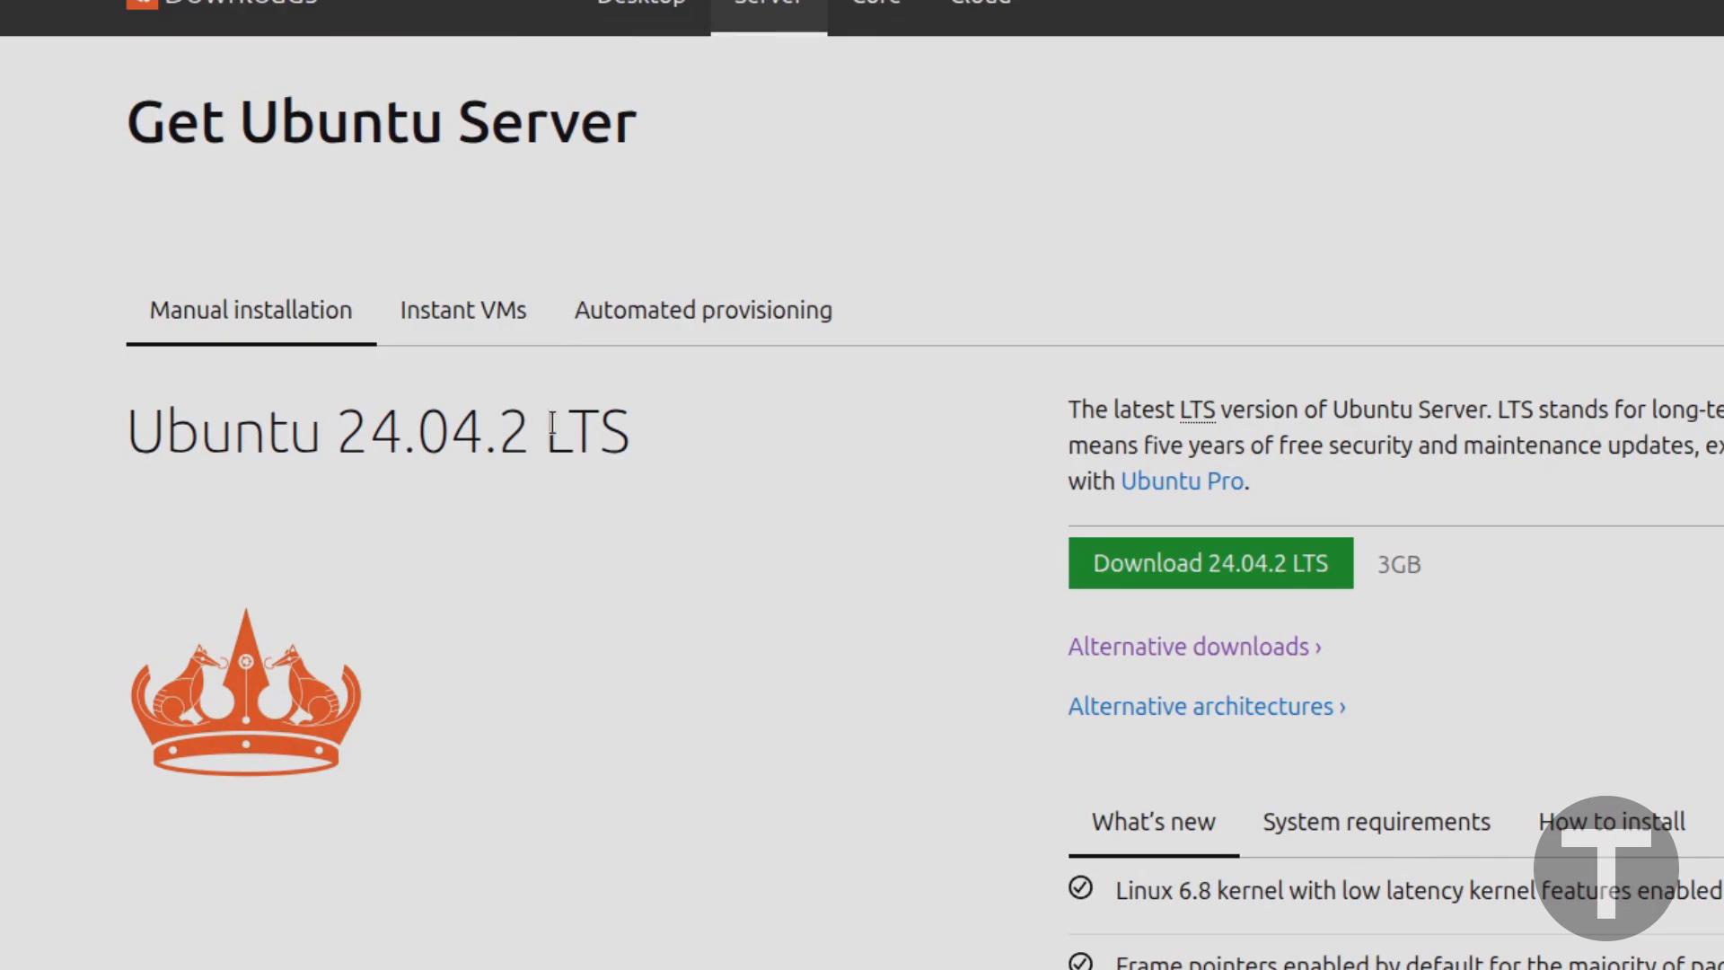
mouse_move(580, 519)
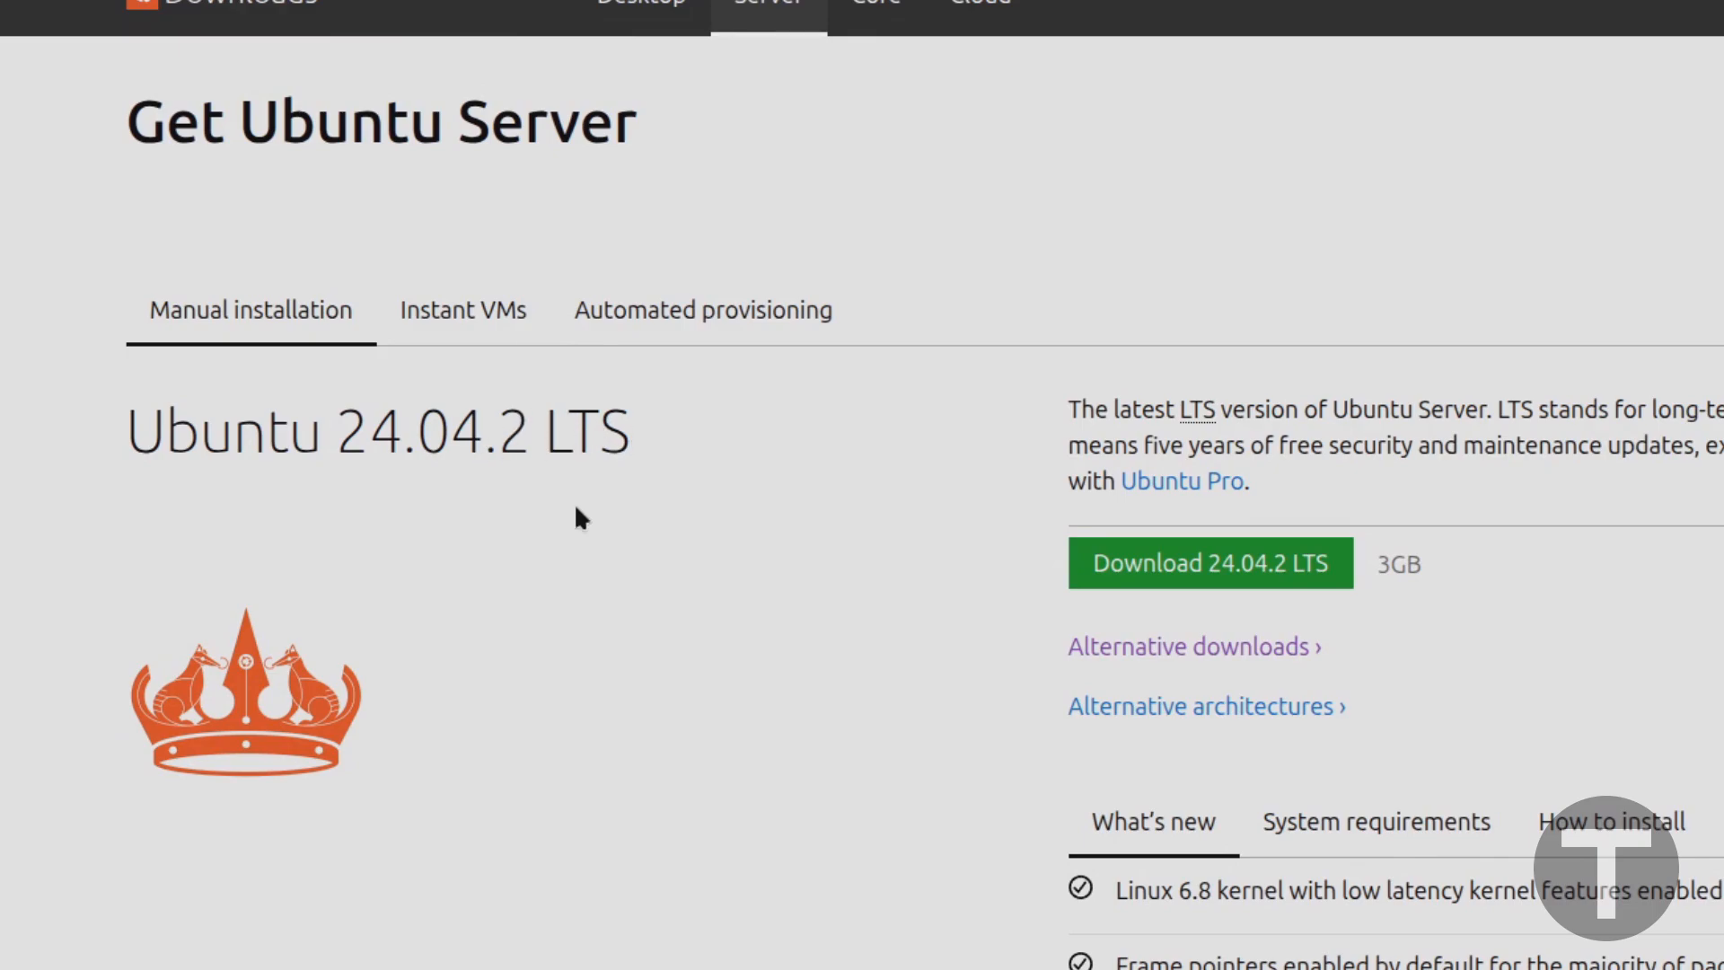
mouse_move(1159, 564)
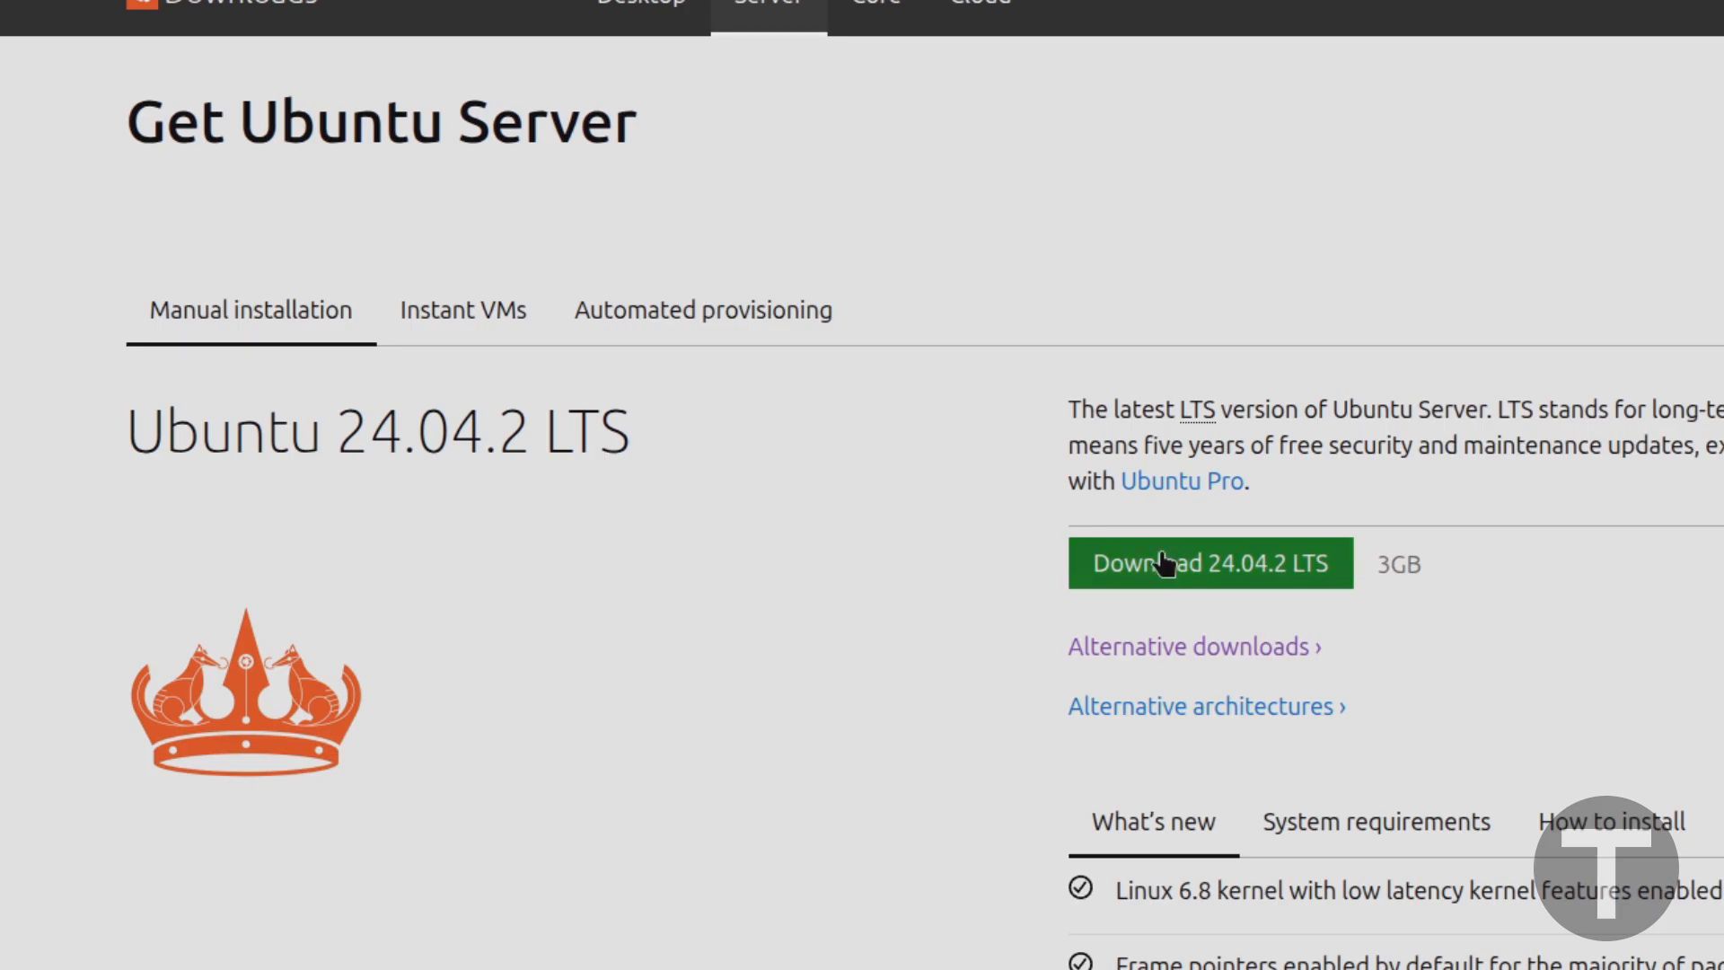
mouse_move(1227, 594)
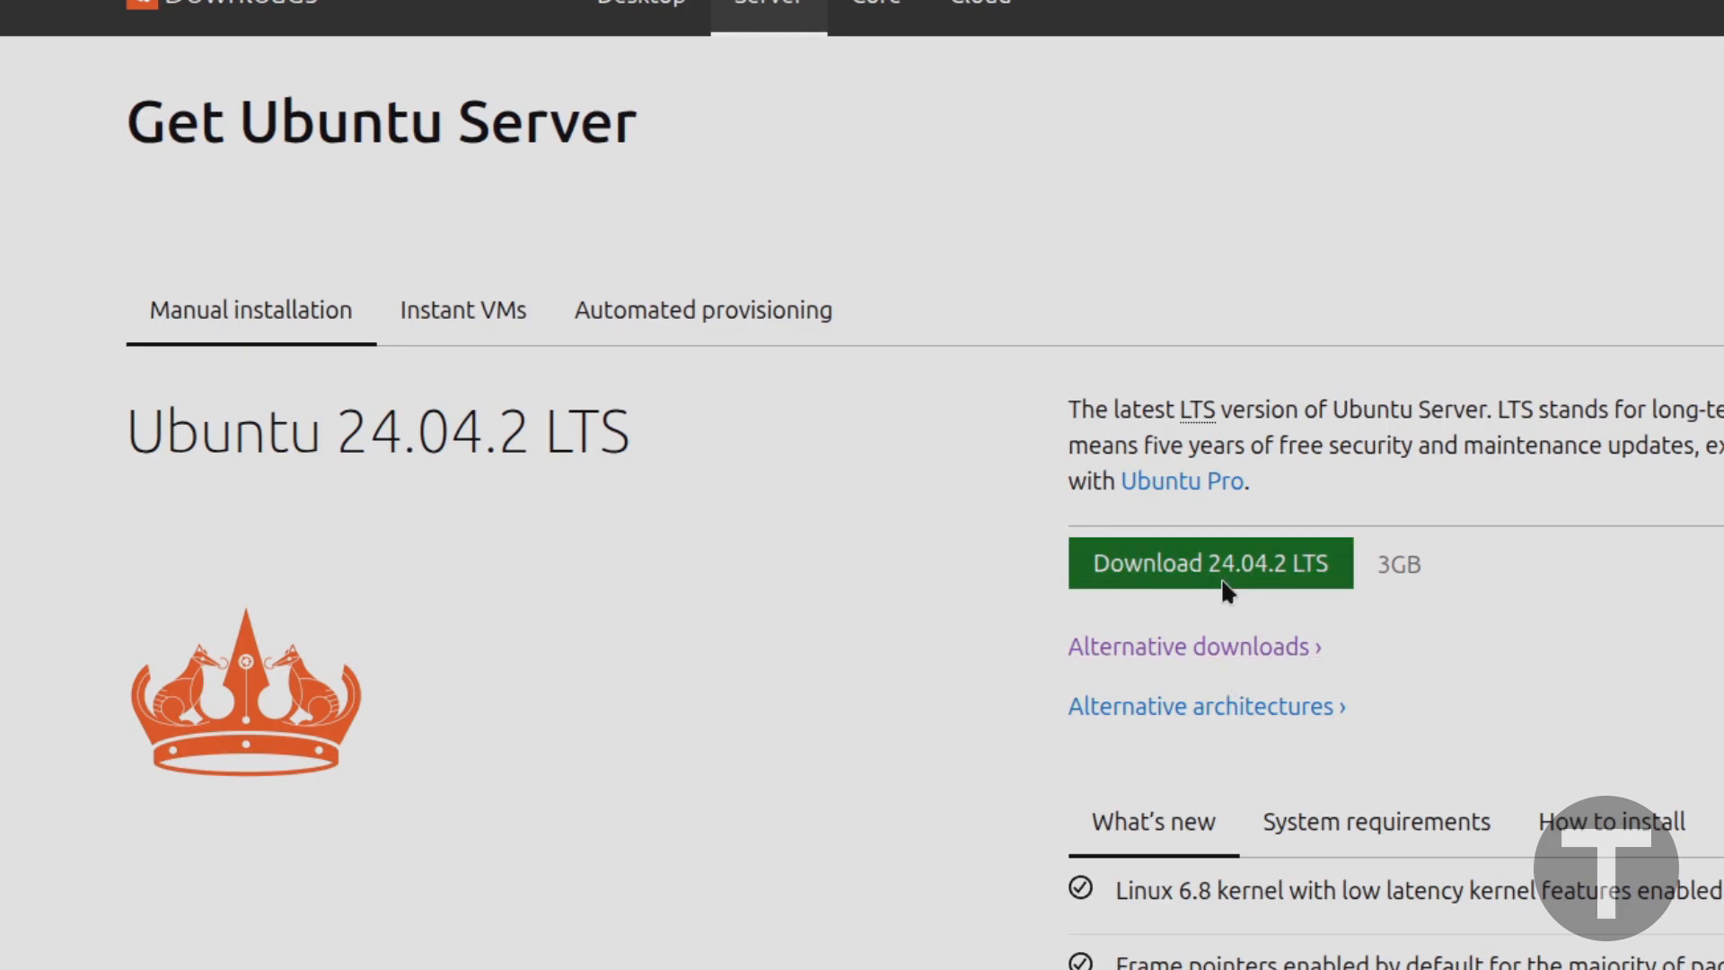
left_click(1207, 562)
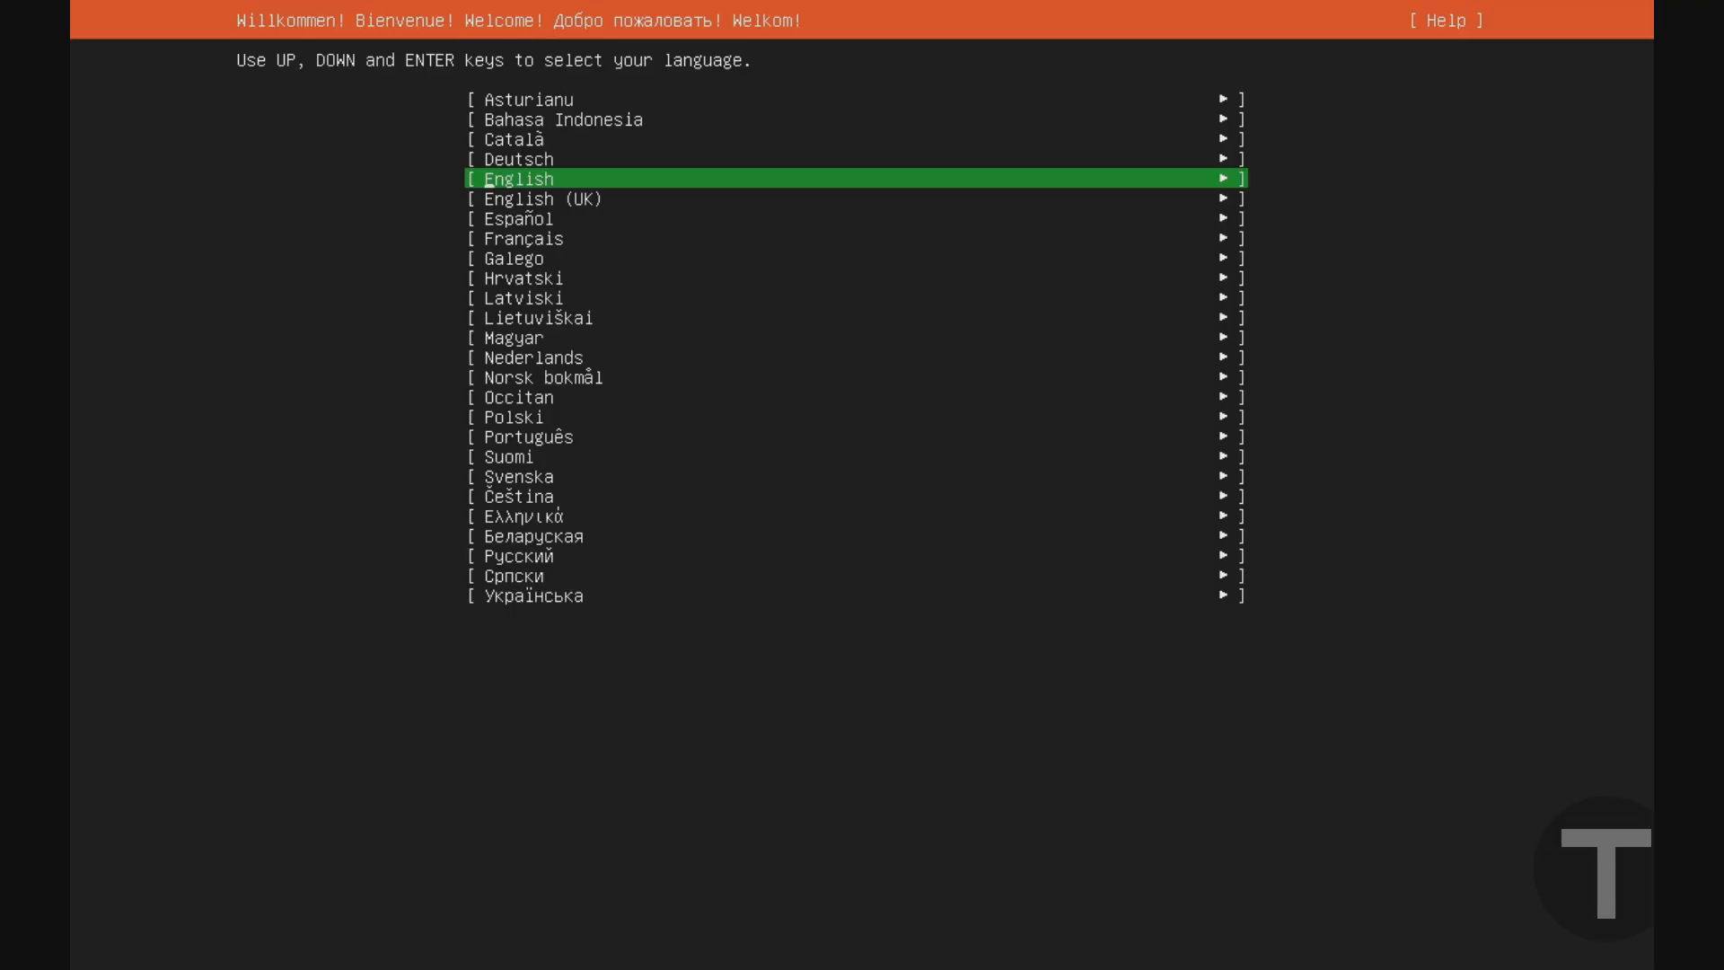
- Choose English as the installer language and reach keyboard configuration
key("Down")
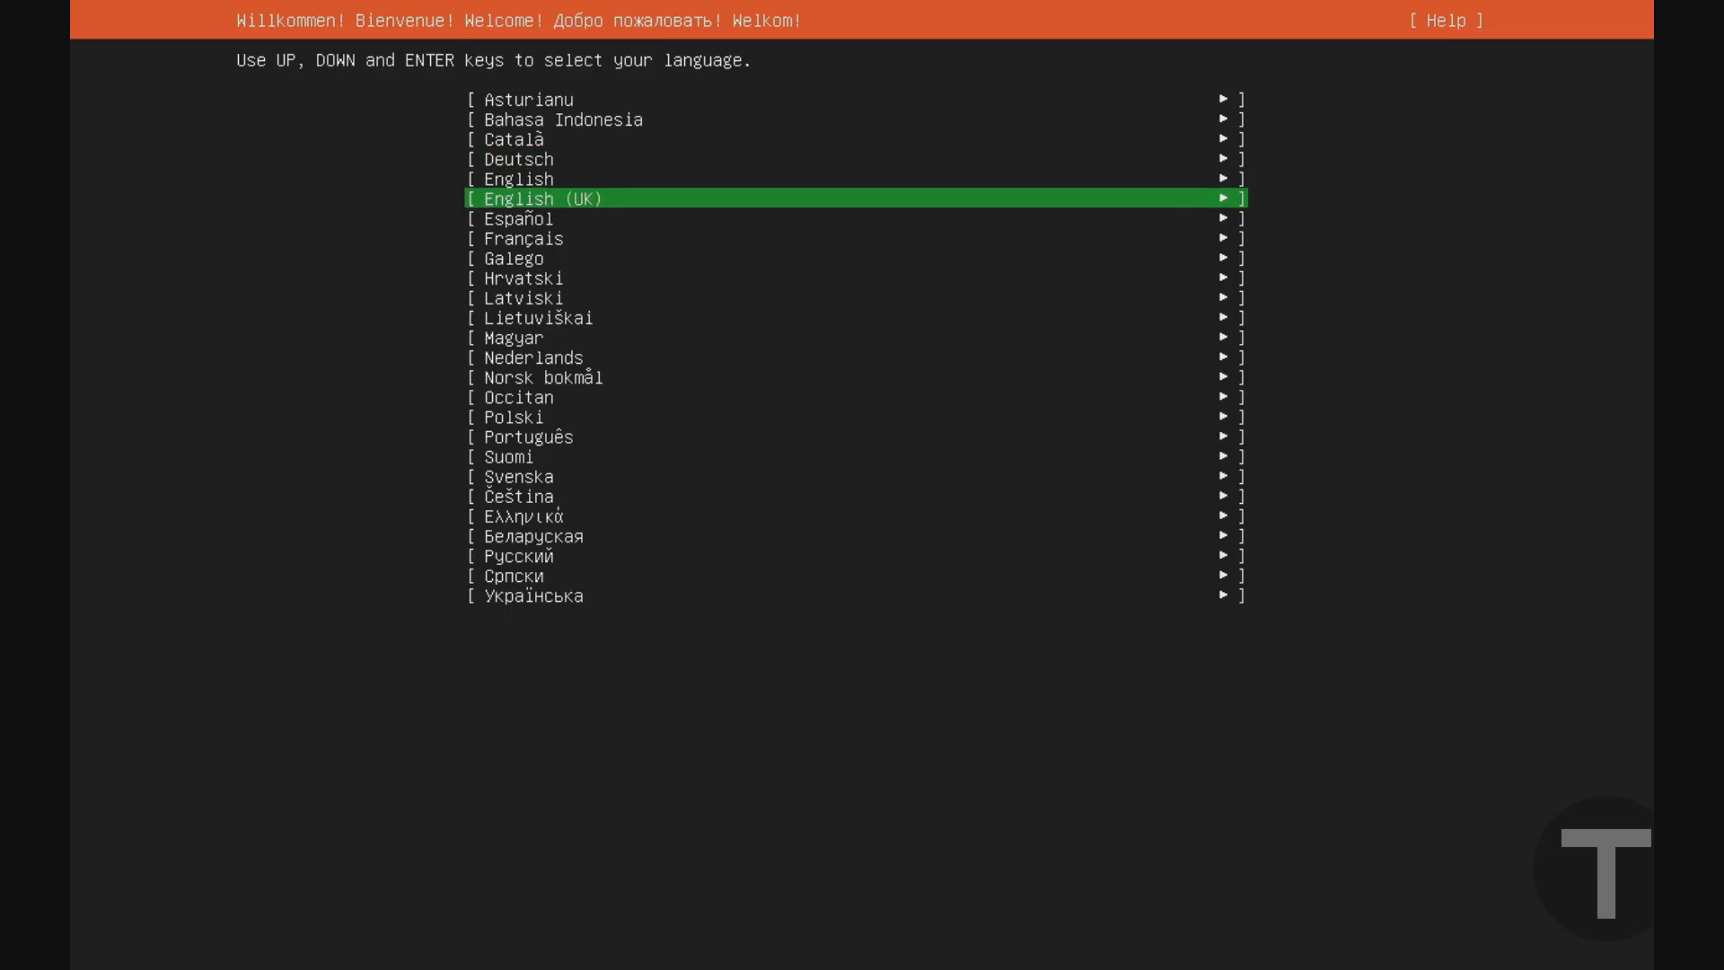
key("Up")
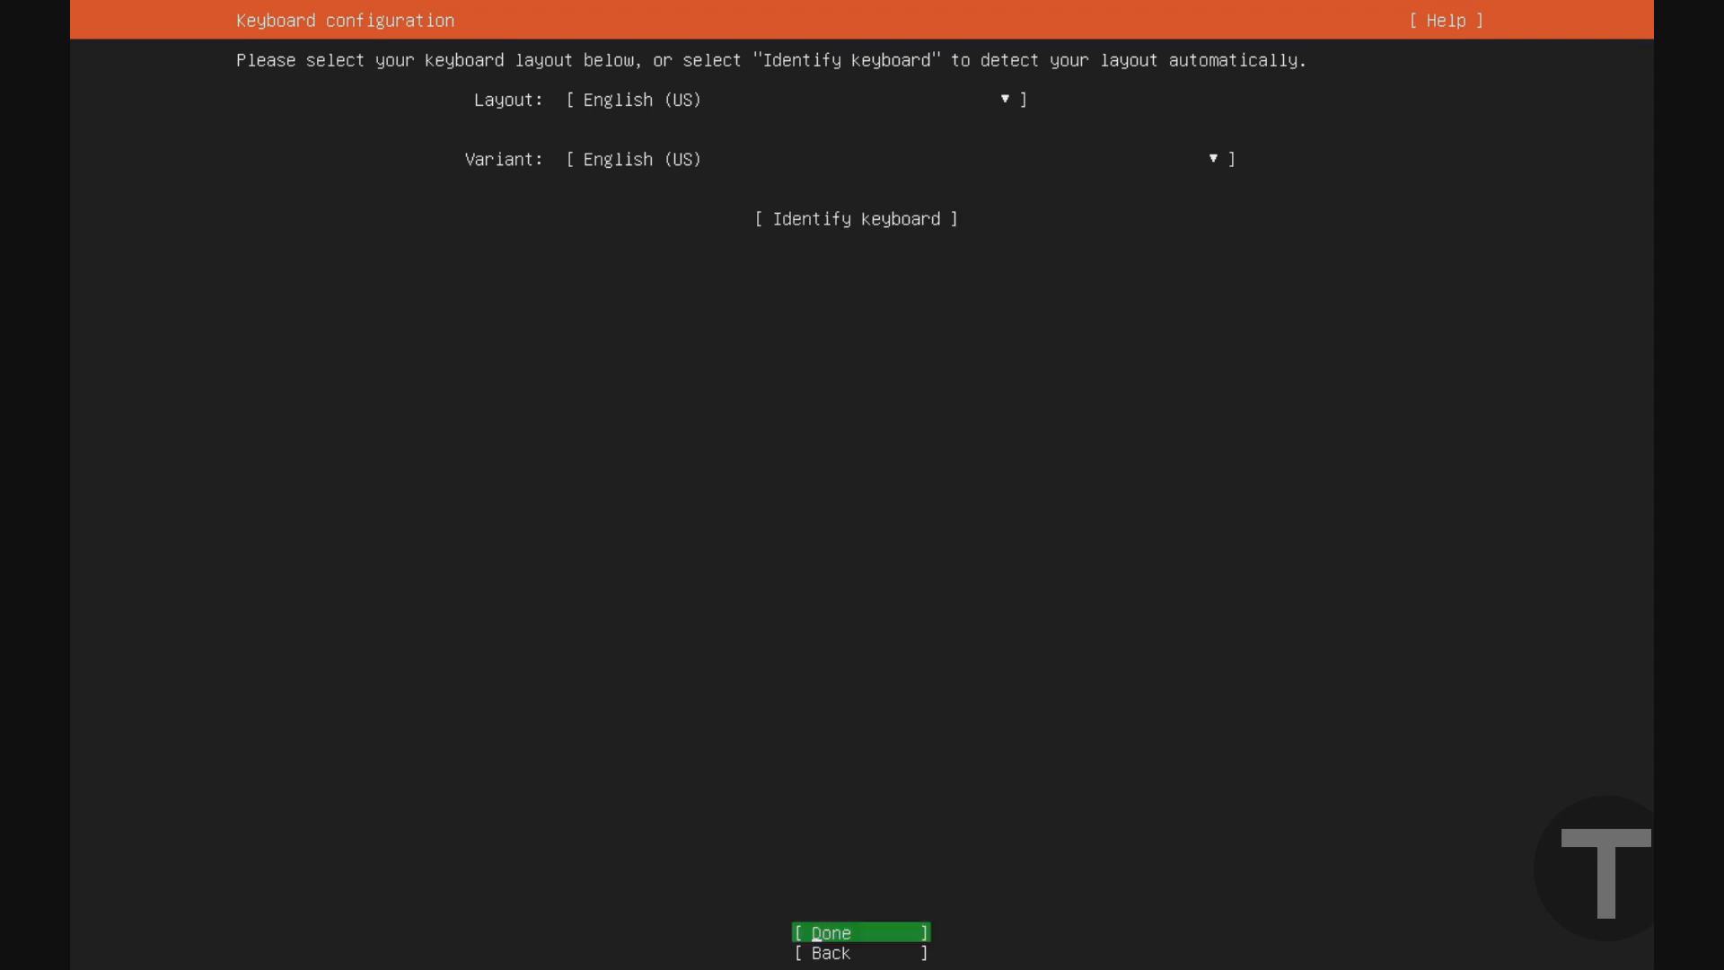
- Accept the English (US) keyboard and keep the full Ubuntu Server install type
left_click(860, 932)
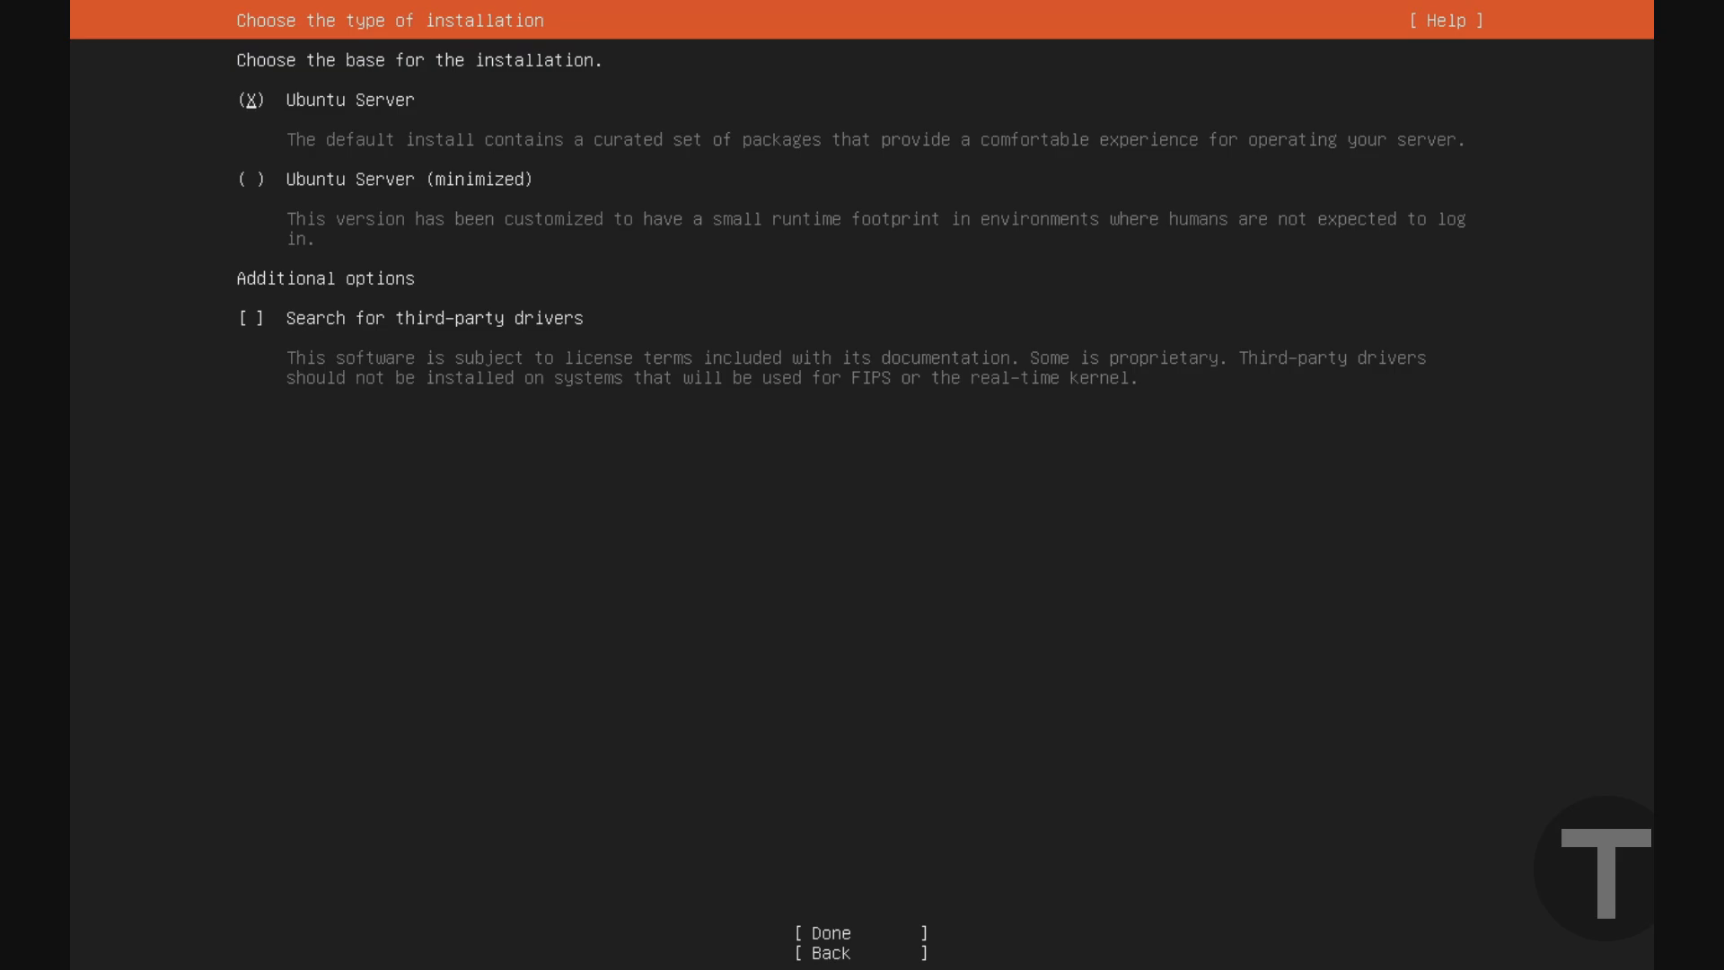
left_click(250, 180)
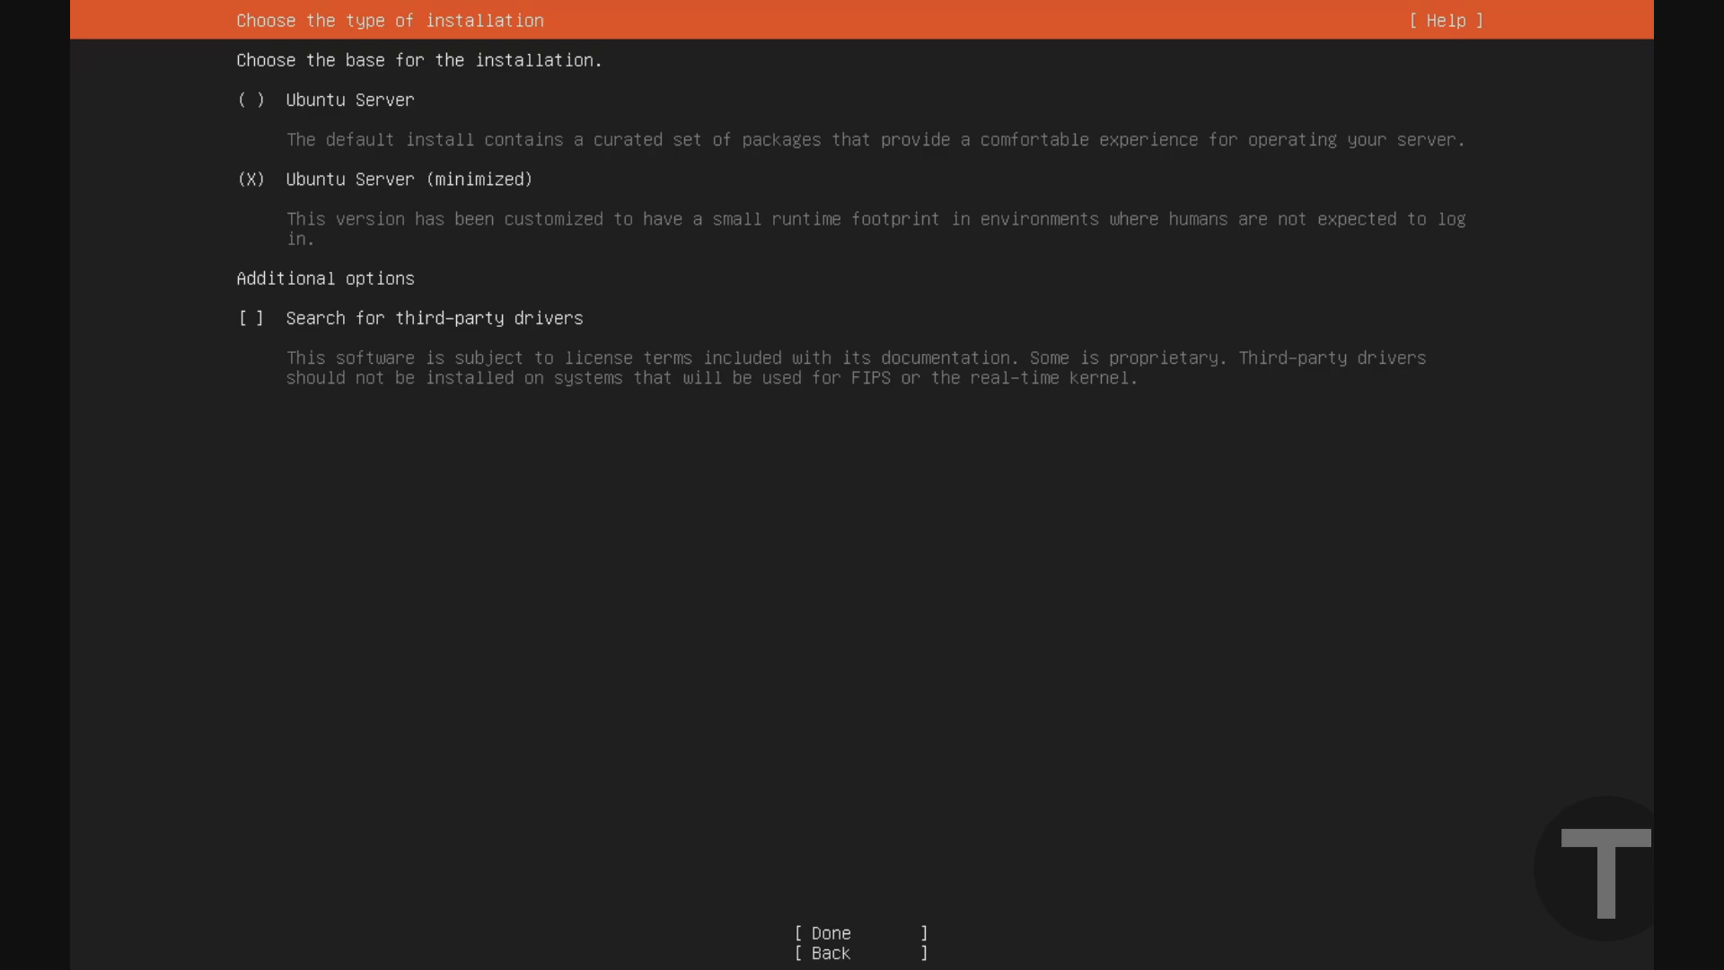
left_click(251, 99)
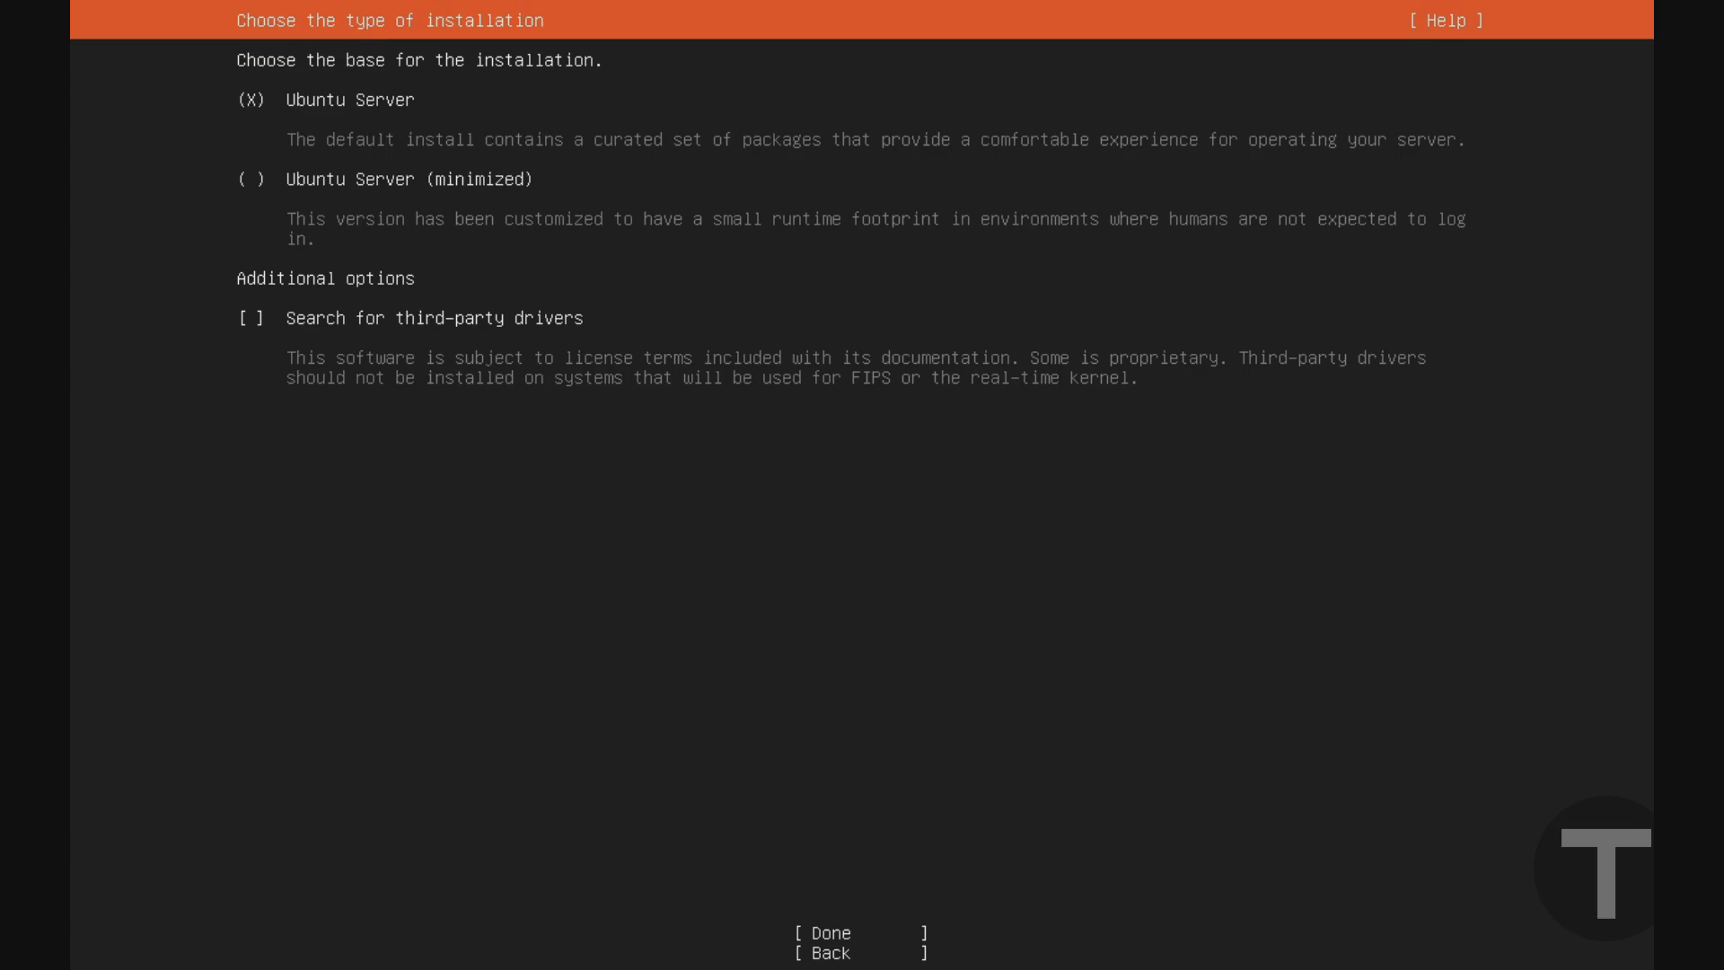
- Leave searching for third-party drivers unchecked after toggling it
left_click(248, 318)
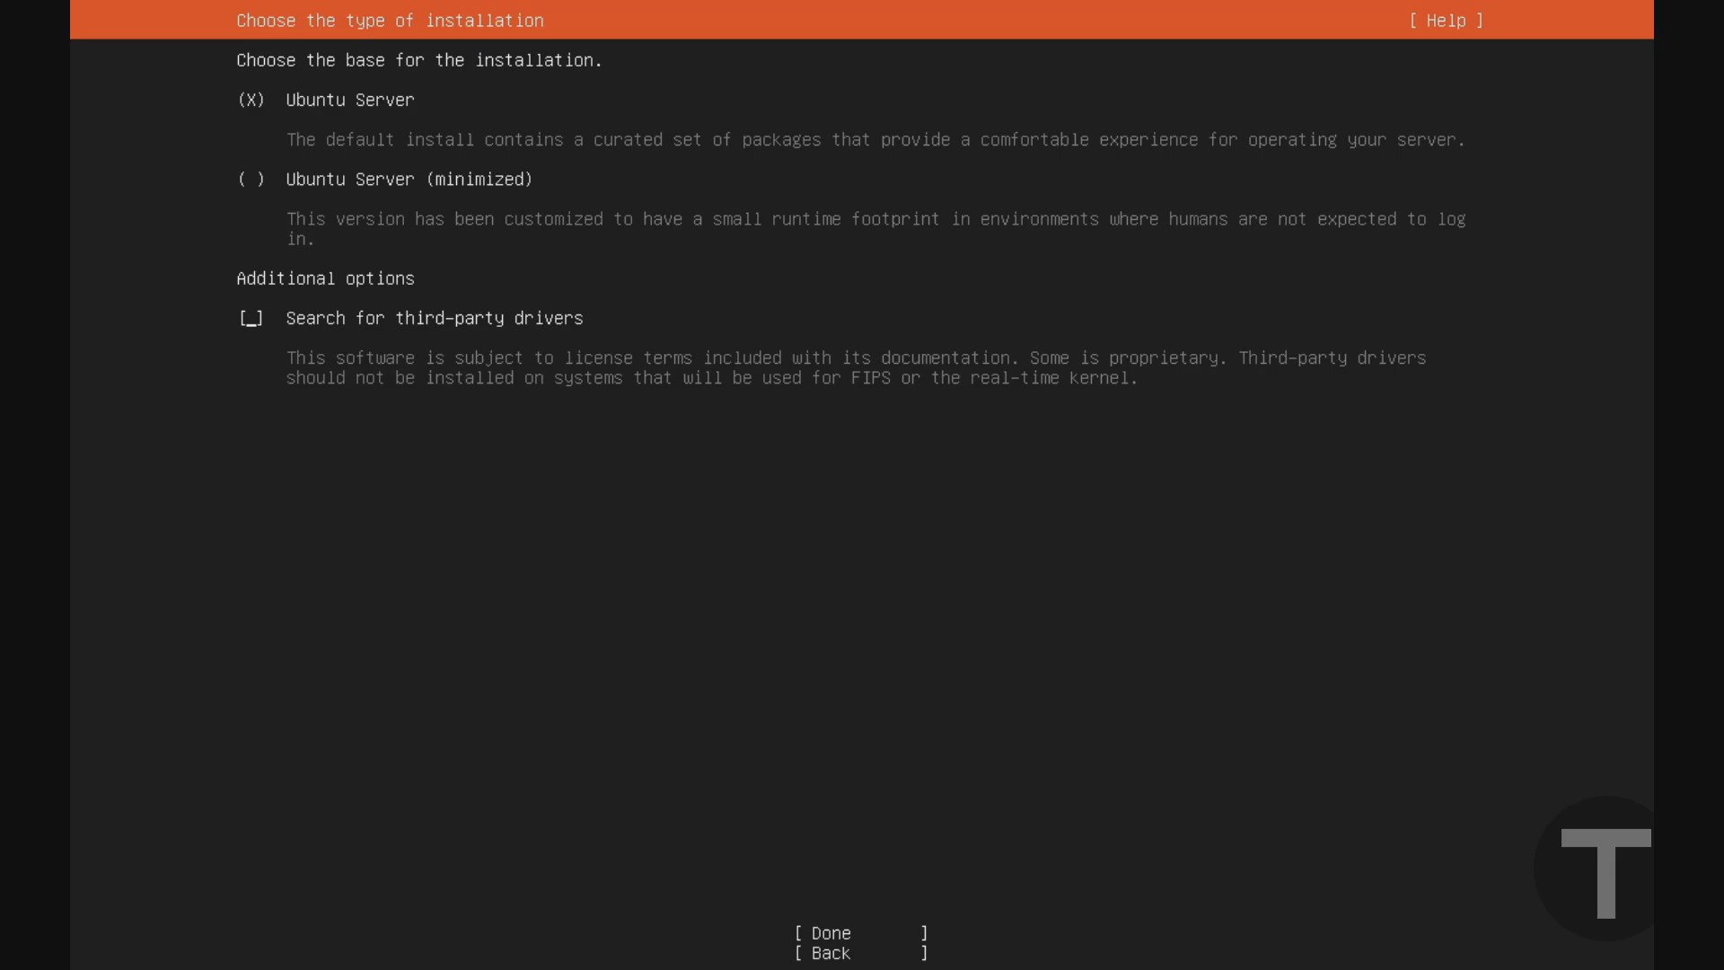
left_click(250, 318)
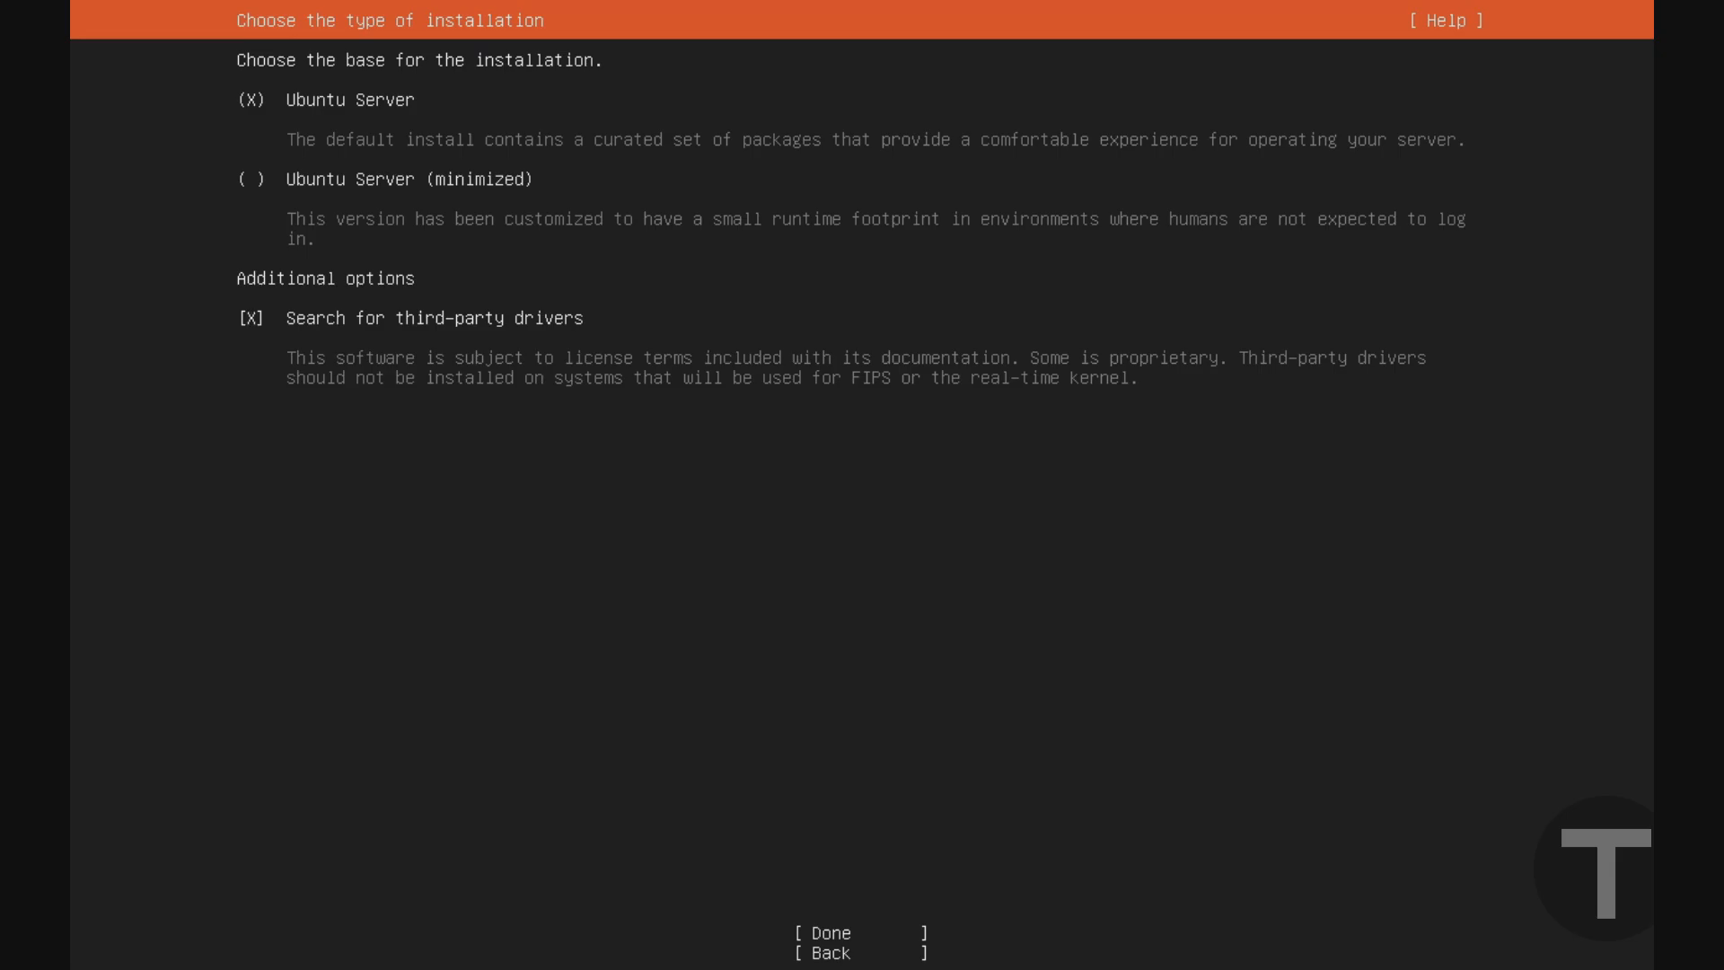
left_click(250, 318)
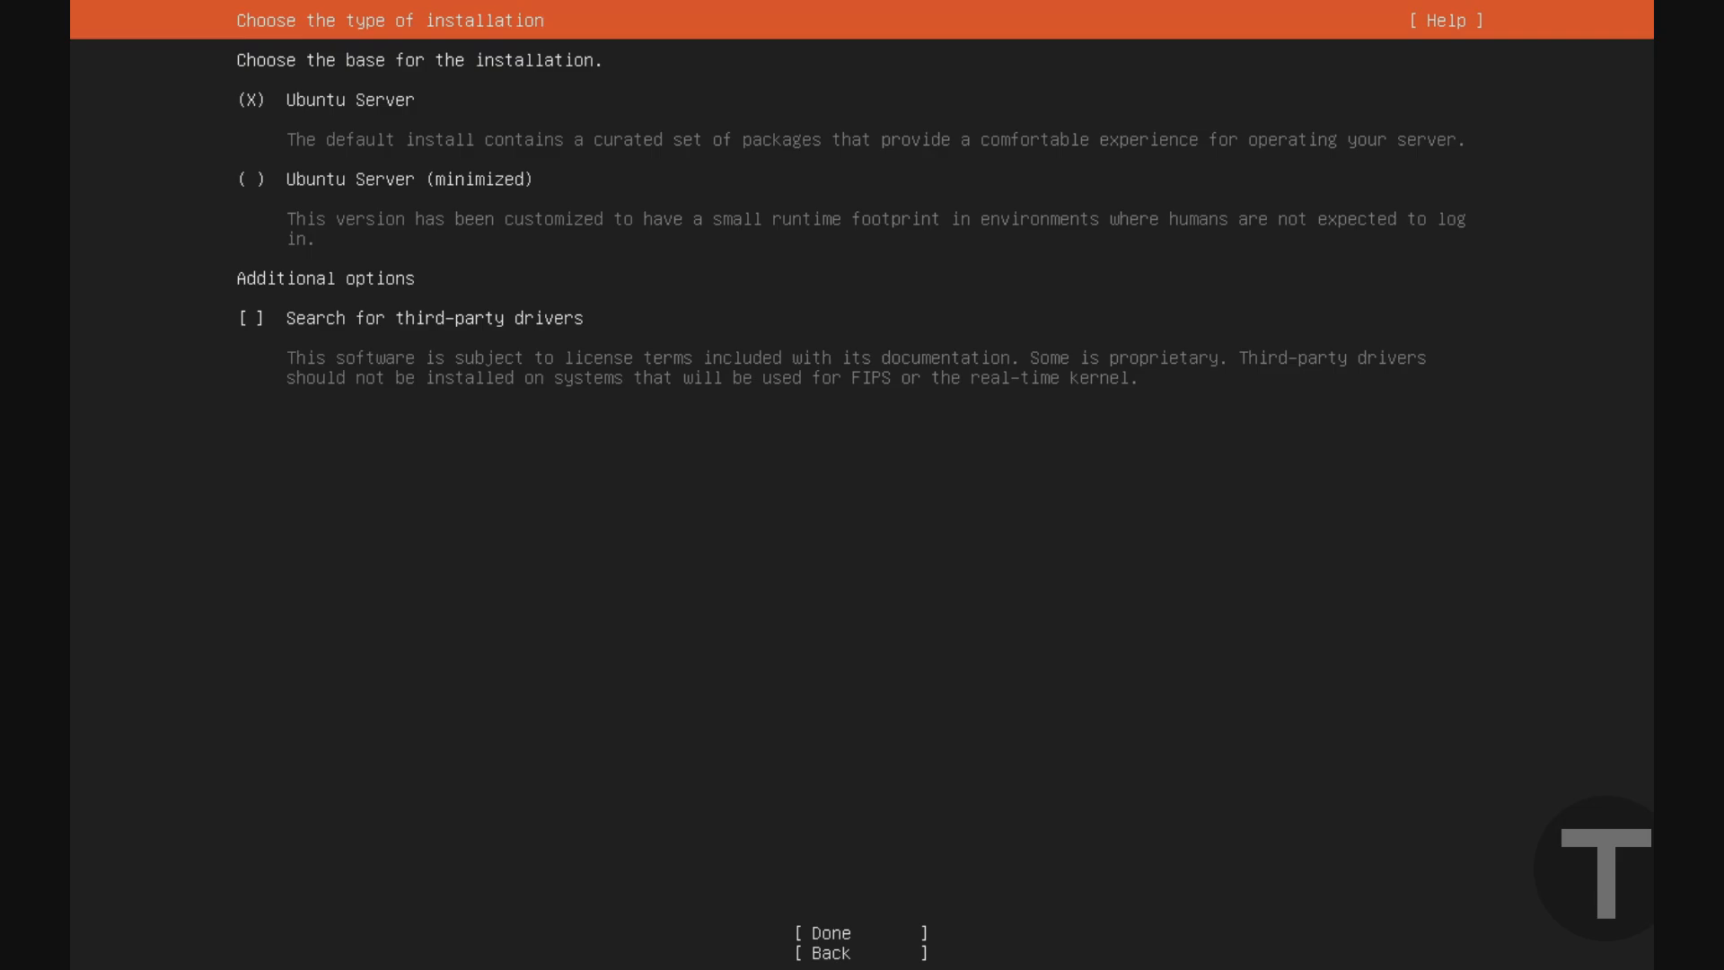
mouse_move(860, 932)
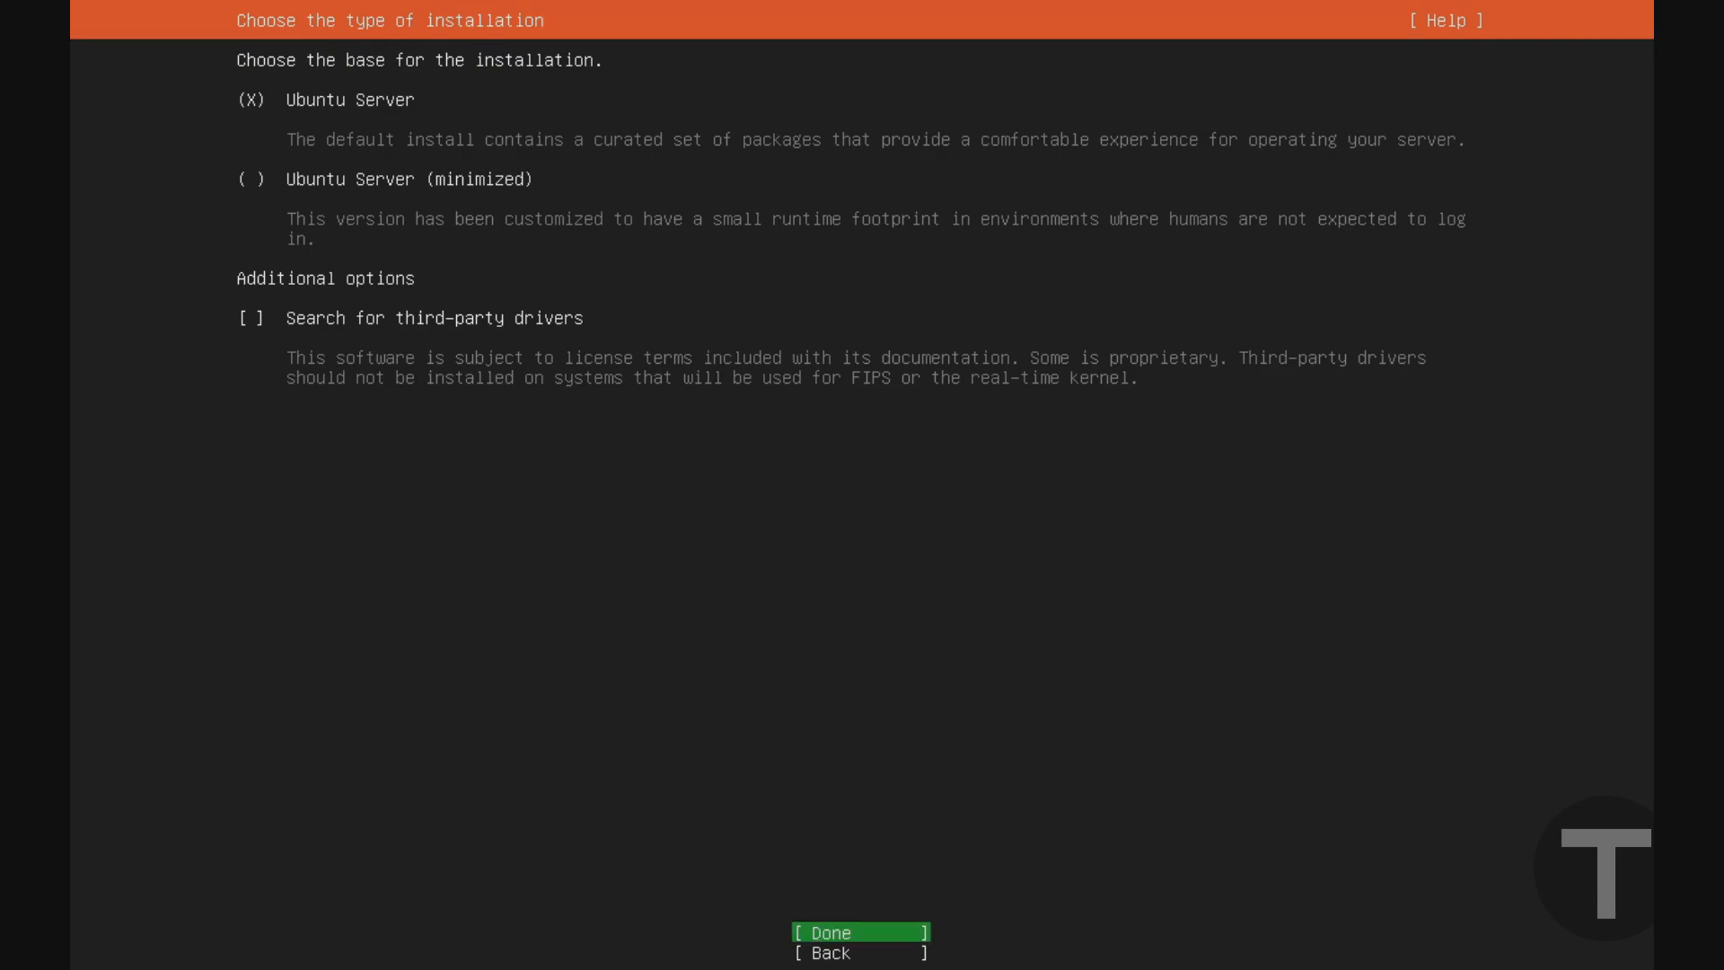
- Confirm the installation type and open the options for the enp0s3 interface
left_click(860, 932)
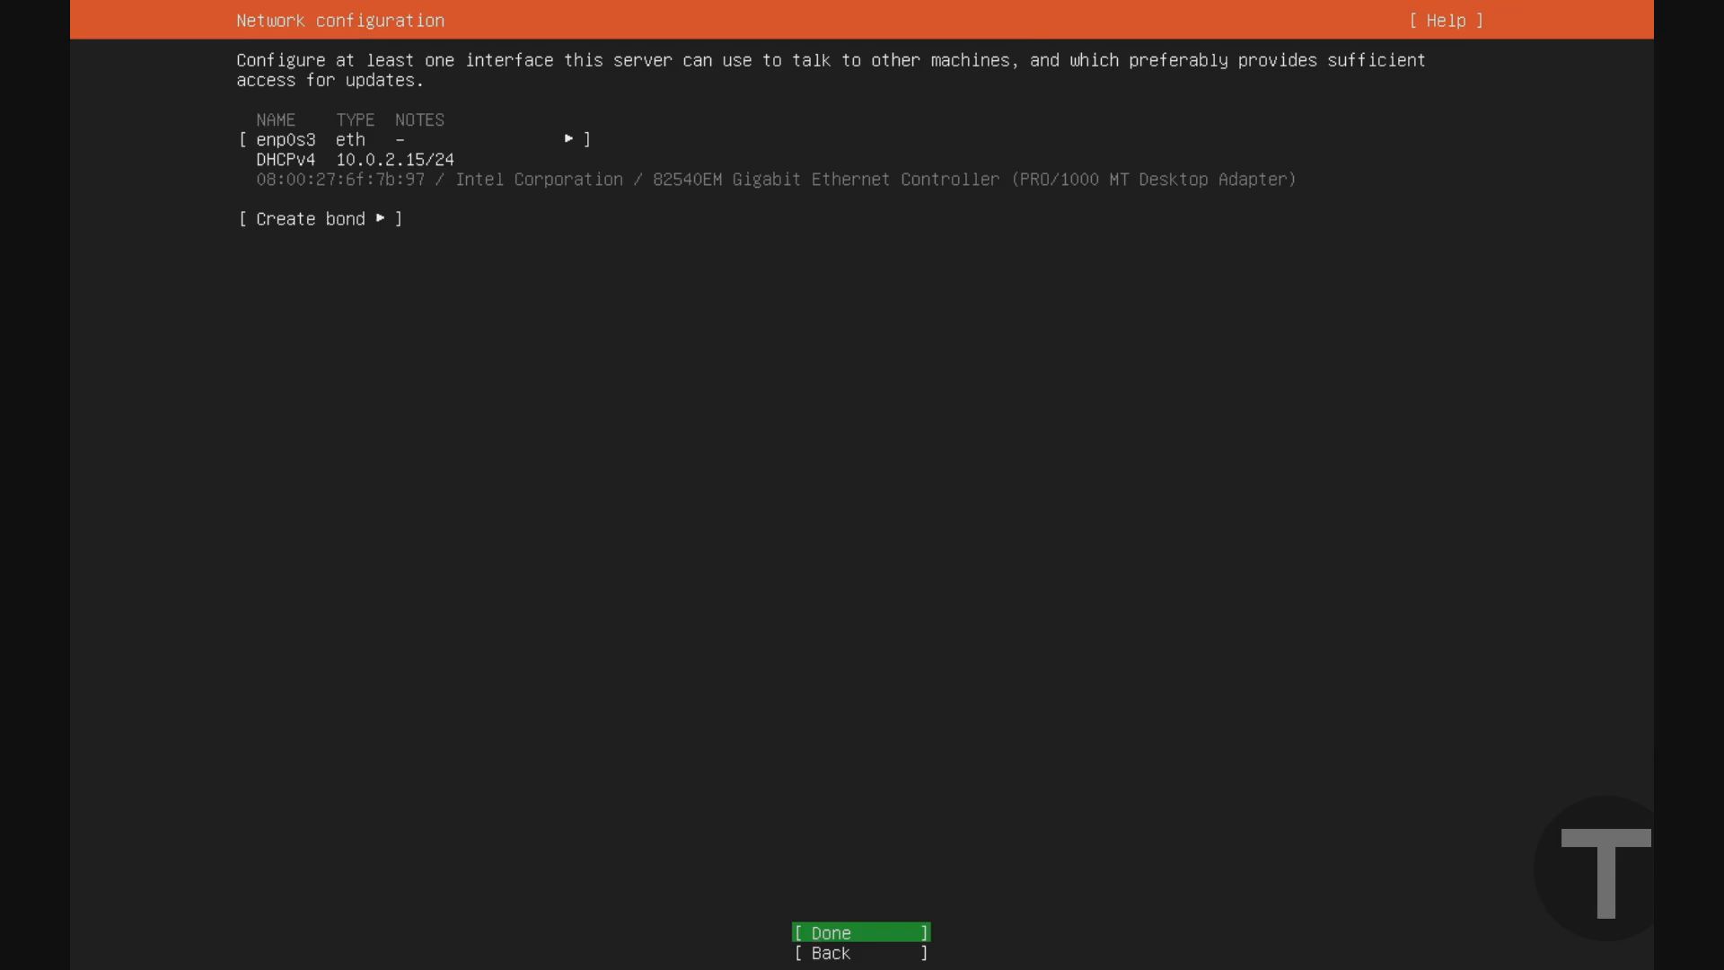
key("Up")
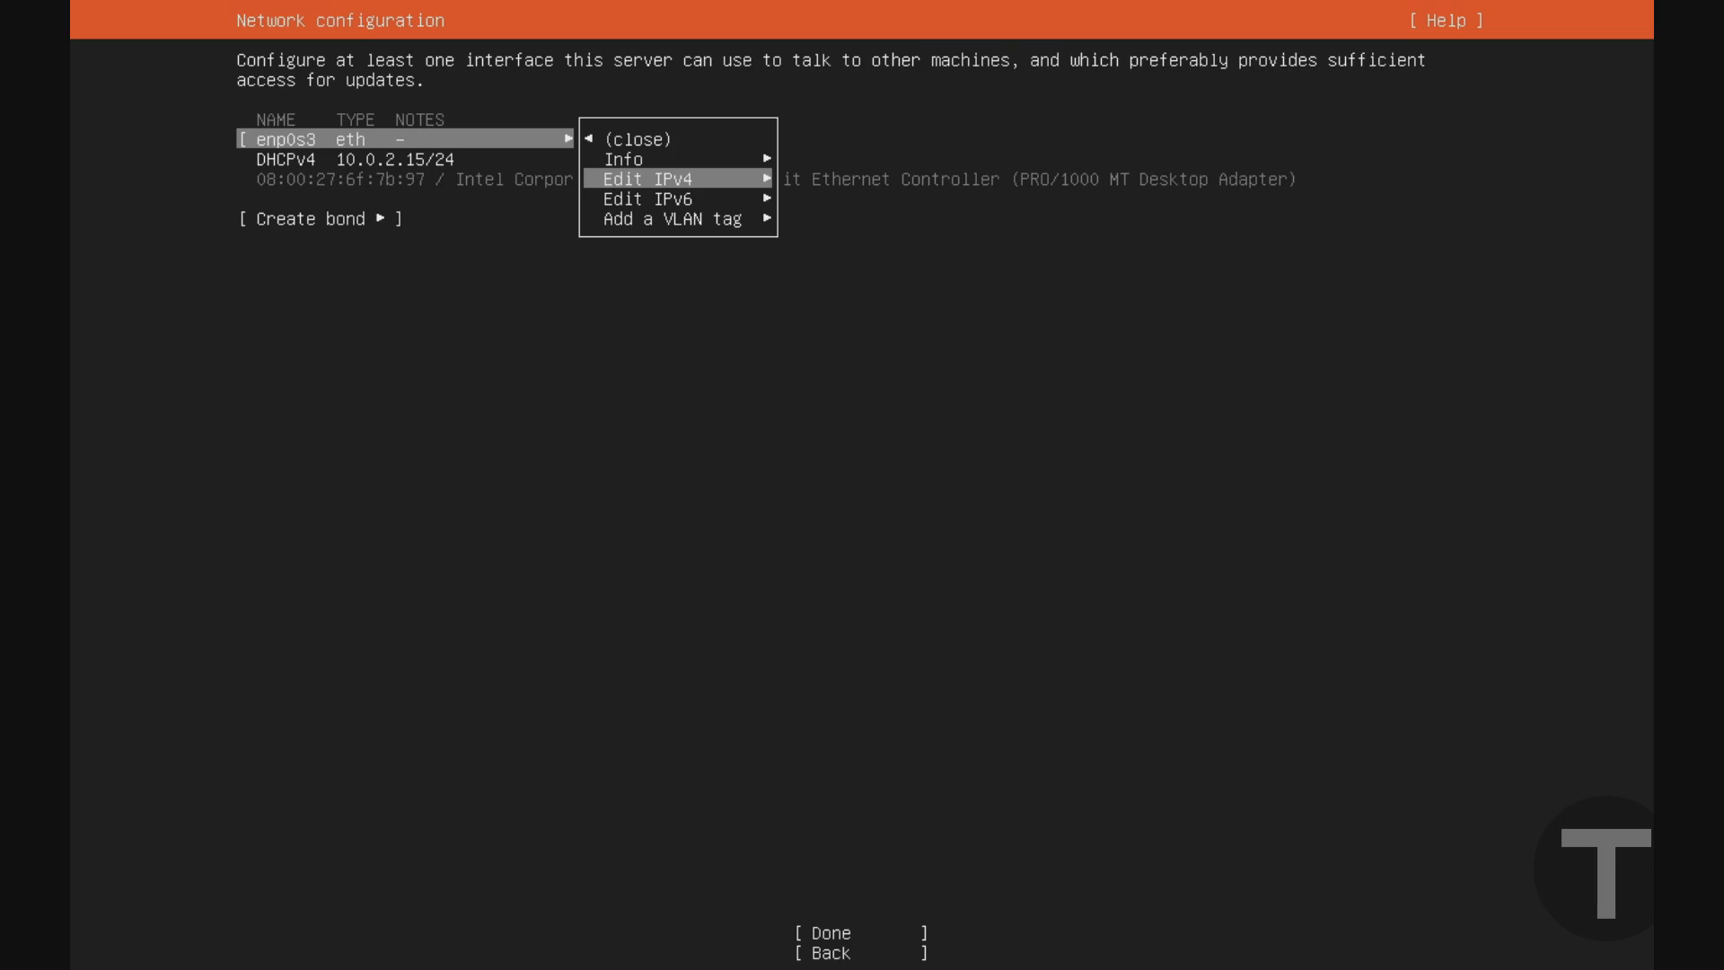
- Switch the enp0s3 IPv4 method from DHCP to Manual
left_click(647, 178)
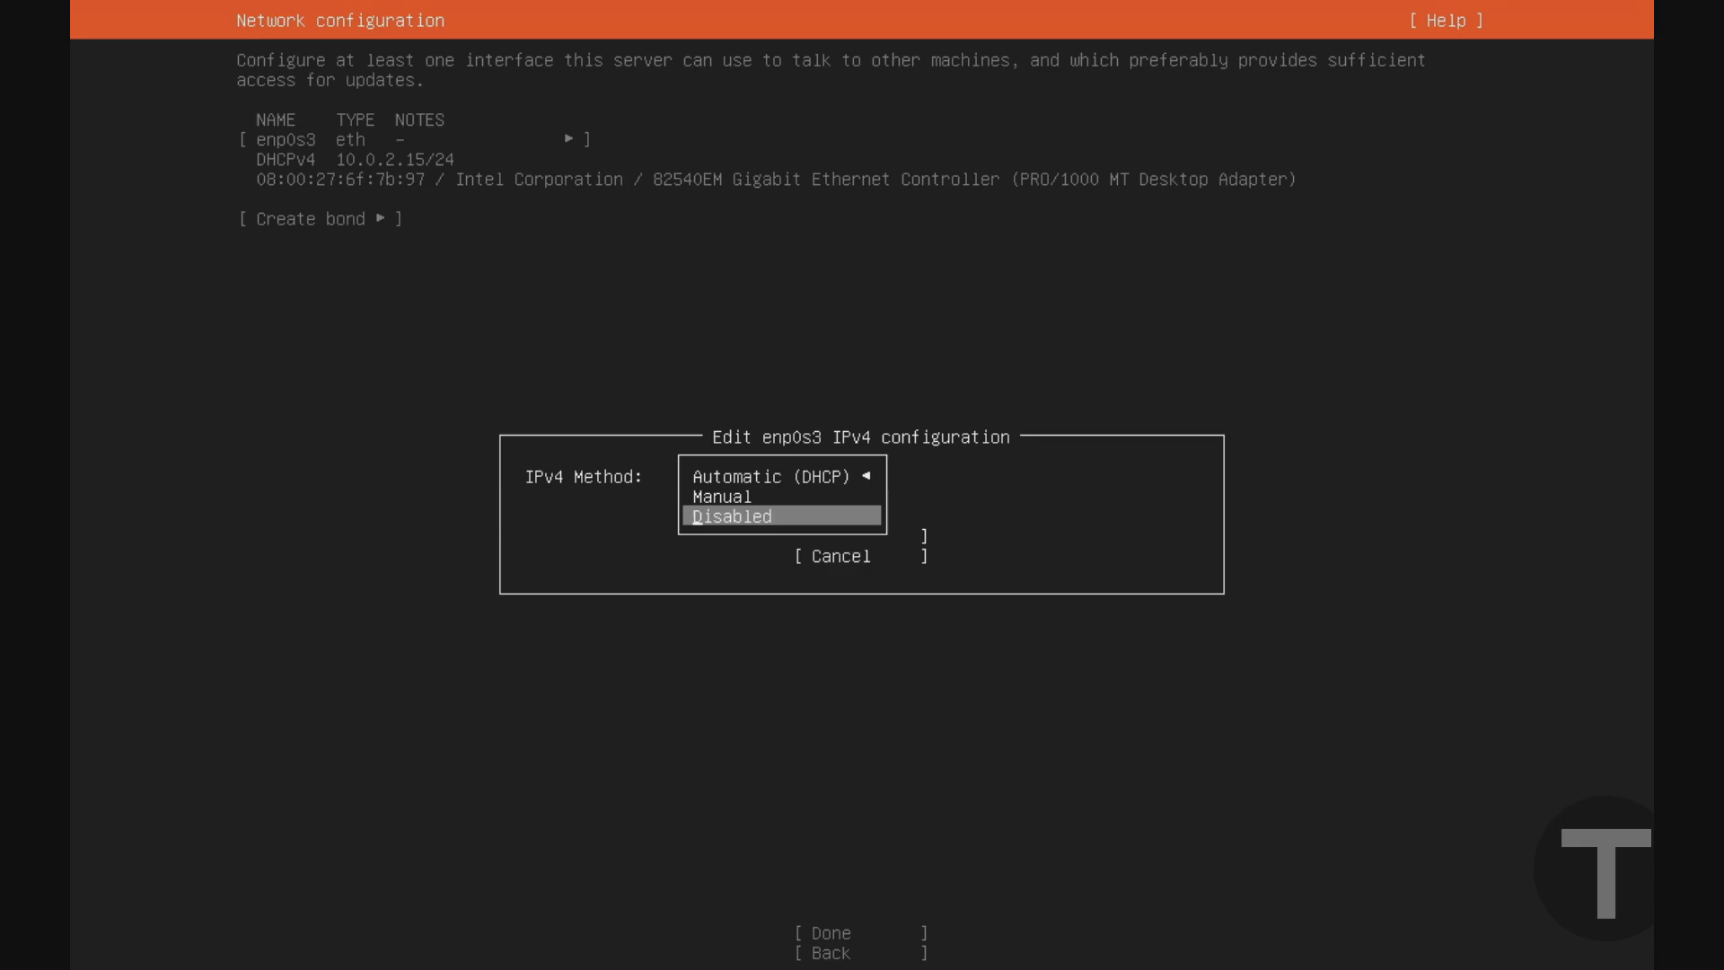
key("Up")
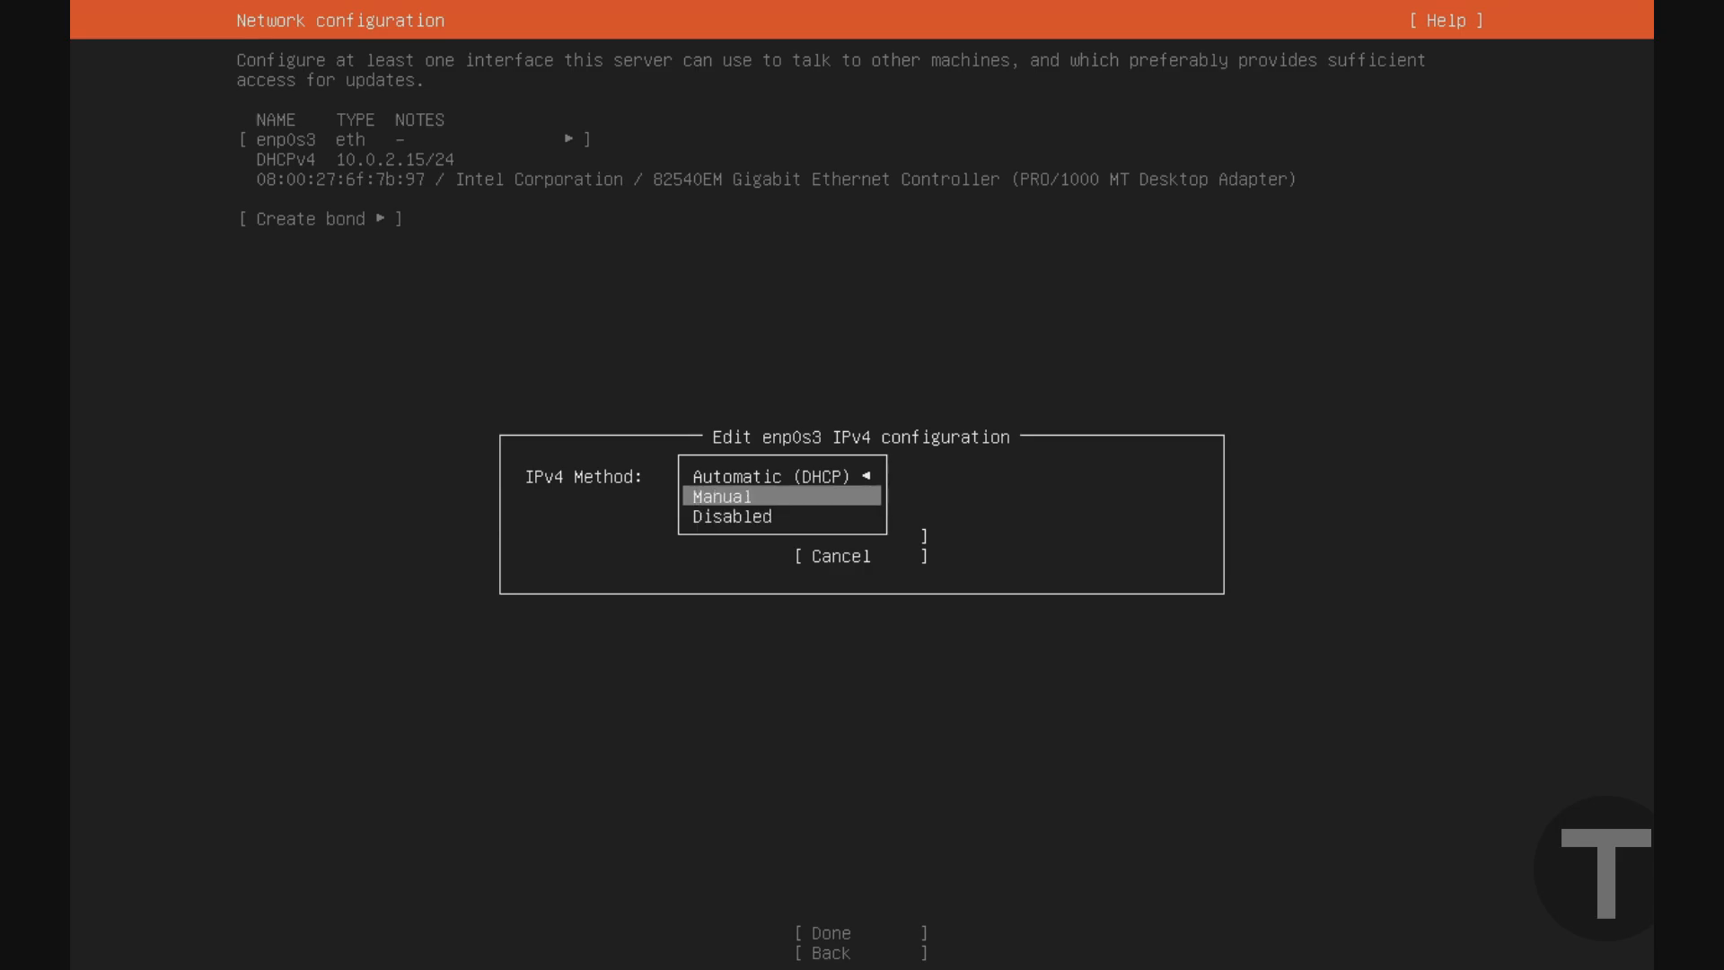
left_click(722, 495)
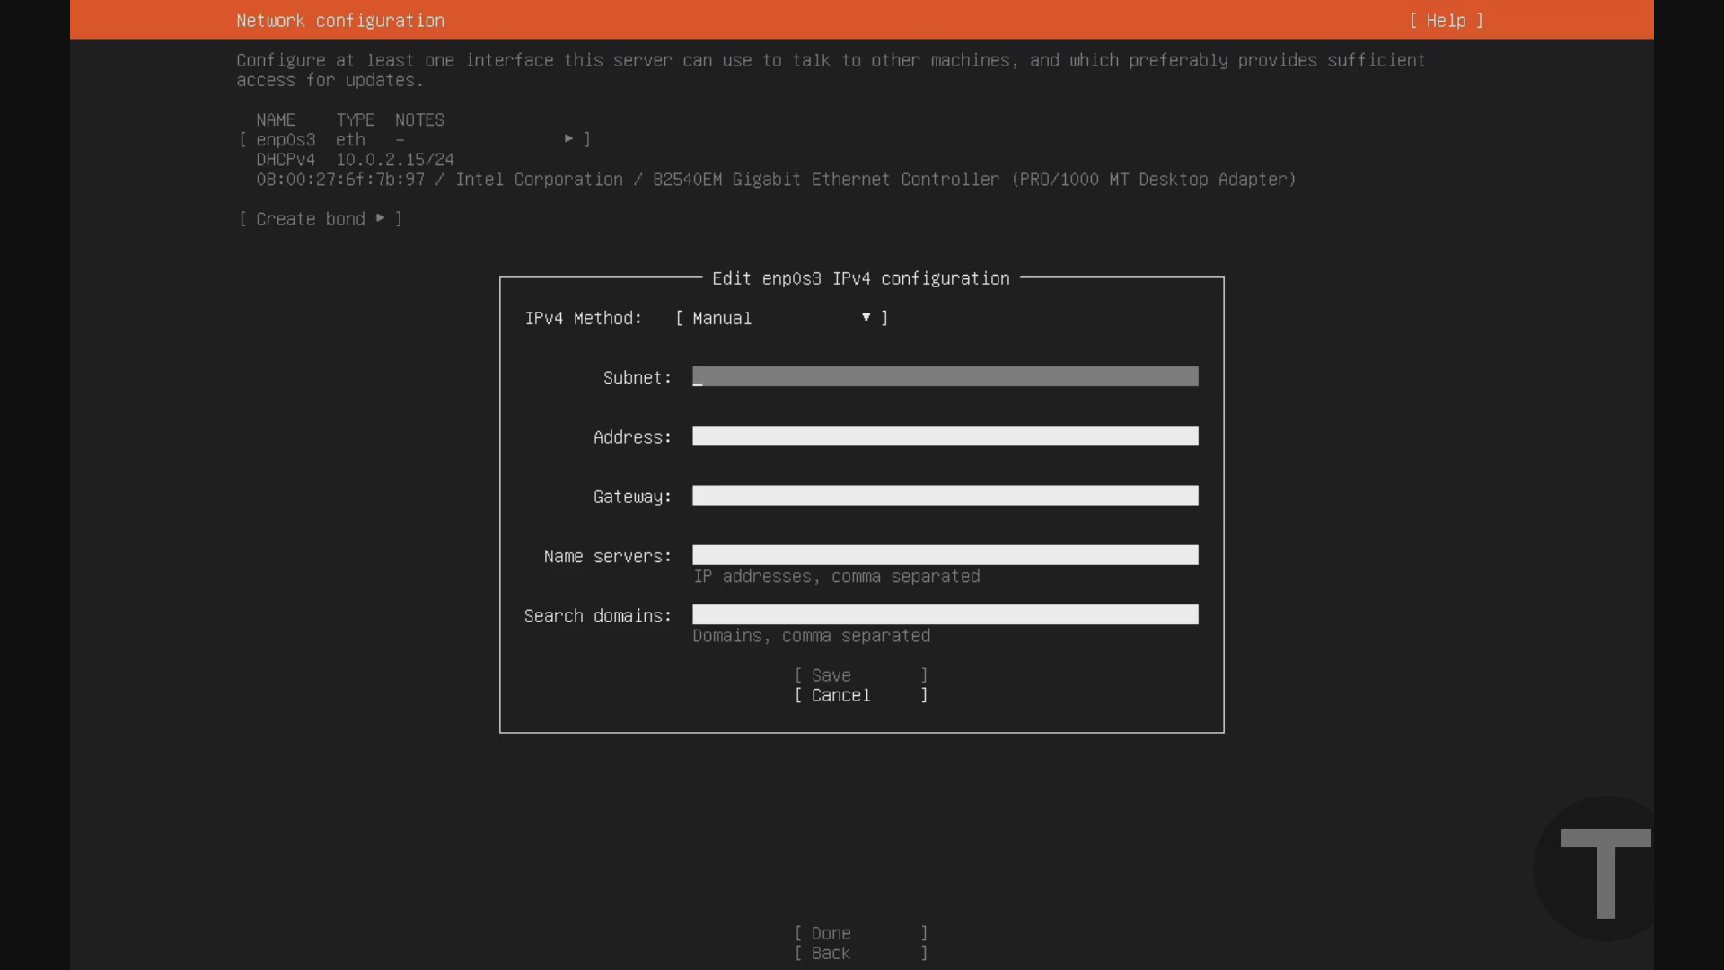
- Save subnet 10.0.2.0/24, address 10.0.2.15, gateway and name server 10.0.2.1
type("10.0.2.0/24")
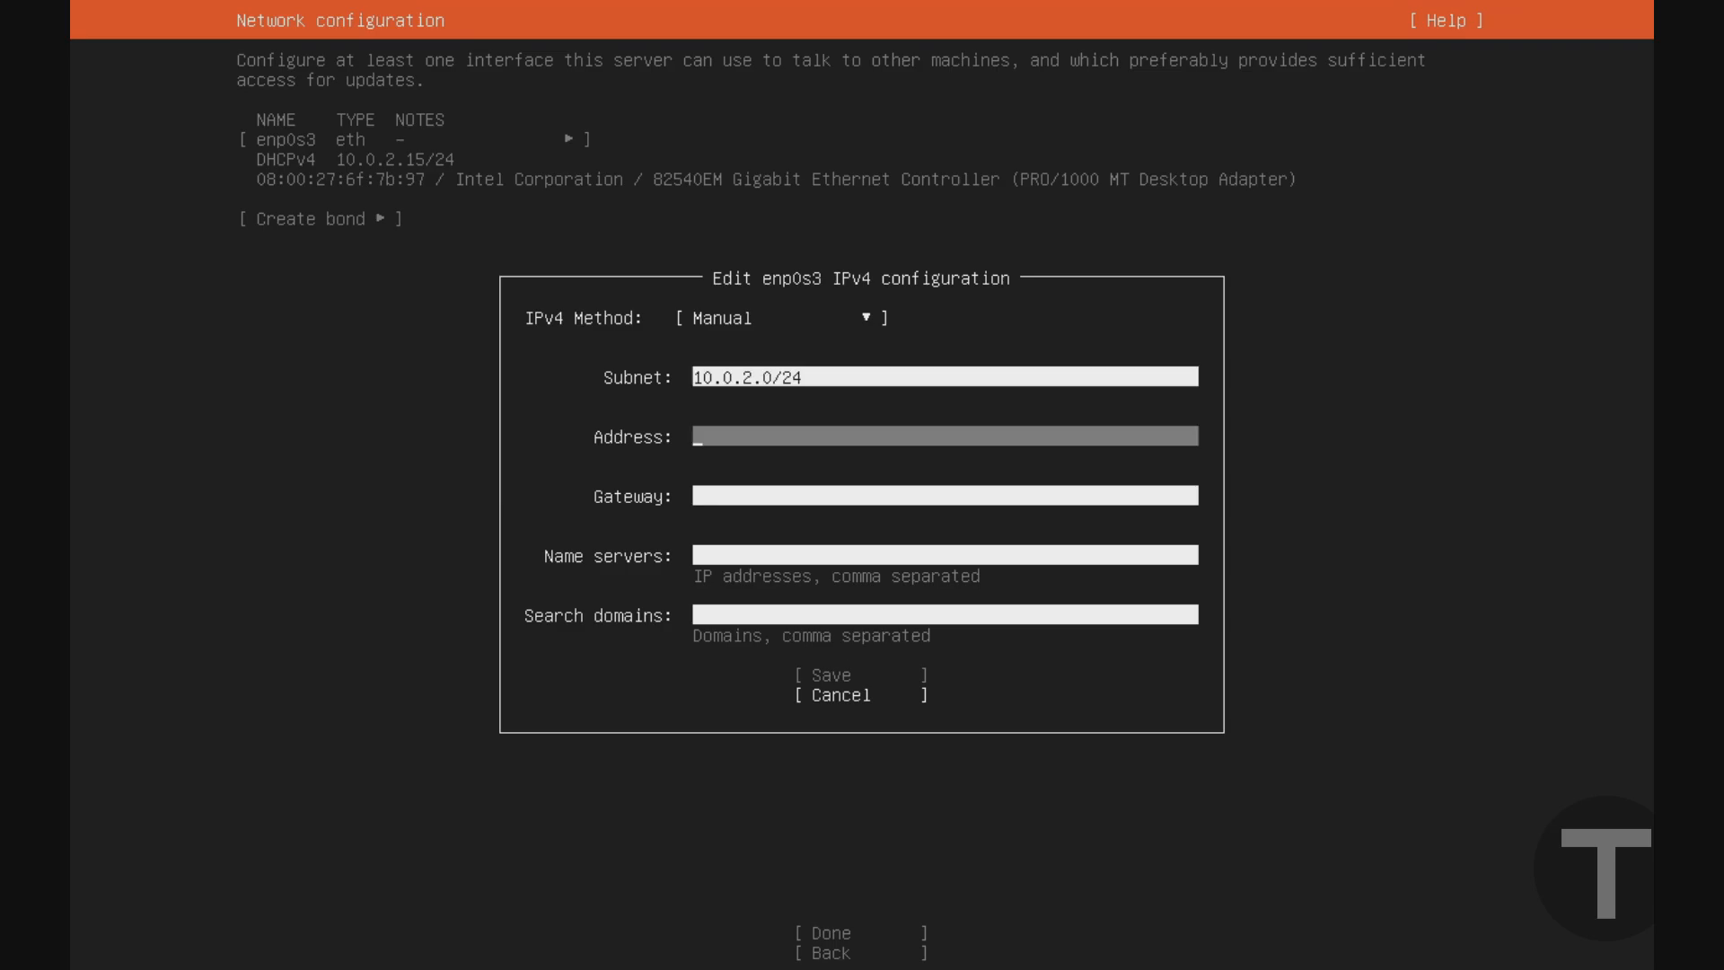
type("10.0.2.15")
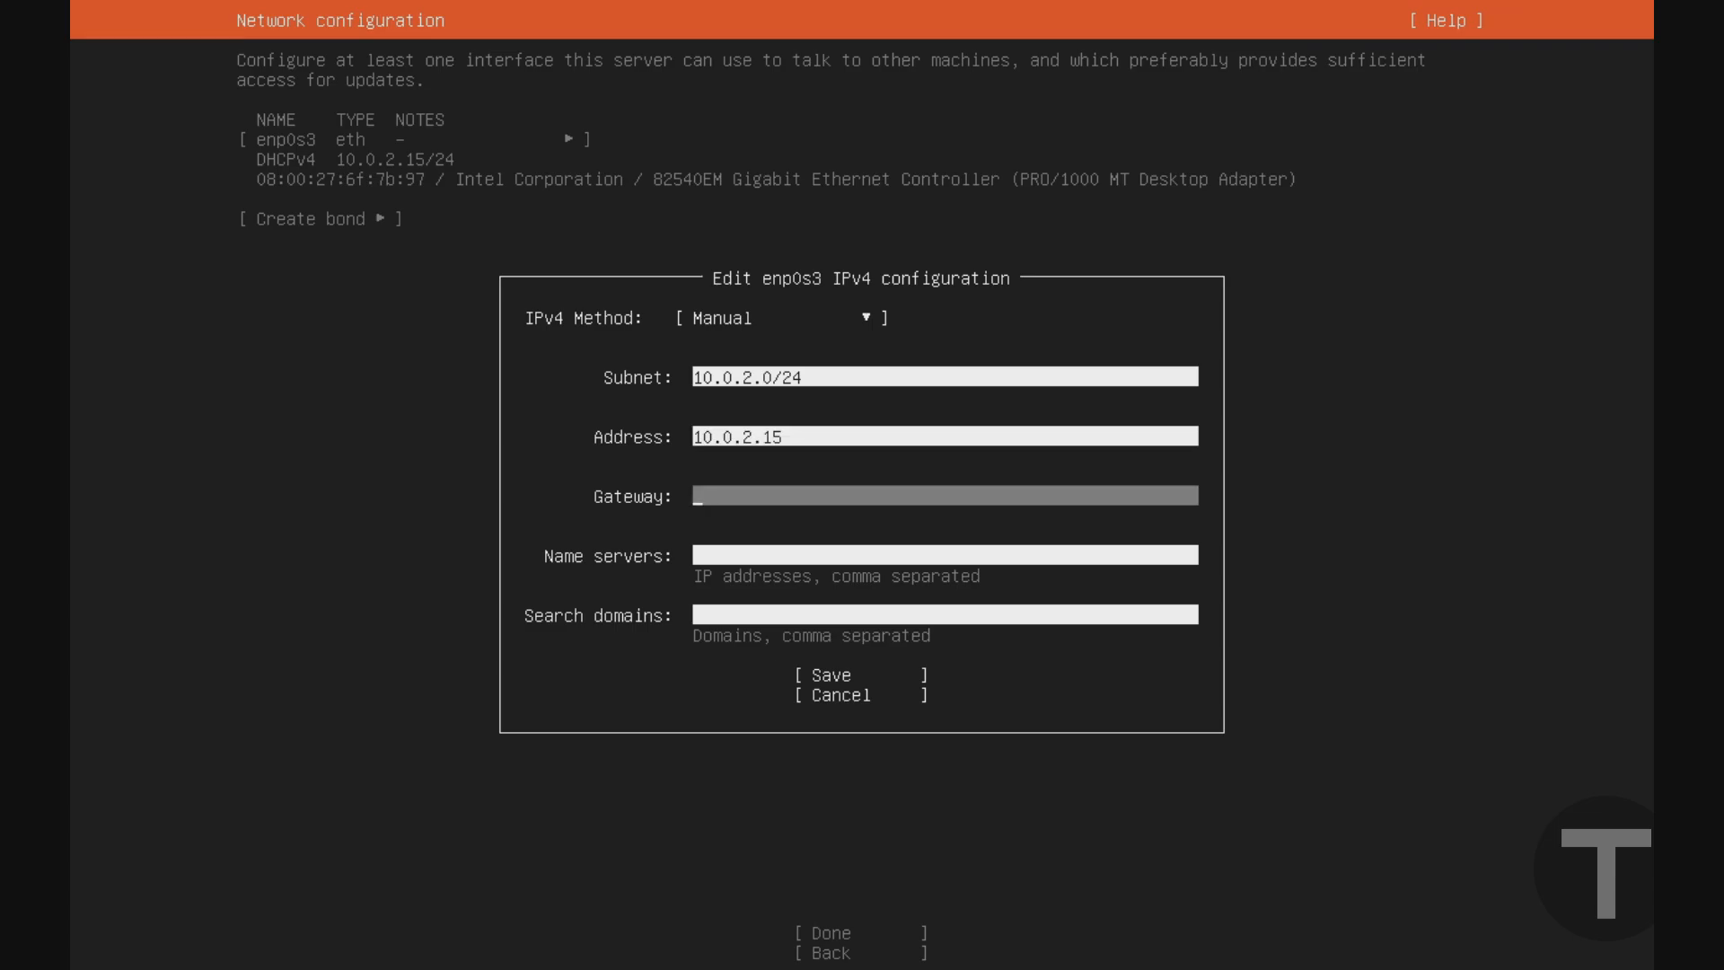
type("10.0.2.")
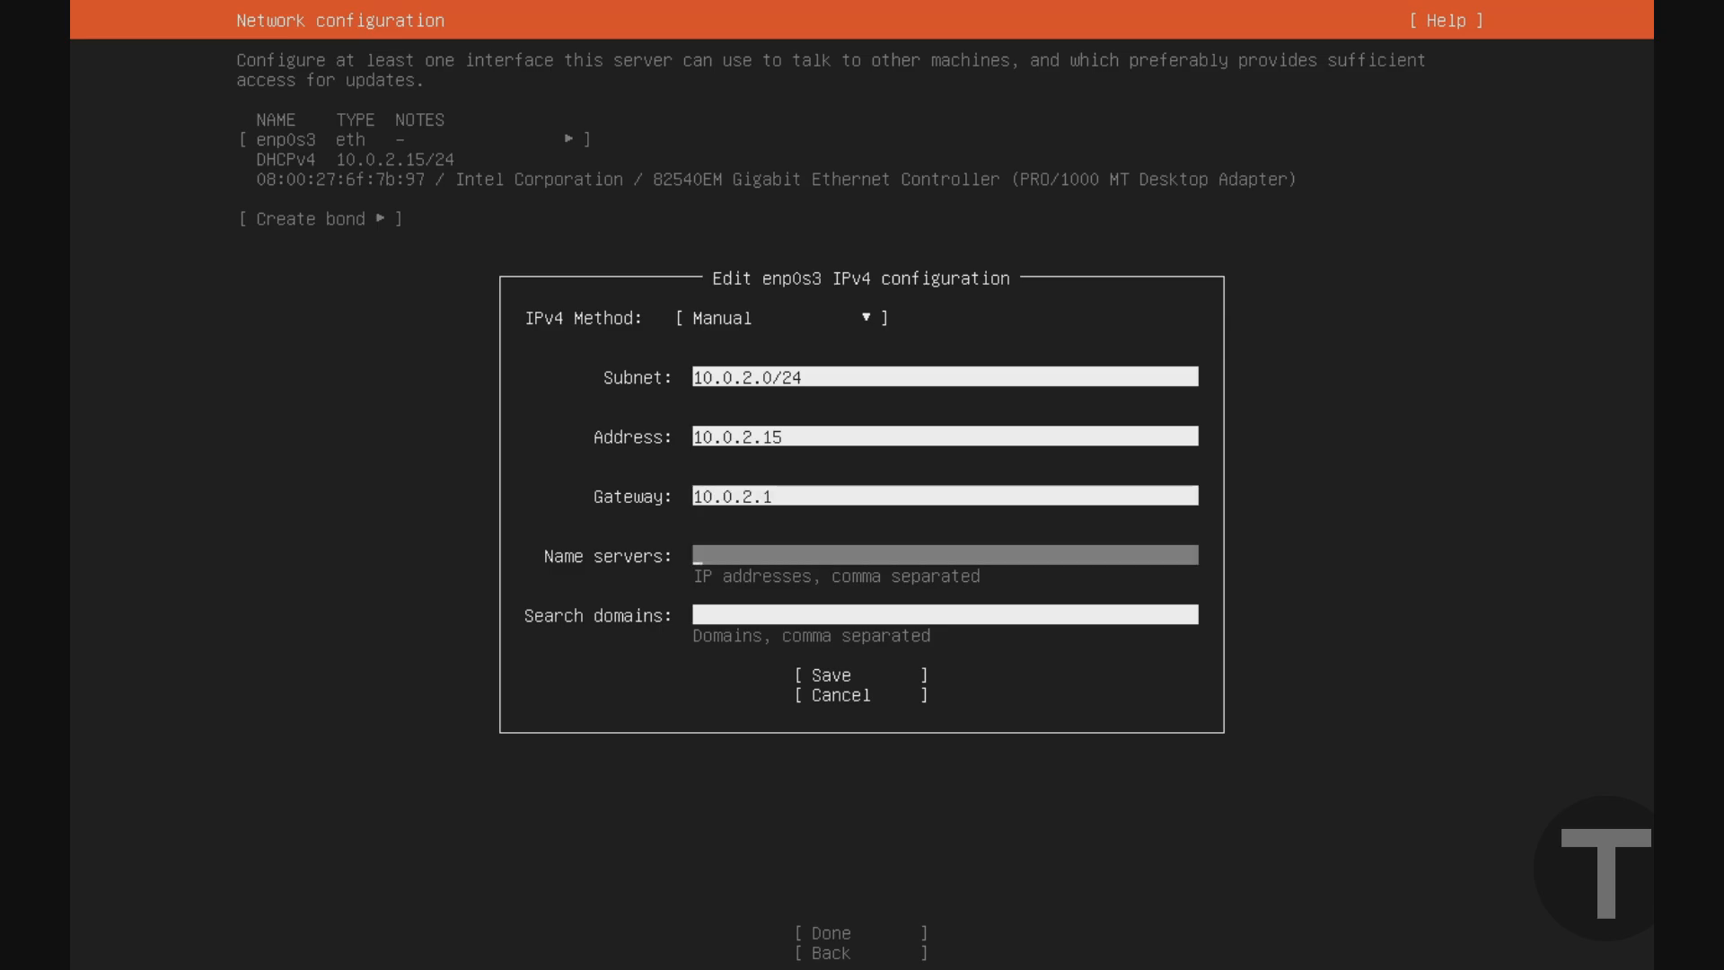
type("10.0.2.1")
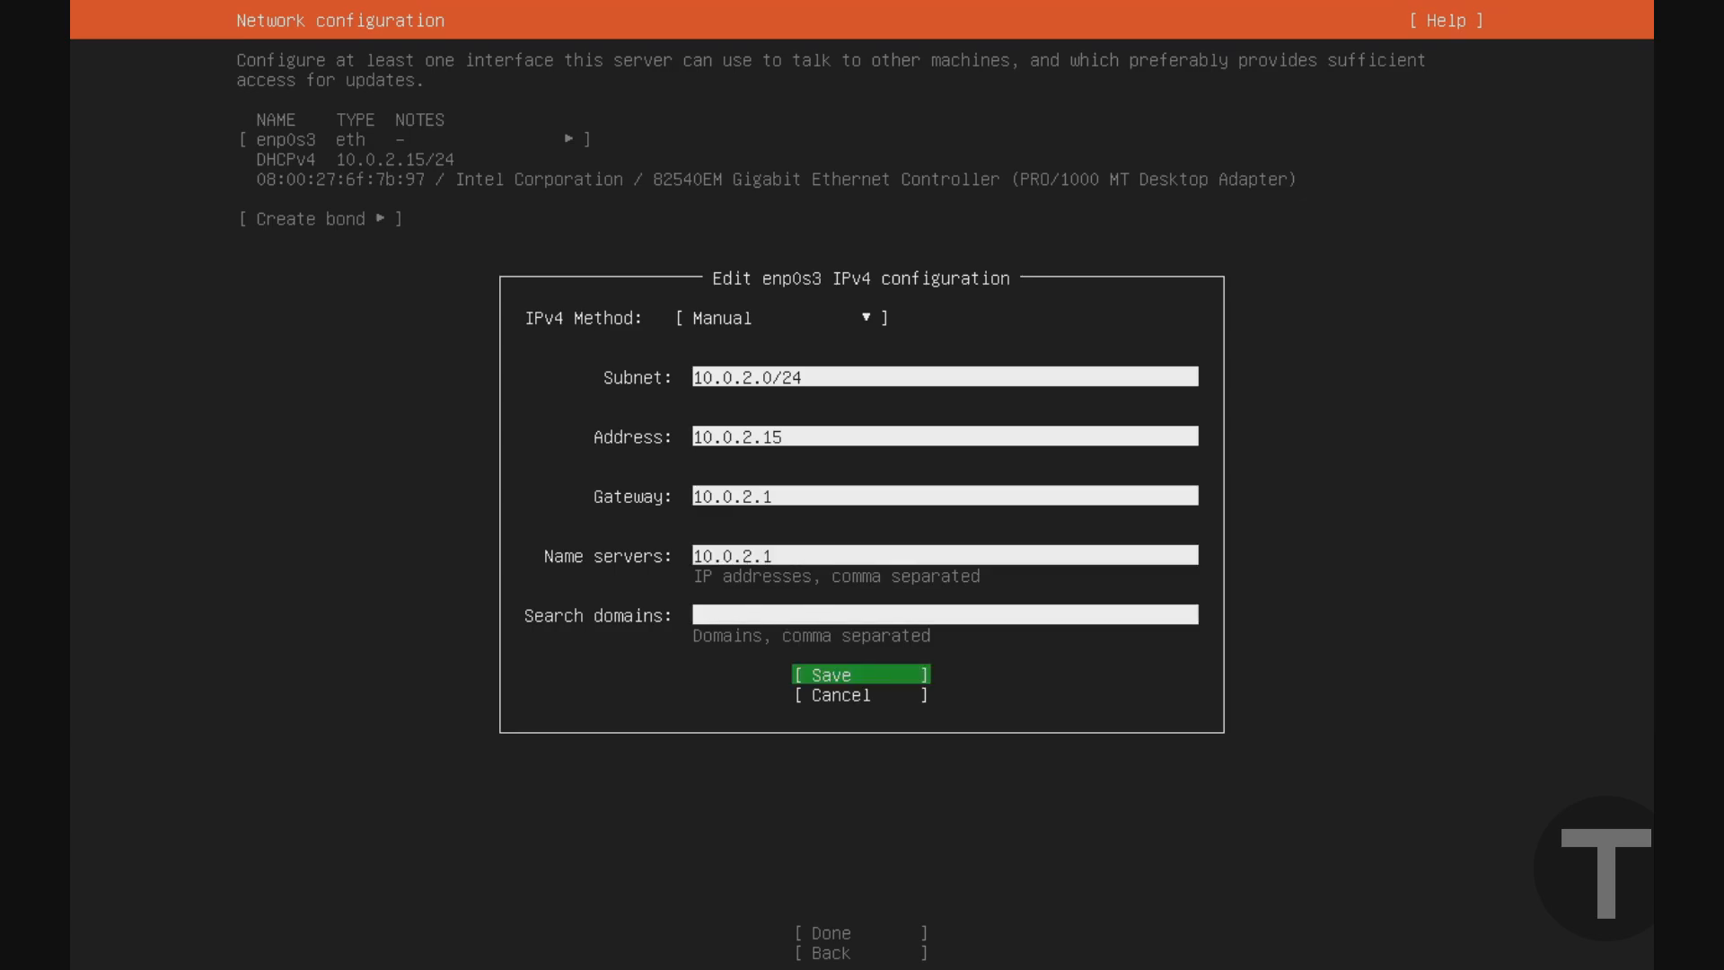
left_click(858, 673)
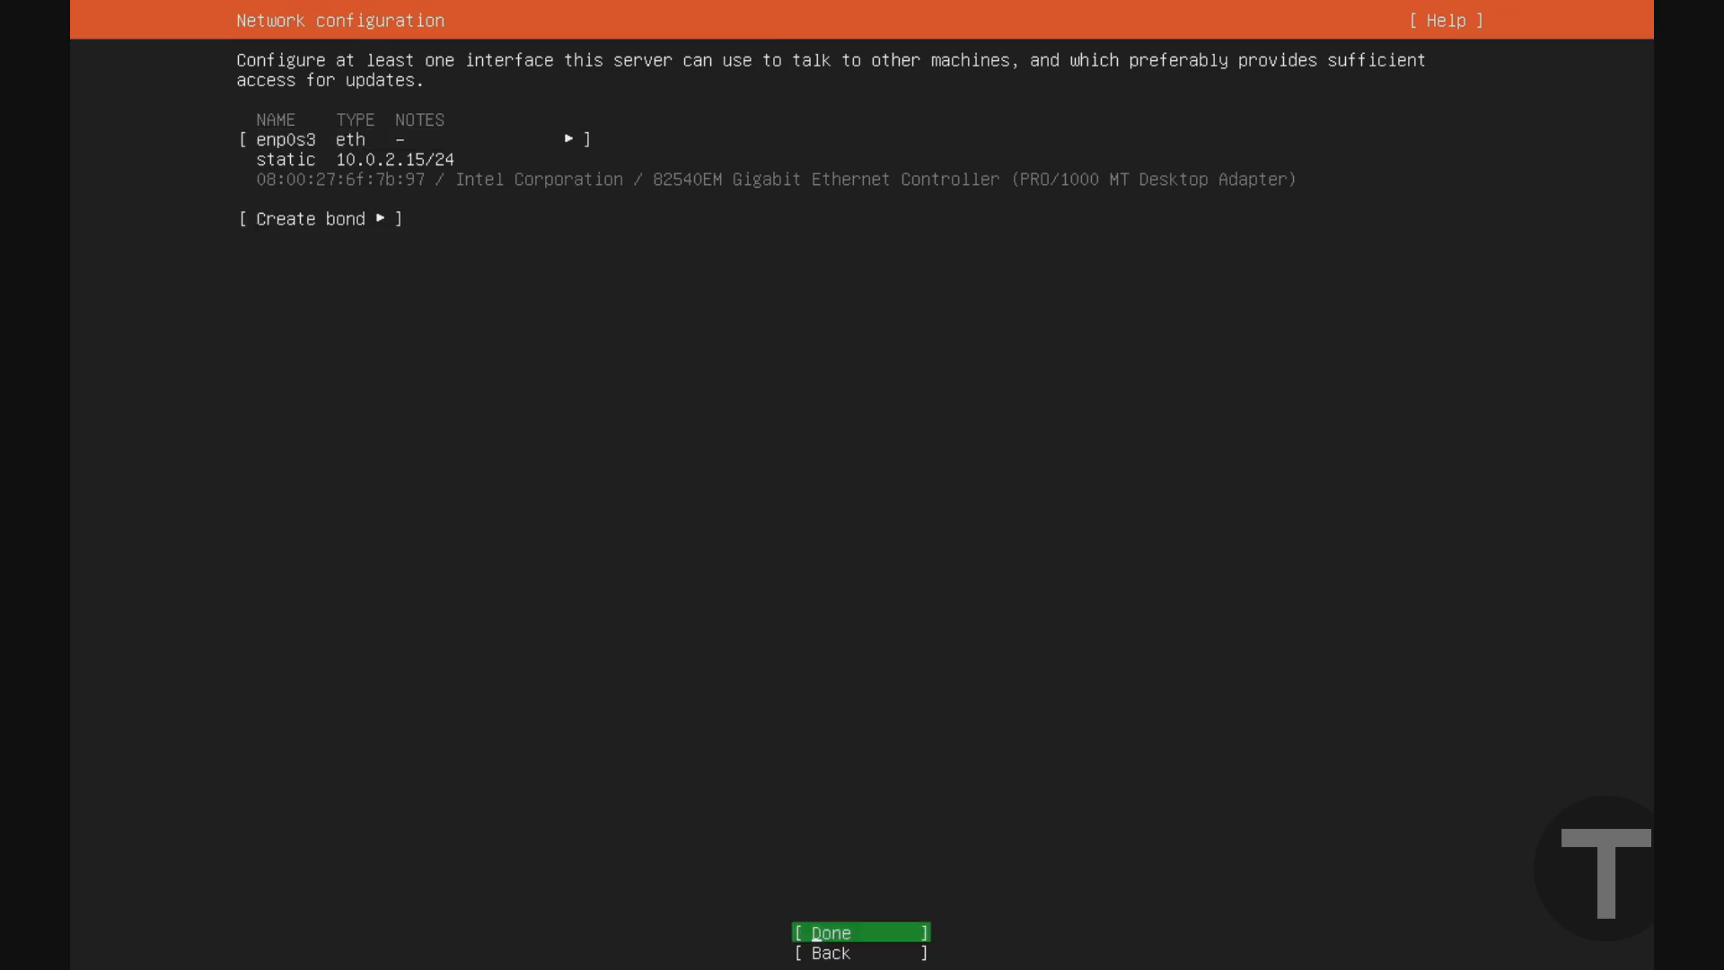
- Continue past network, empty proxy and default archive mirror to guided storage
left_click(860, 932)
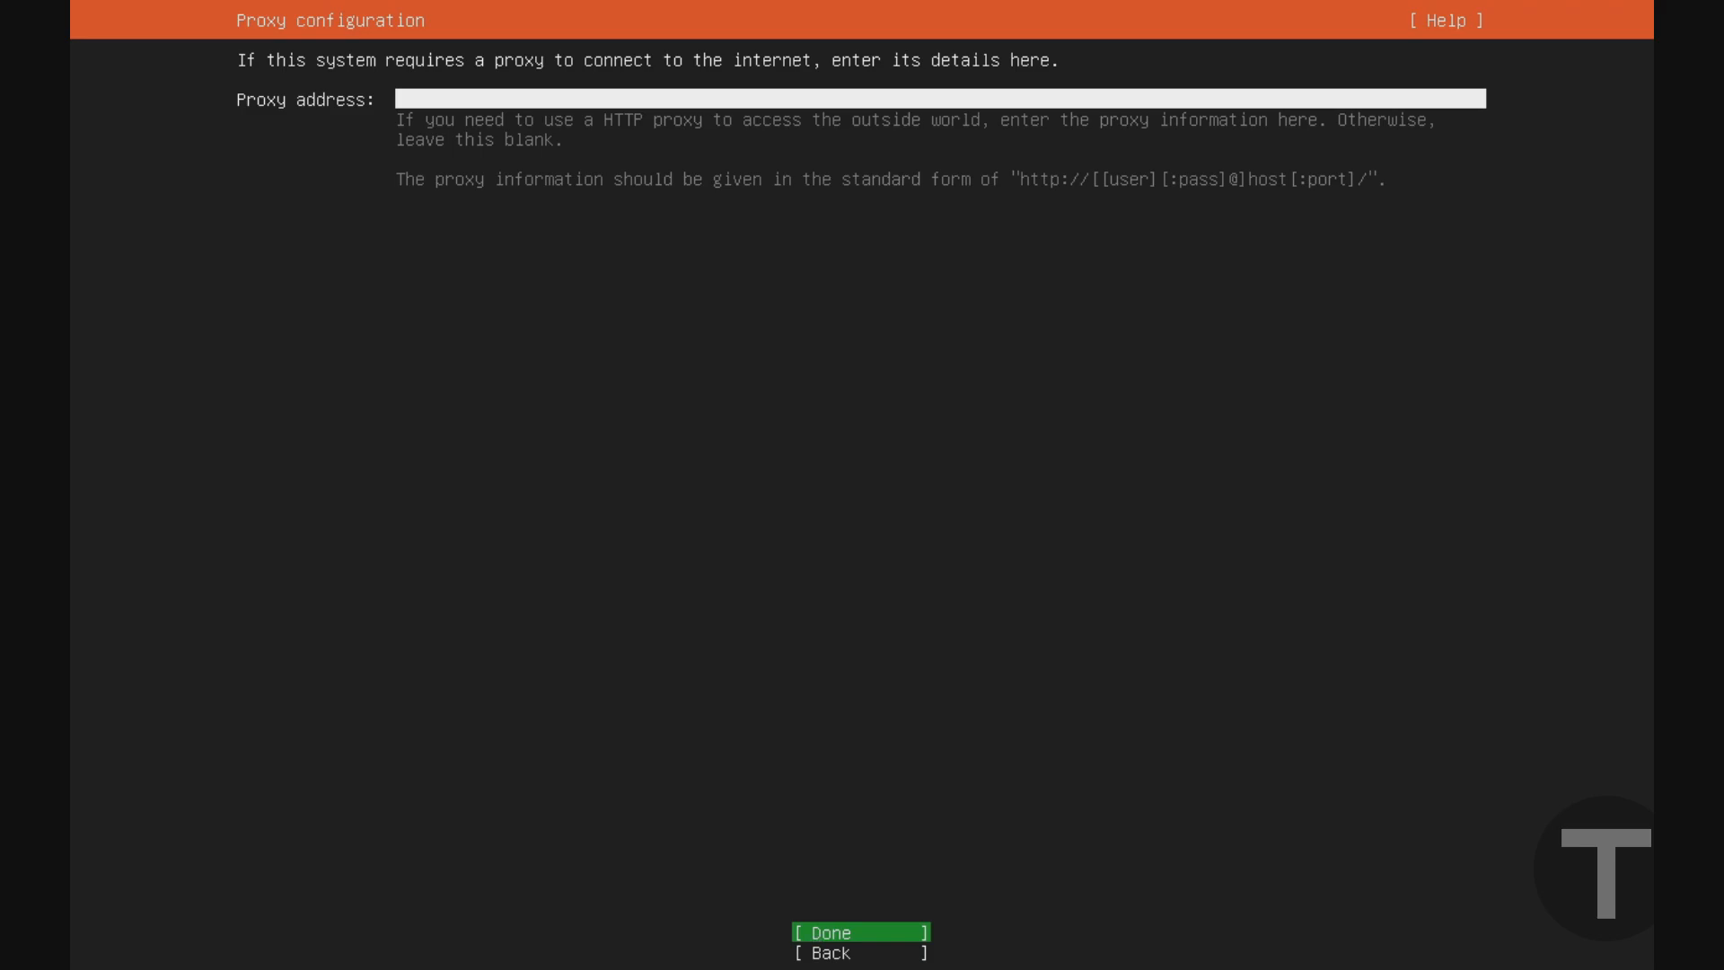
left_click(860, 931)
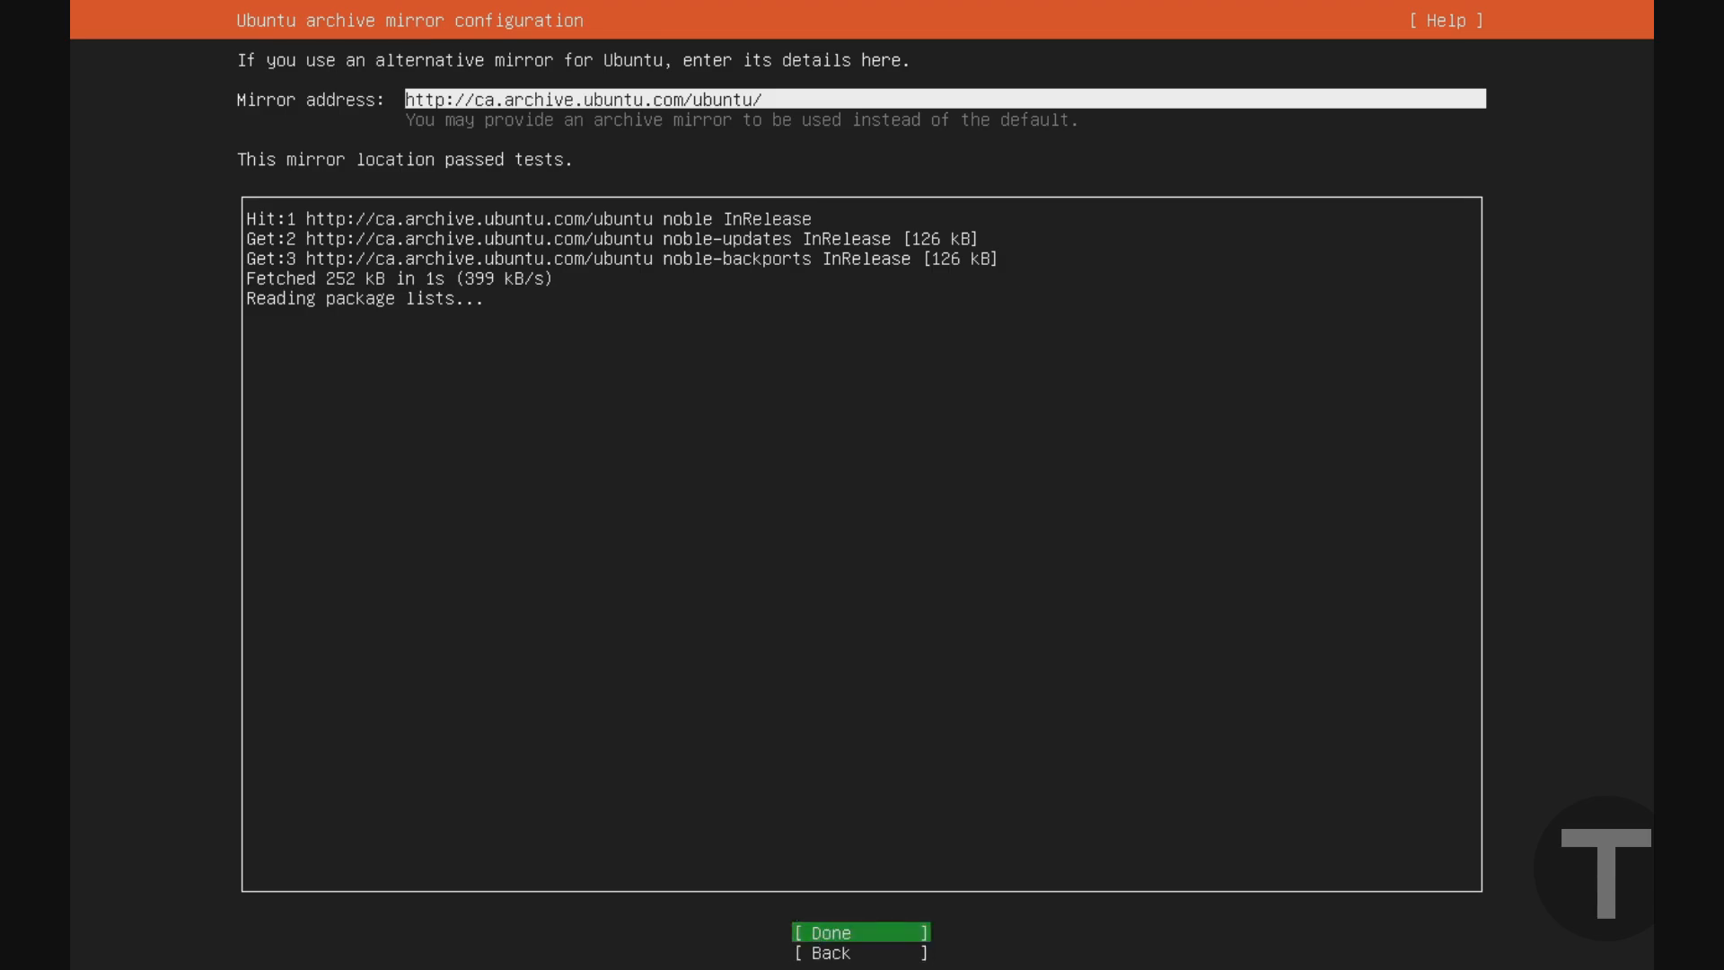
left_click(860, 932)
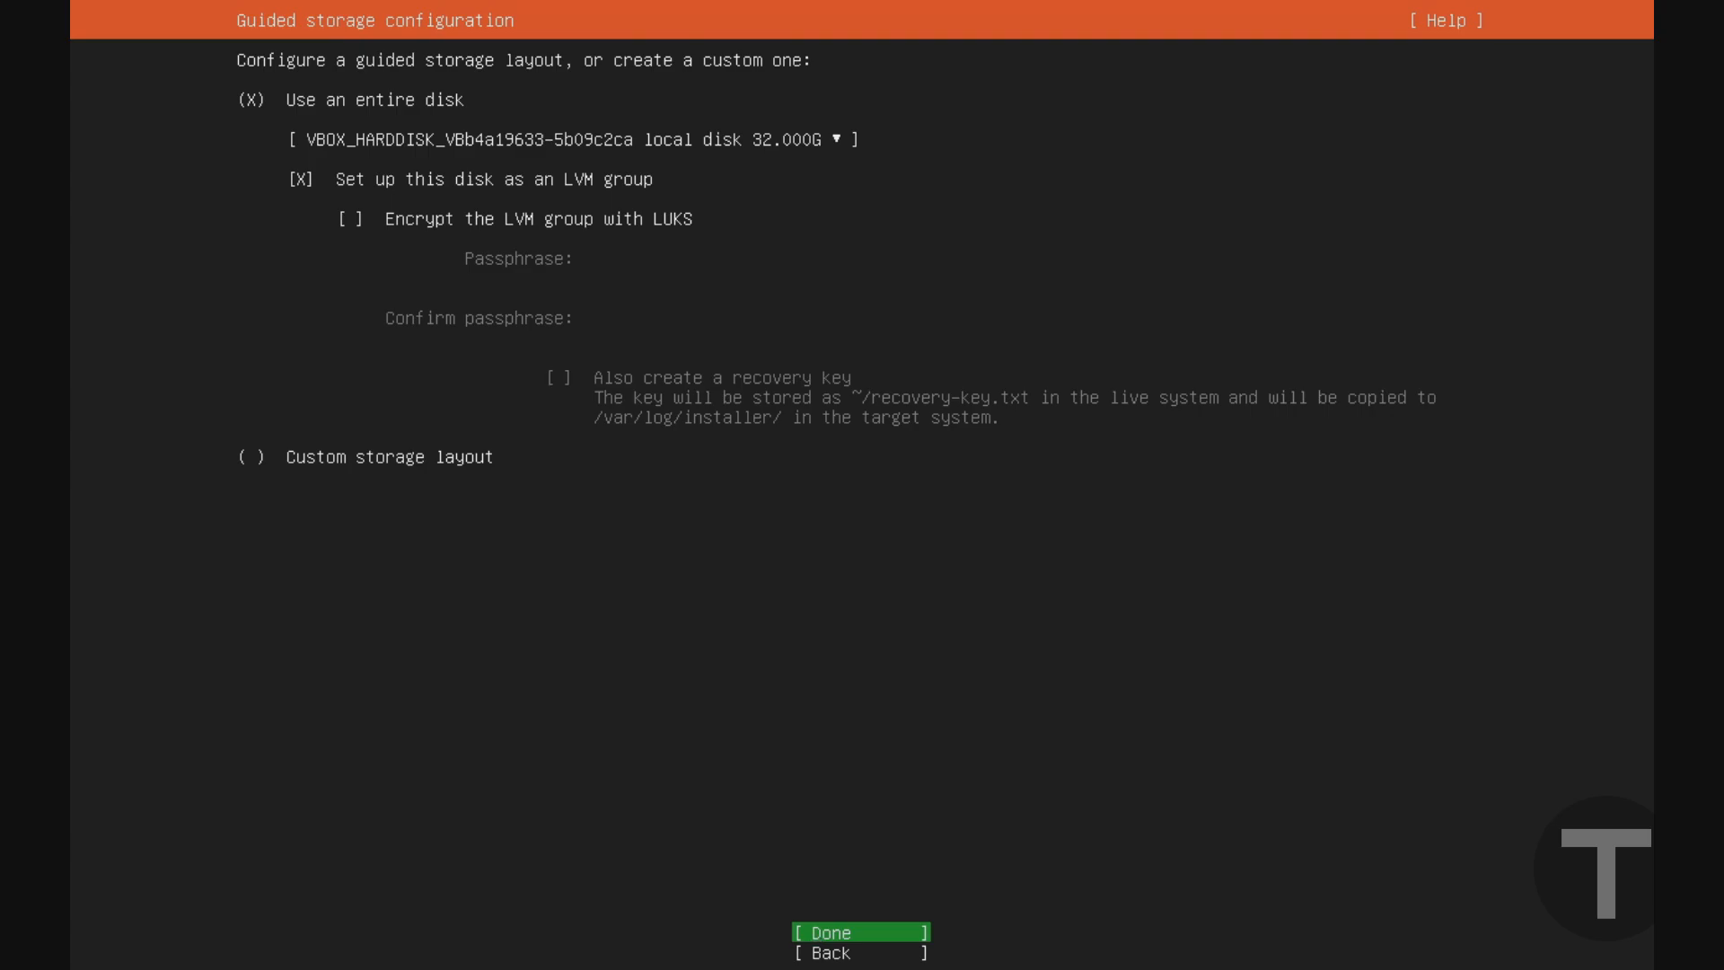
- Accept the entire-disk LVM layout and confirm the destructive install
left_click(858, 932)
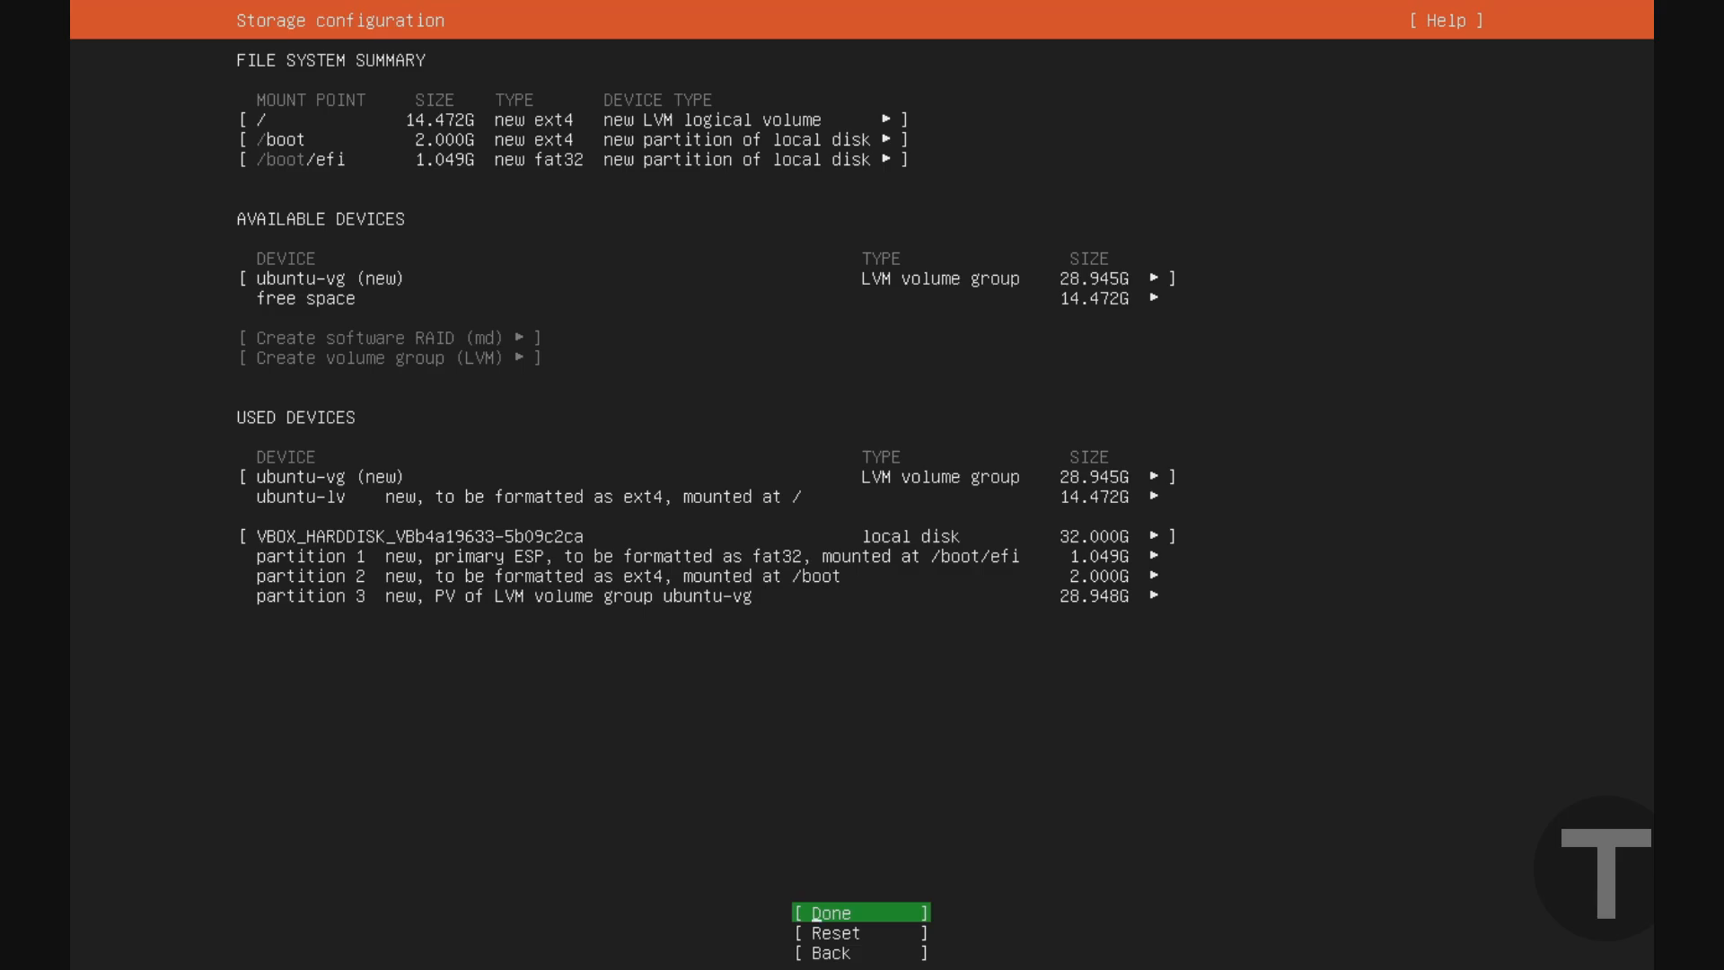
left_click(856, 912)
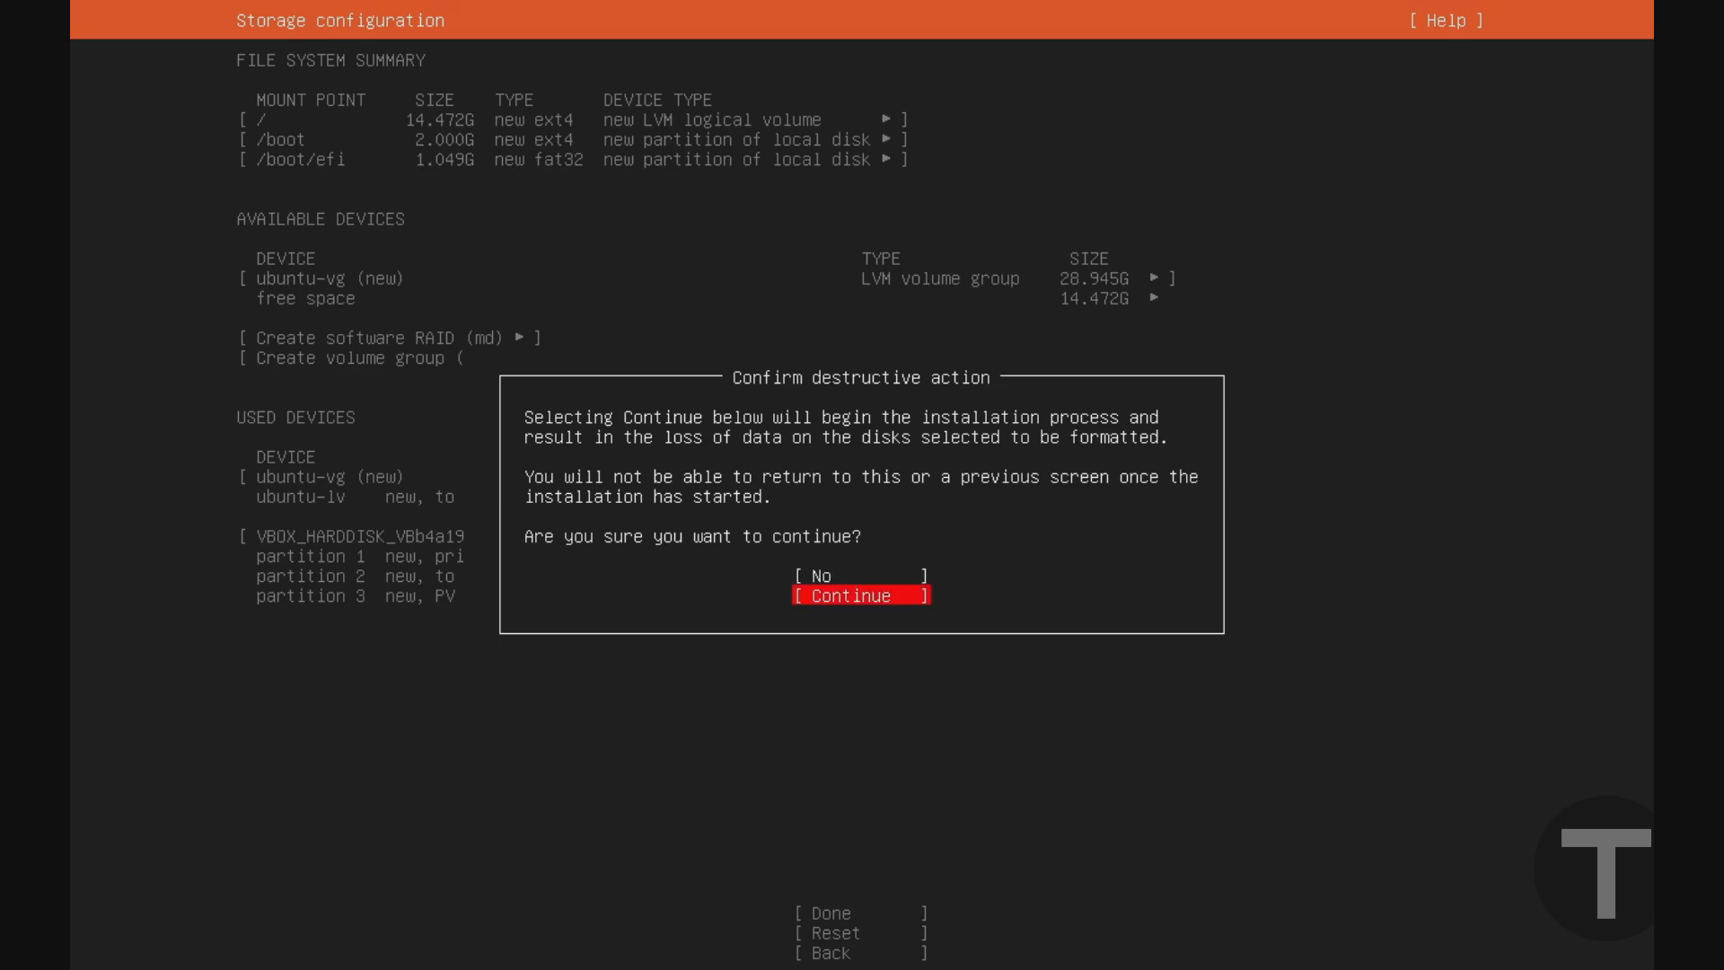
left_click(860, 594)
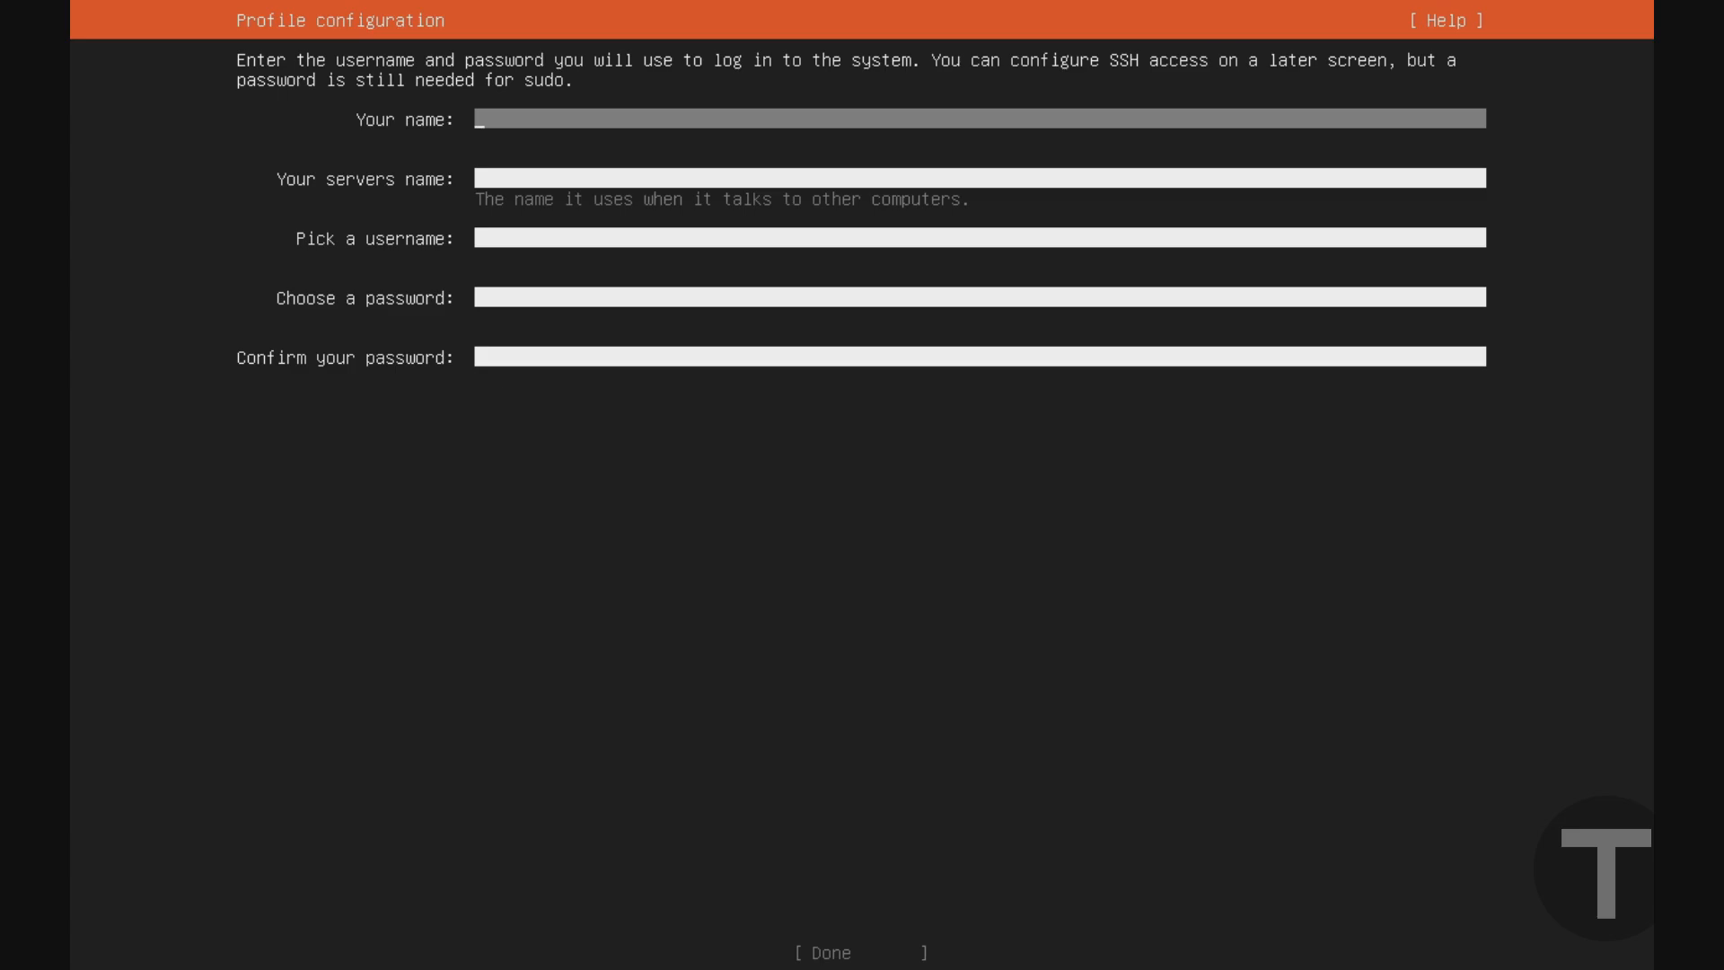
- Submit the profile: name David, server ubuntuserver, username david with matching passwords
type("David")
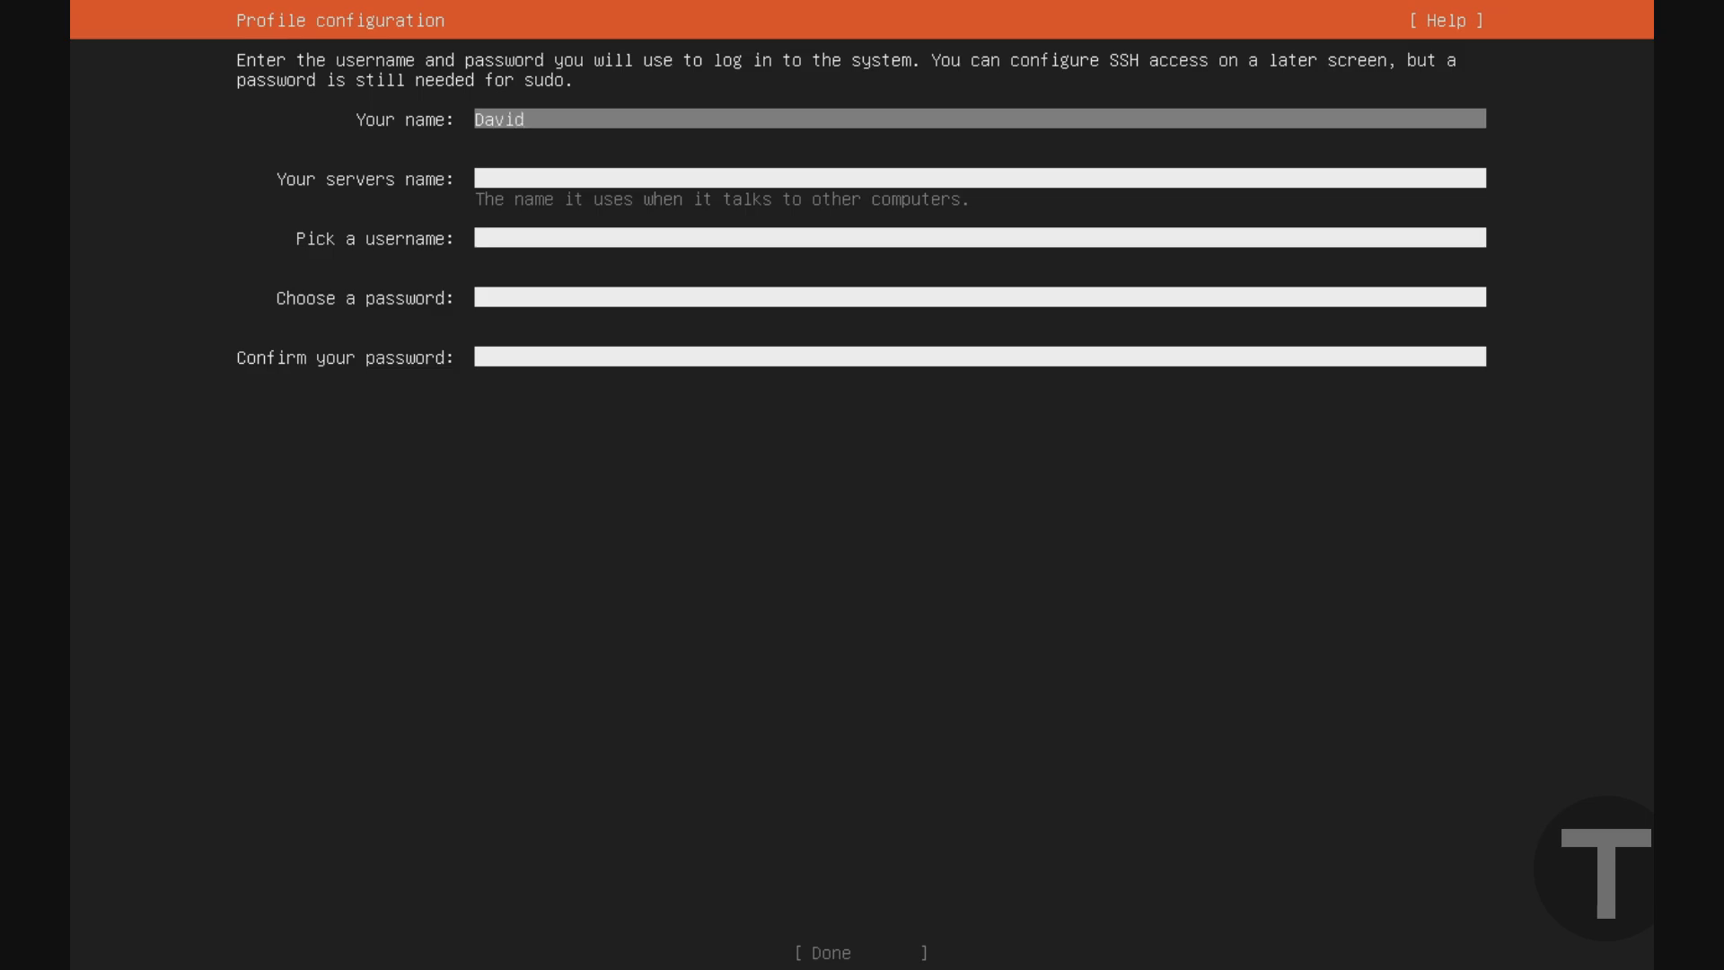
type("ubuntuserver")
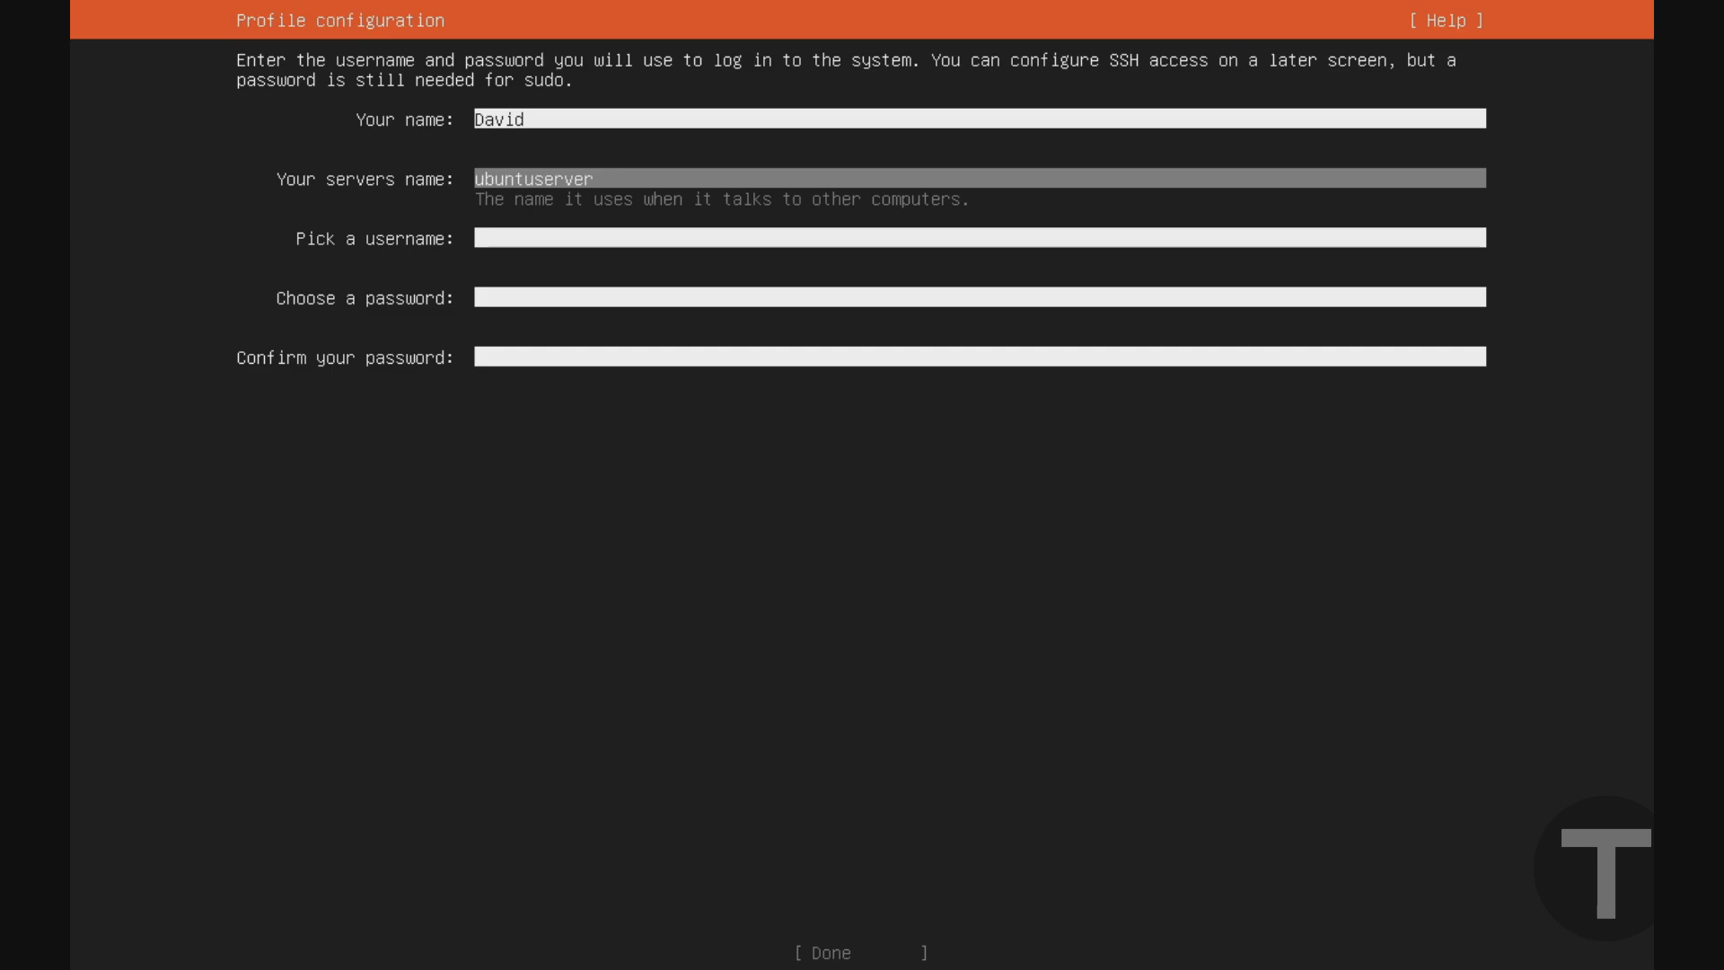
type("david")
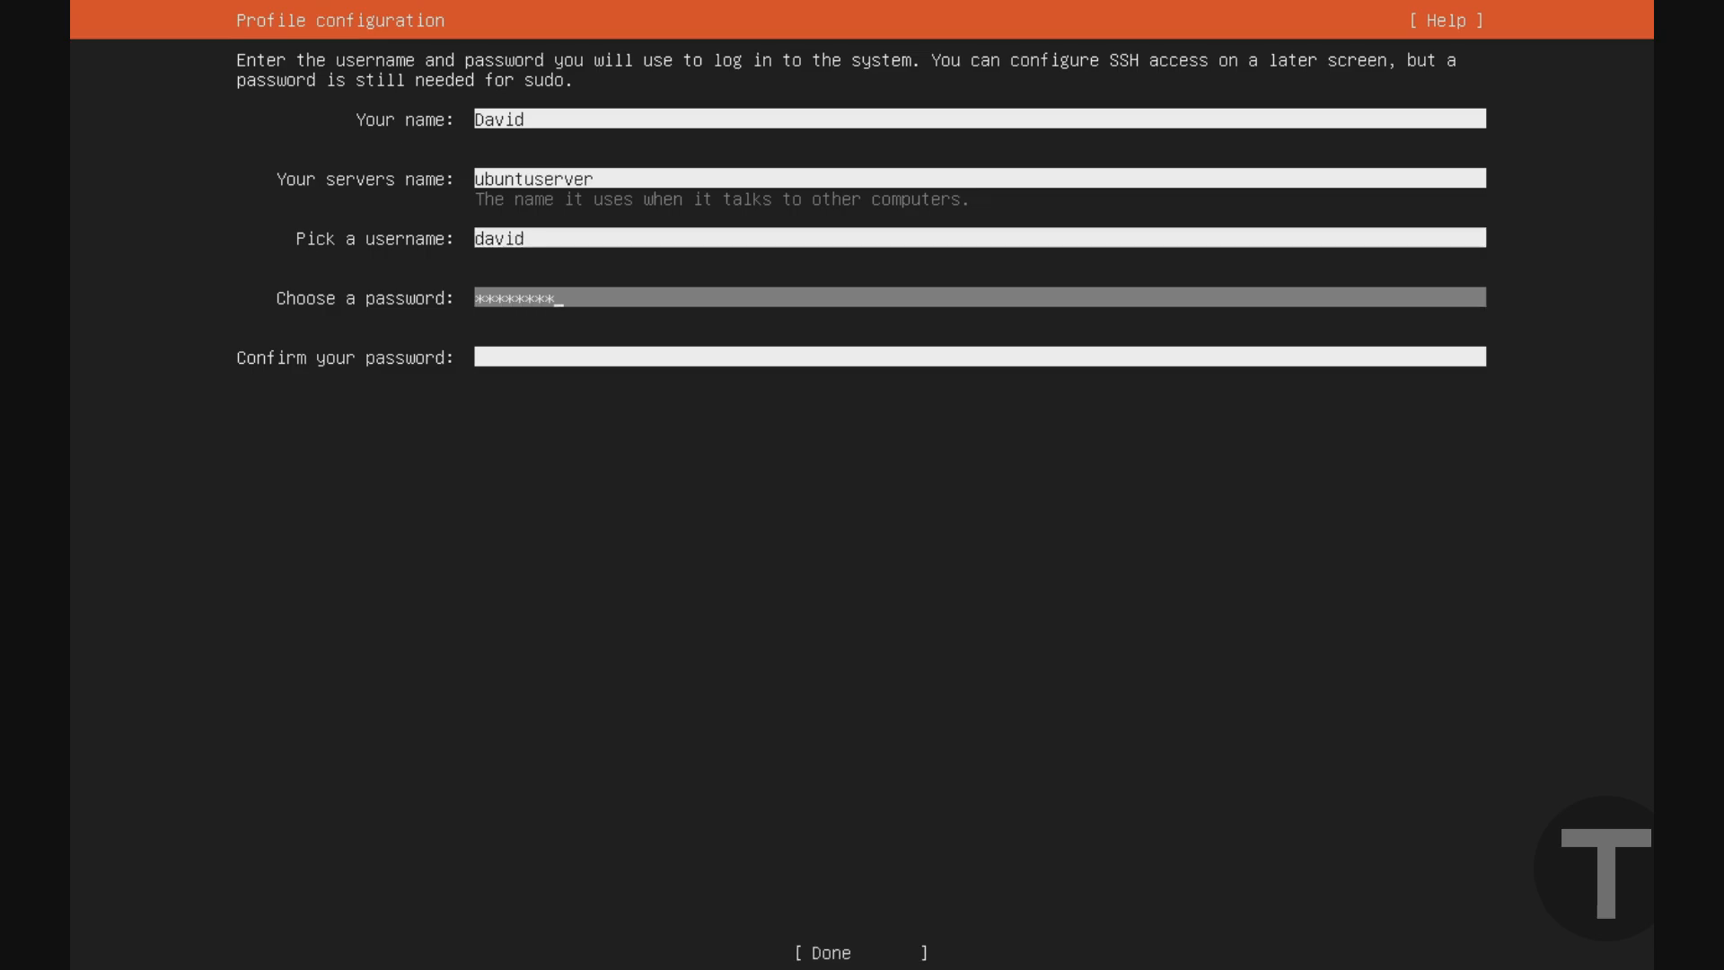
type("********")
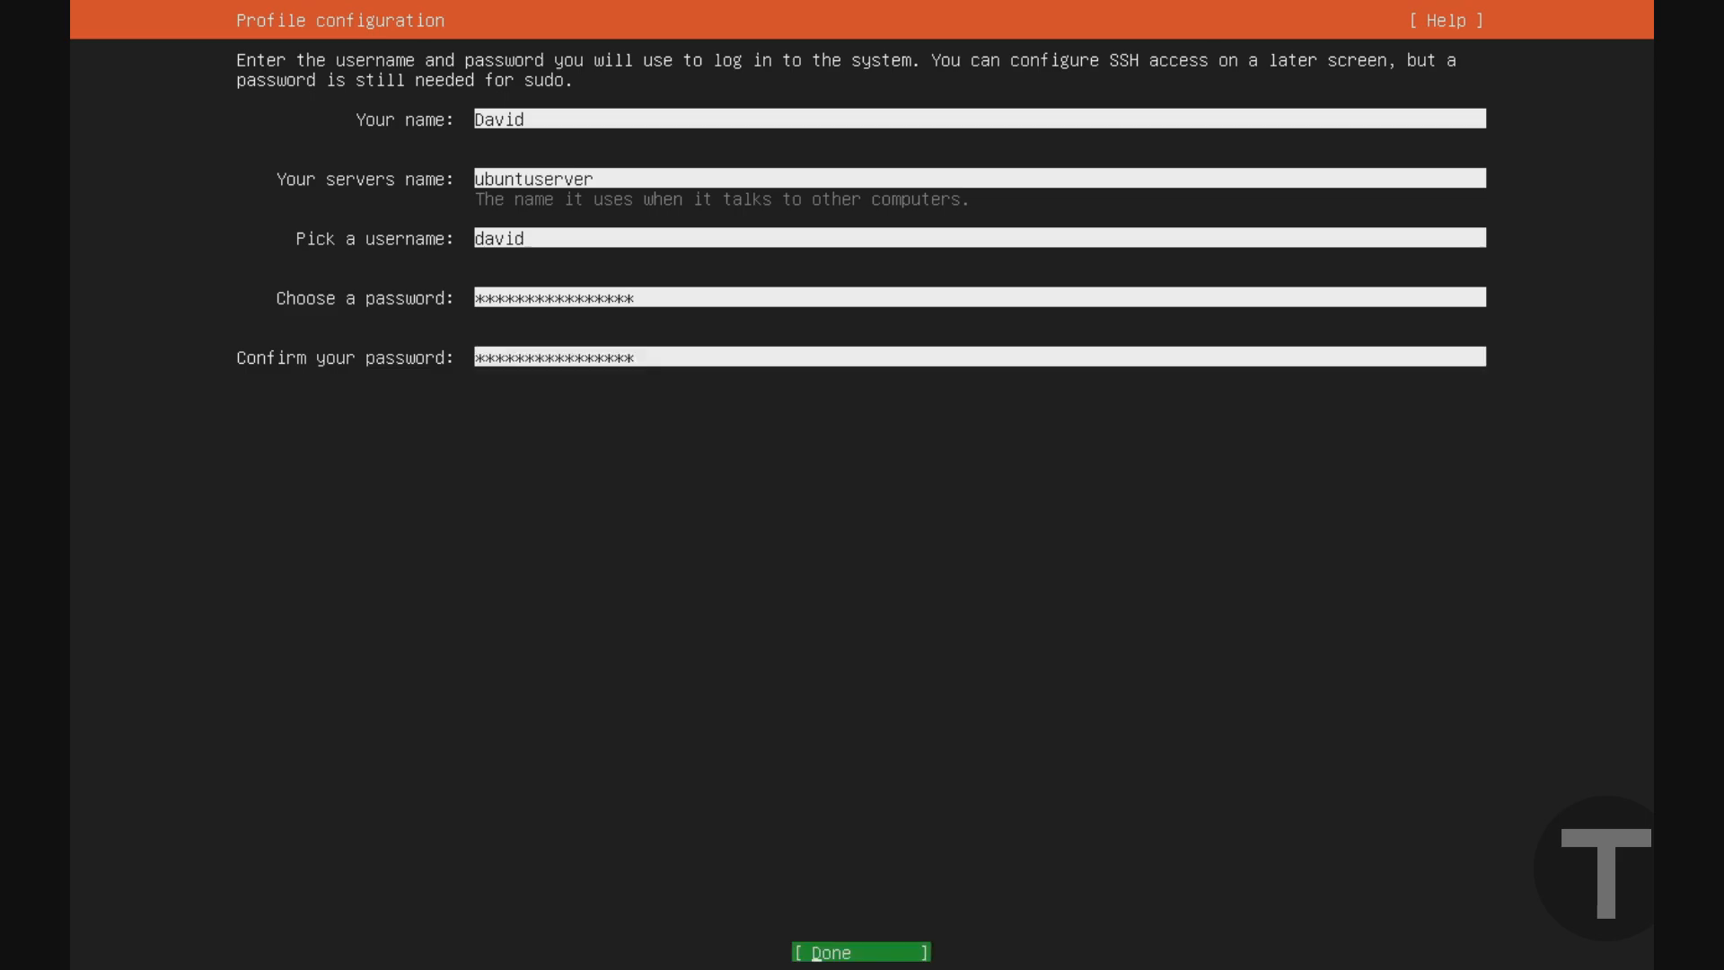
left_click(860, 951)
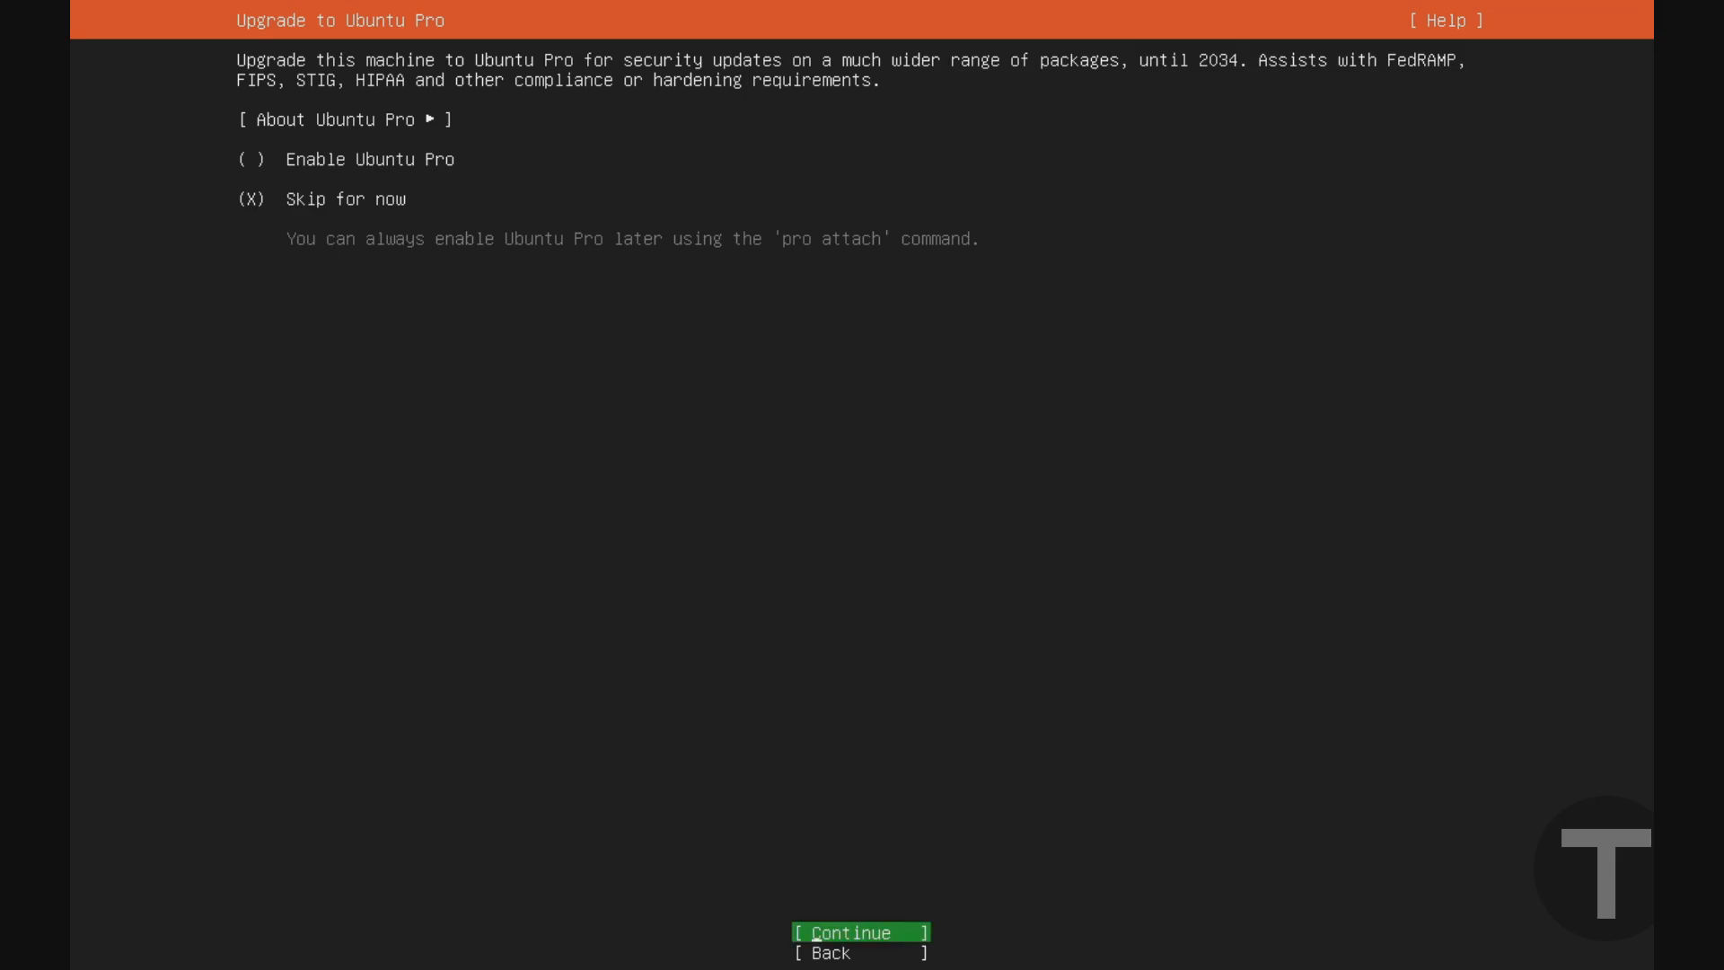
- Skip Ubuntu Pro and tick Install OpenSSH server
left_click(858, 932)
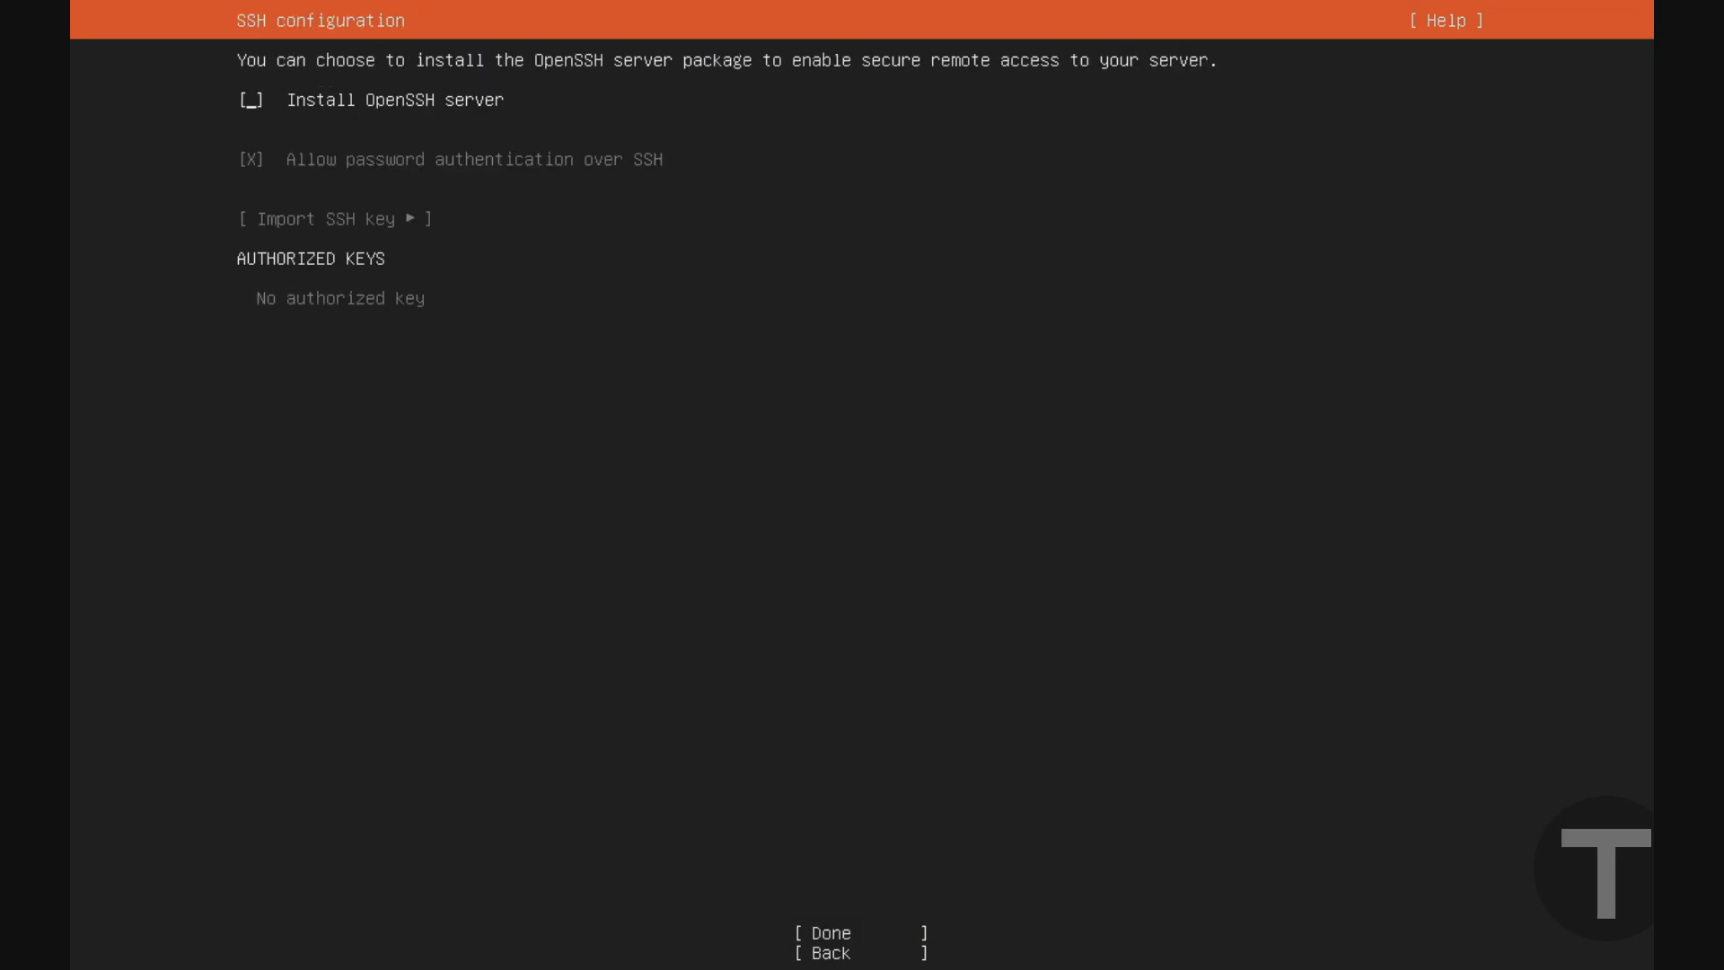
left_click(252, 100)
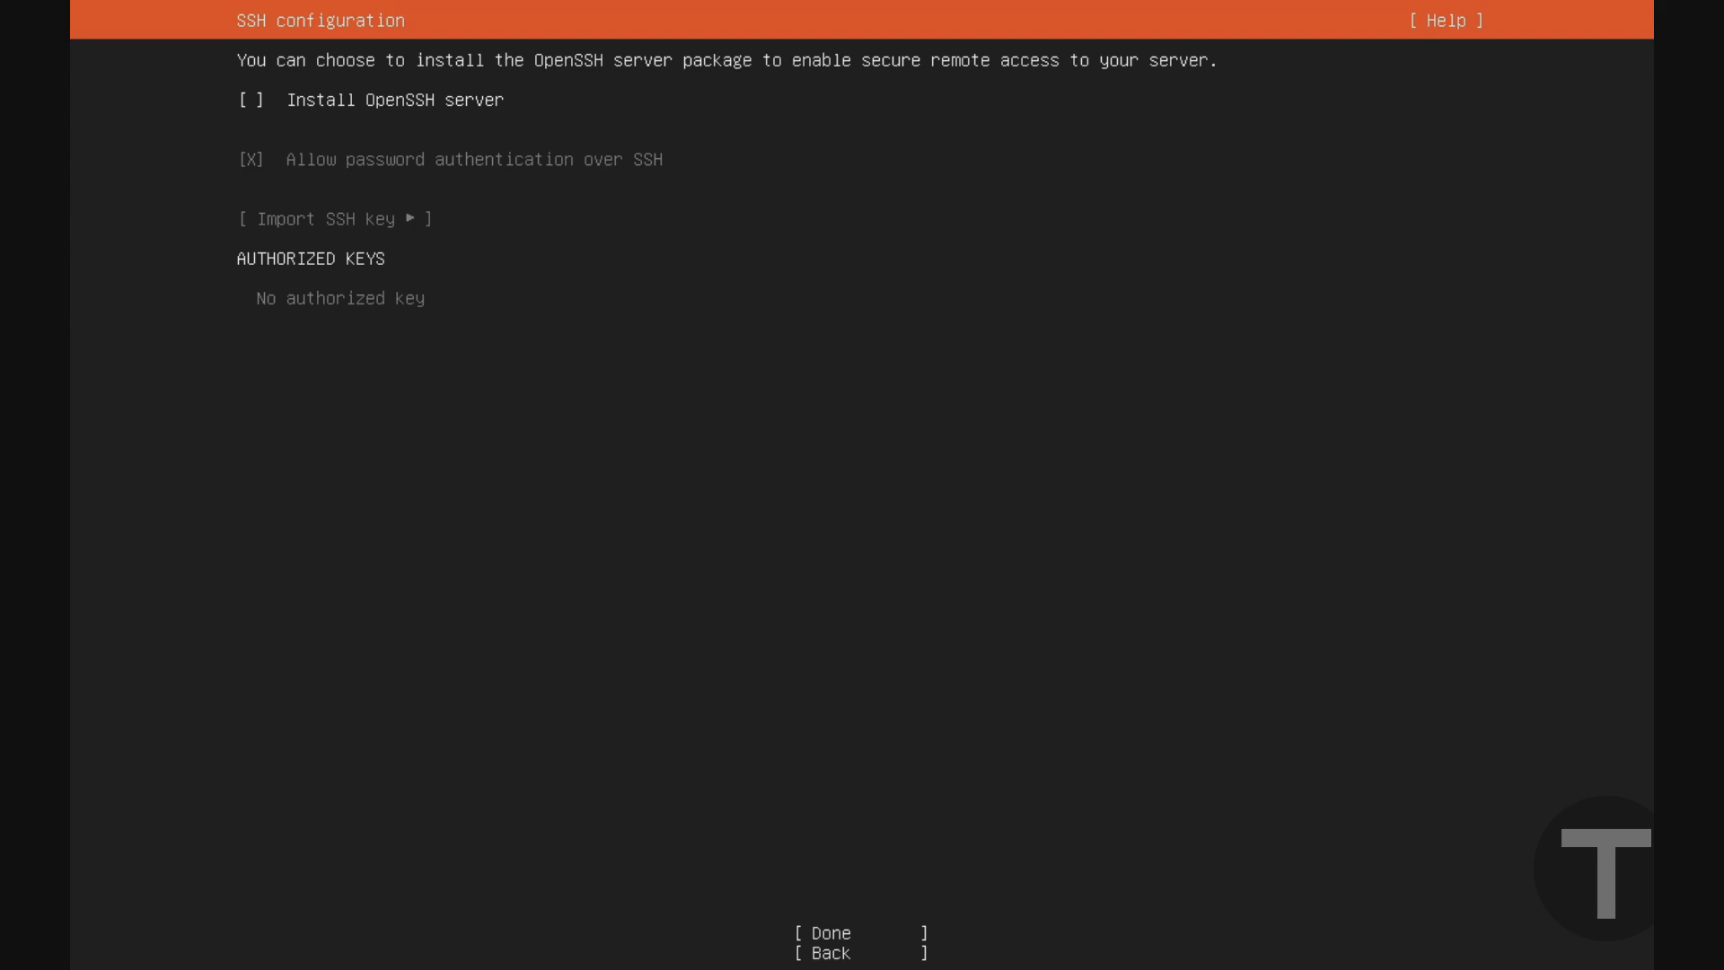
left_click(250, 101)
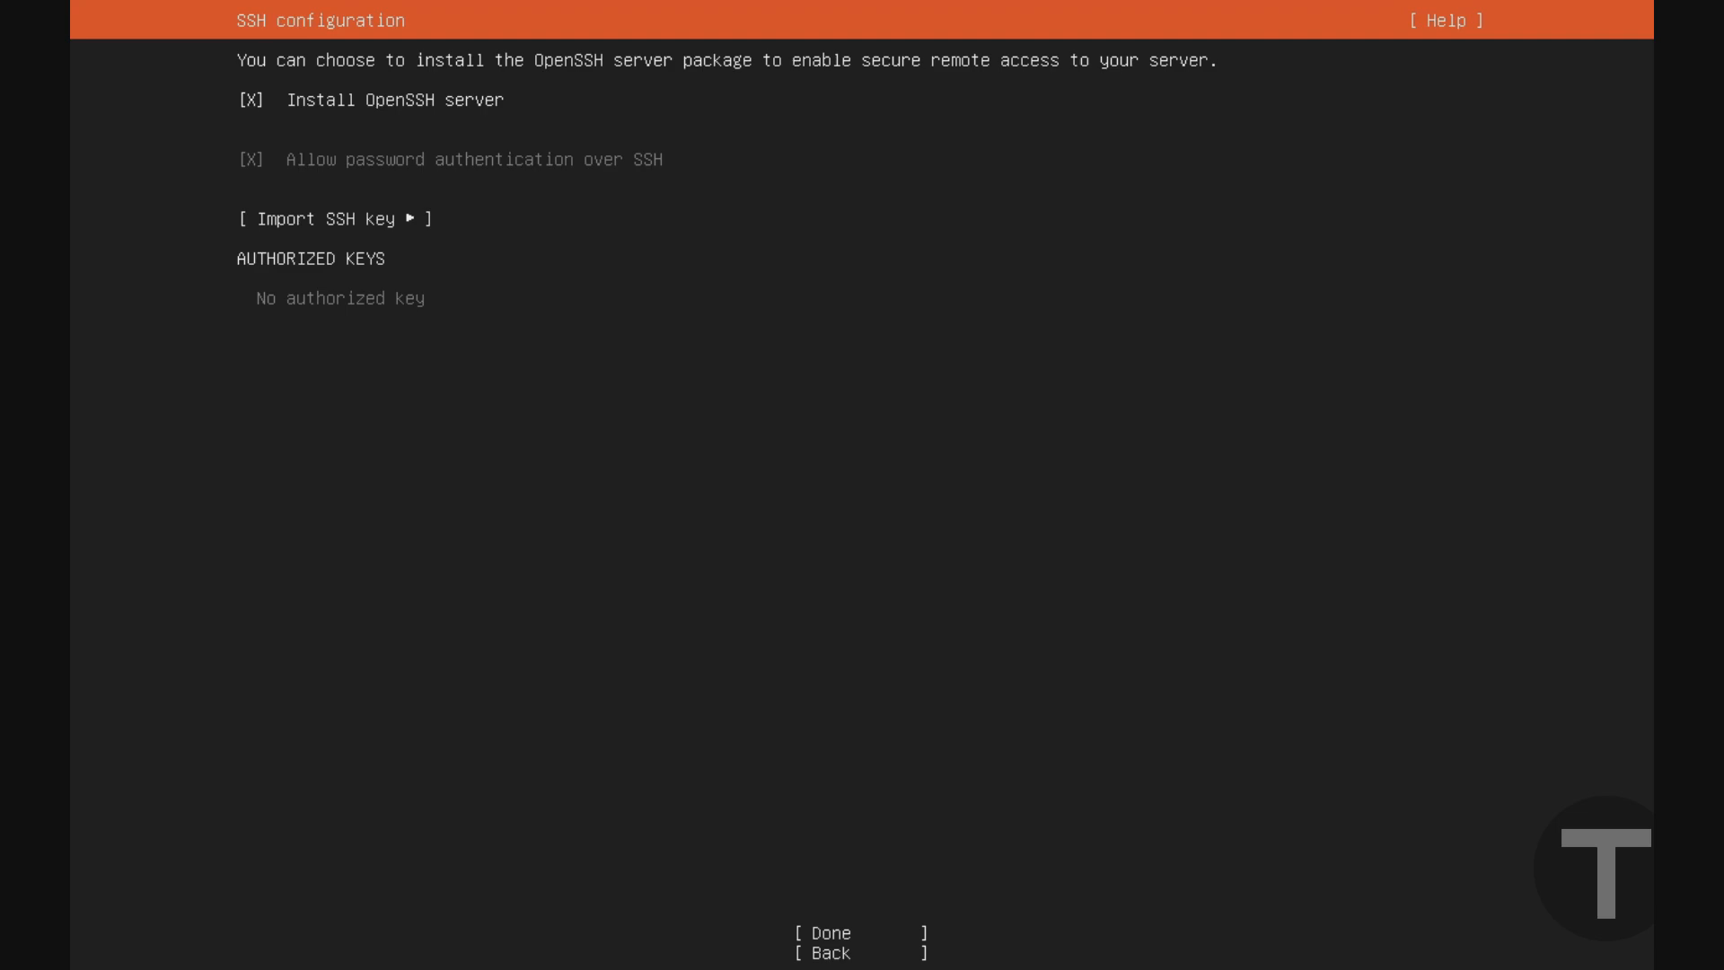
left_click(251, 100)
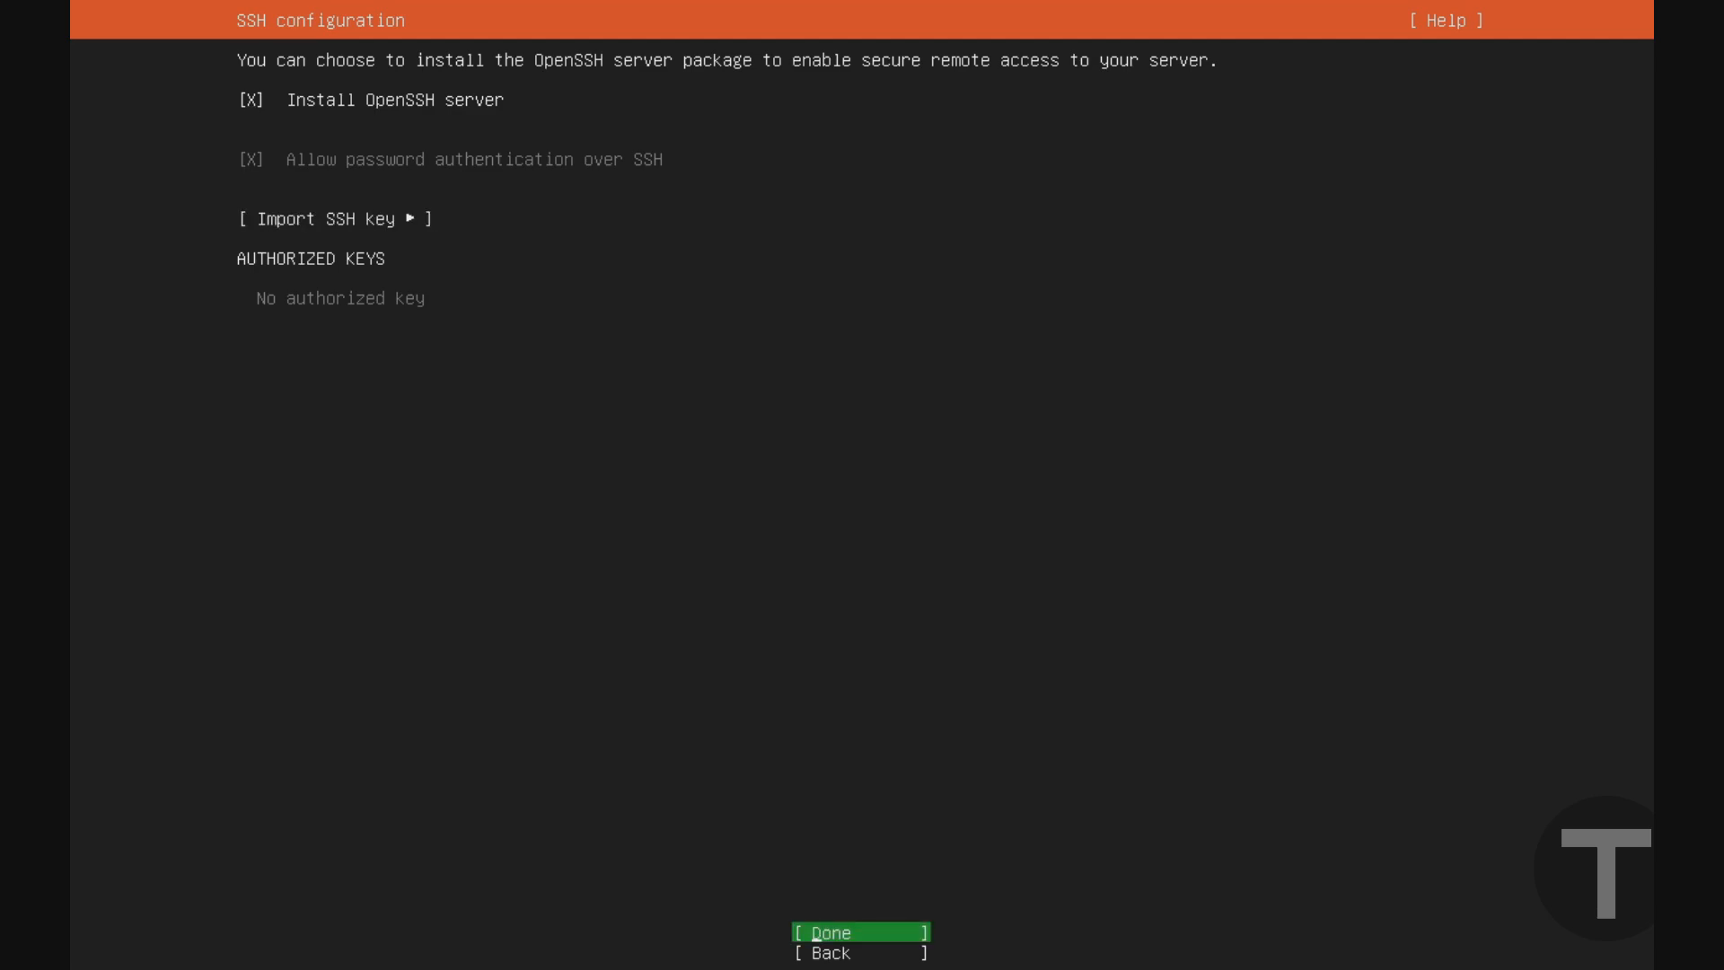
- Finish SSH setup and skip the featured snaps to start installing
left_click(860, 932)
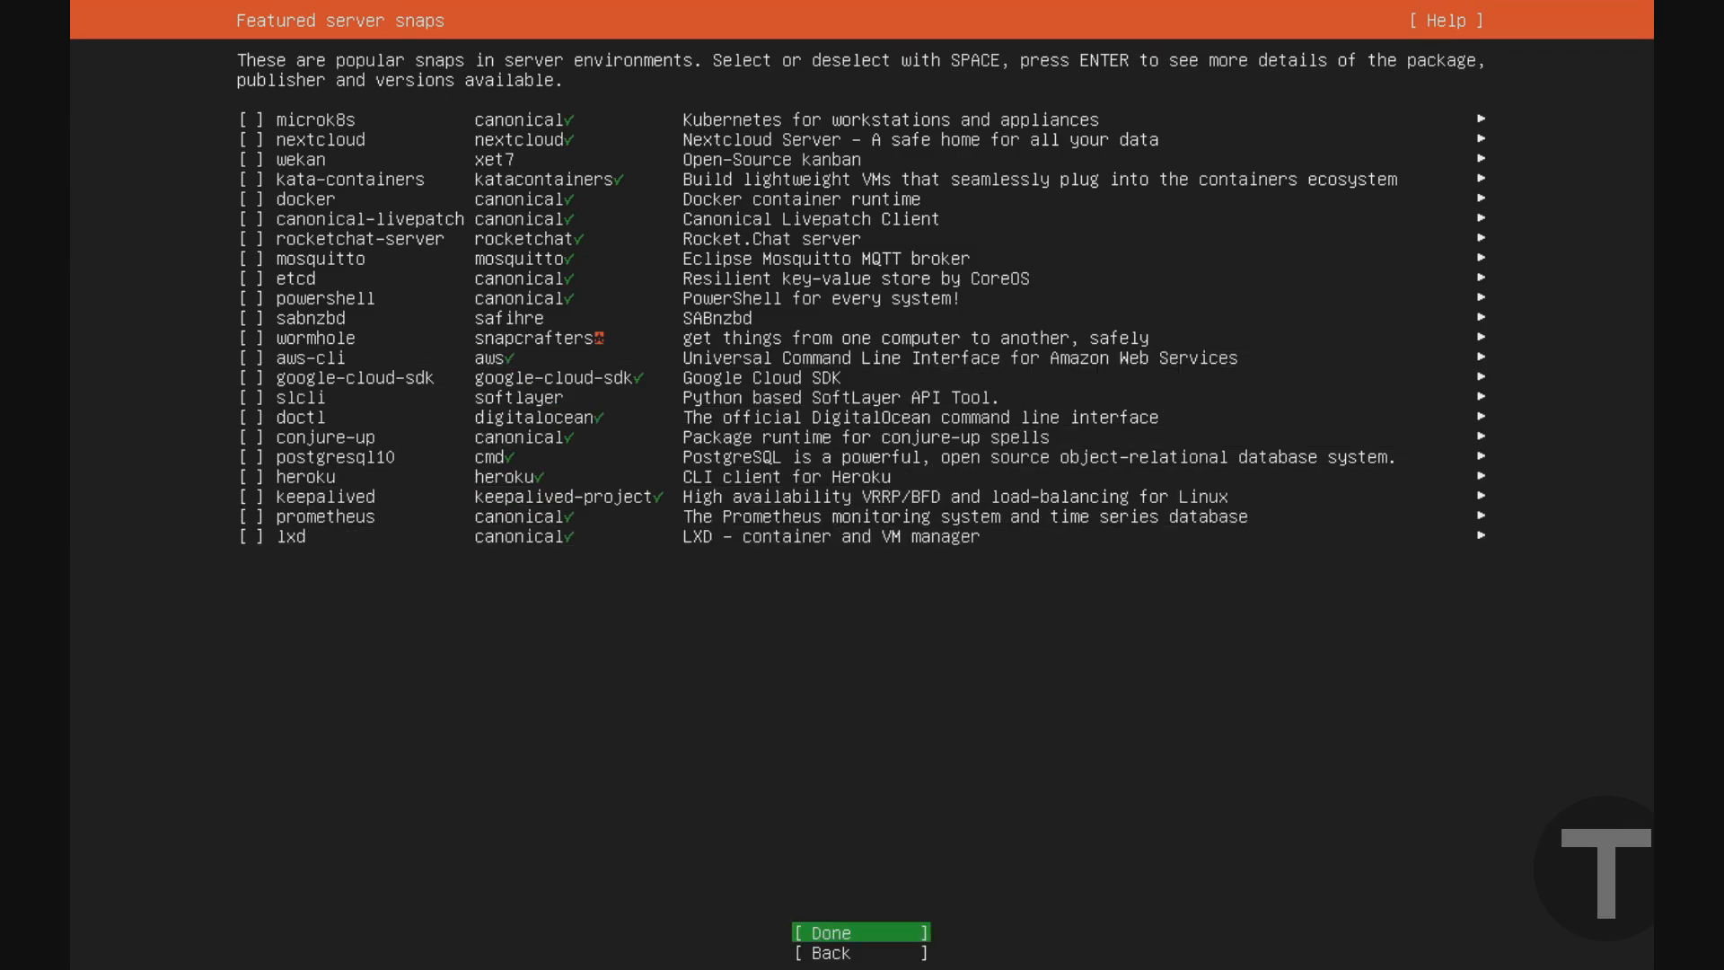
left_click(860, 932)
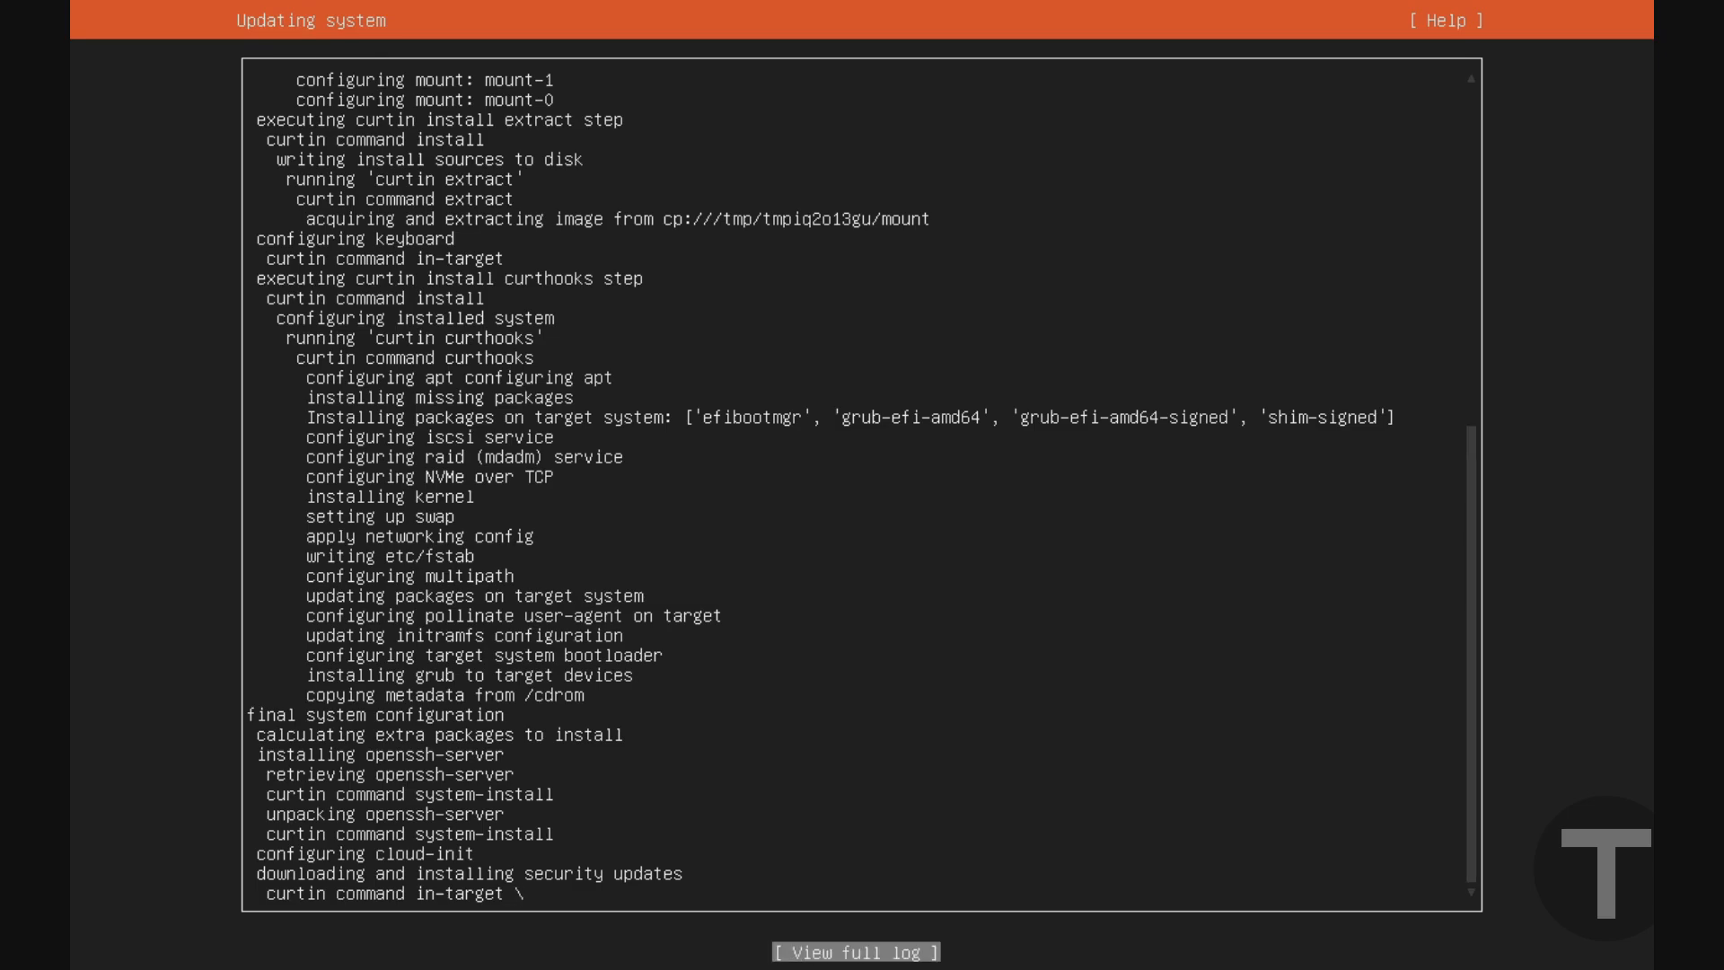
- Reboot into the new system once installation is complete
left_click(855, 952)
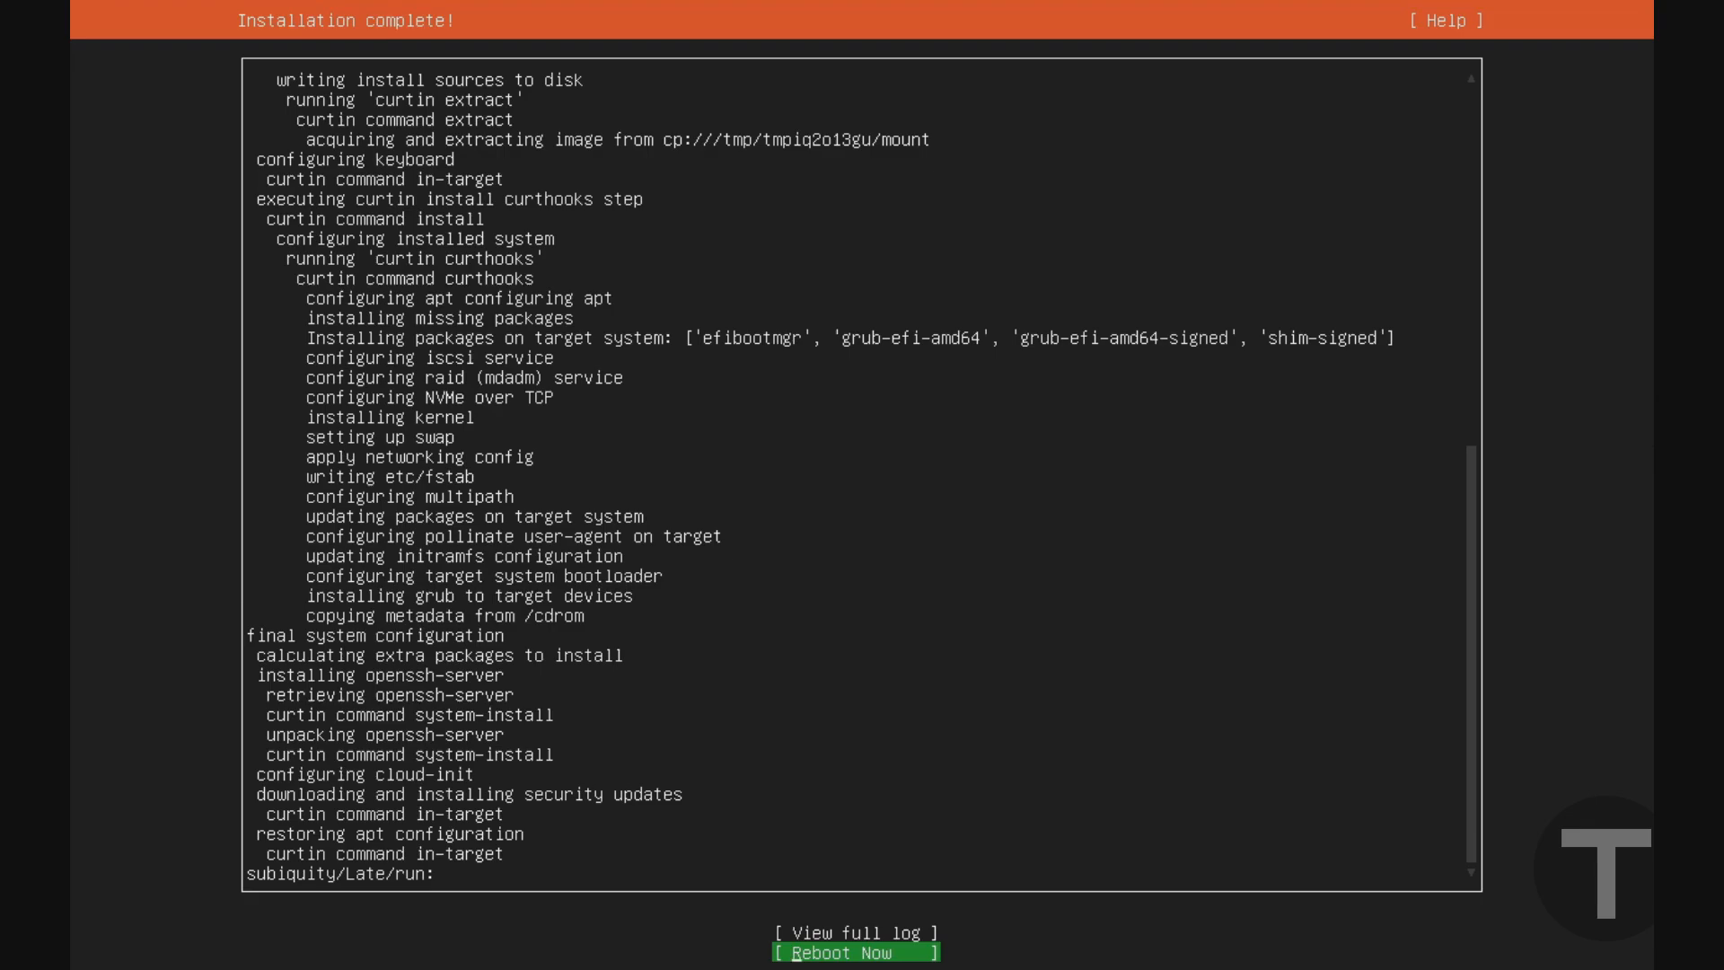
left_click(855, 952)
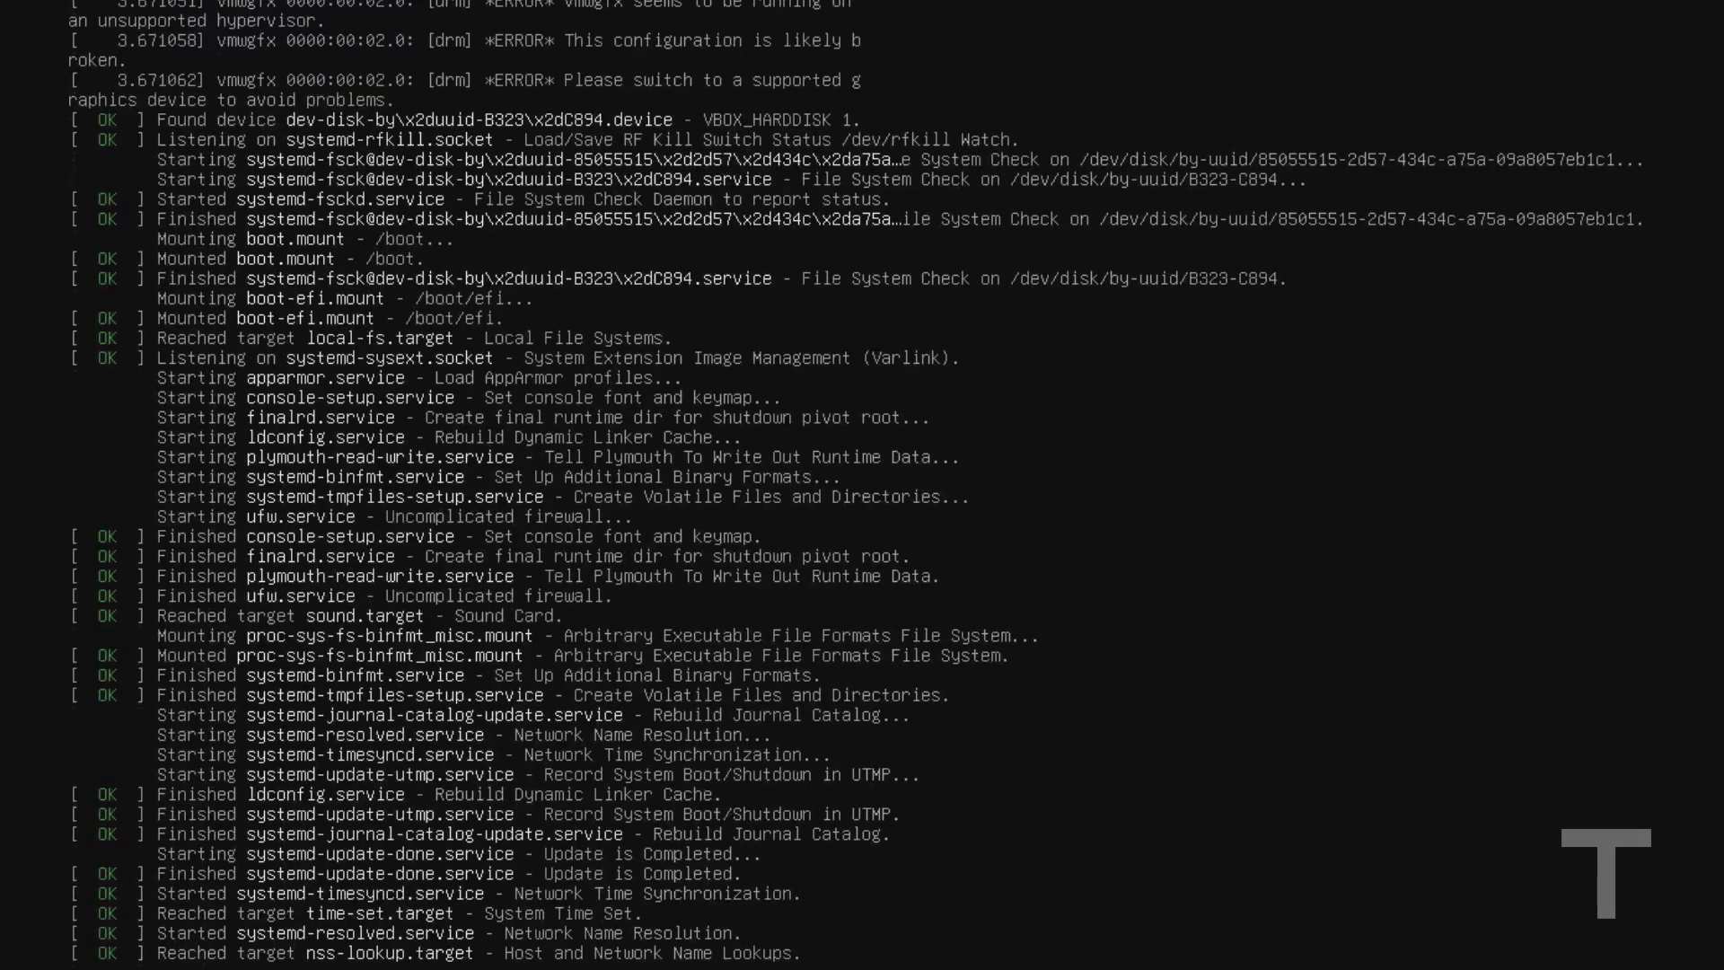
- Watch the systemd boot messages scroll by on the console
scroll("down", 3)
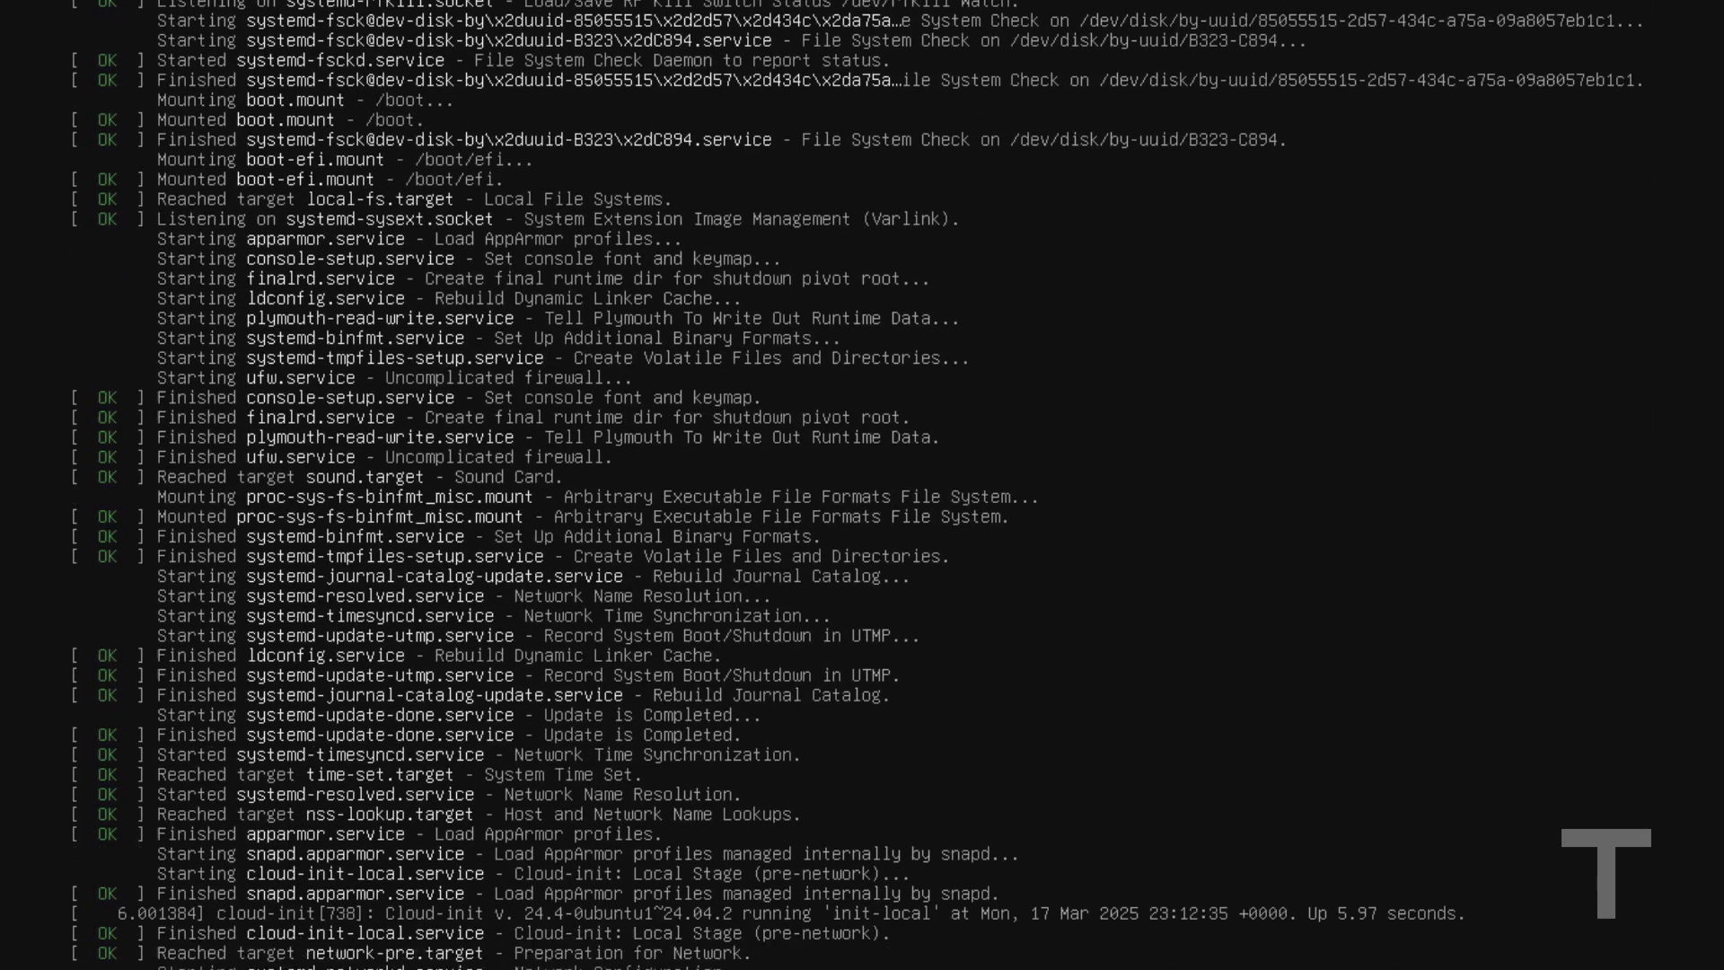